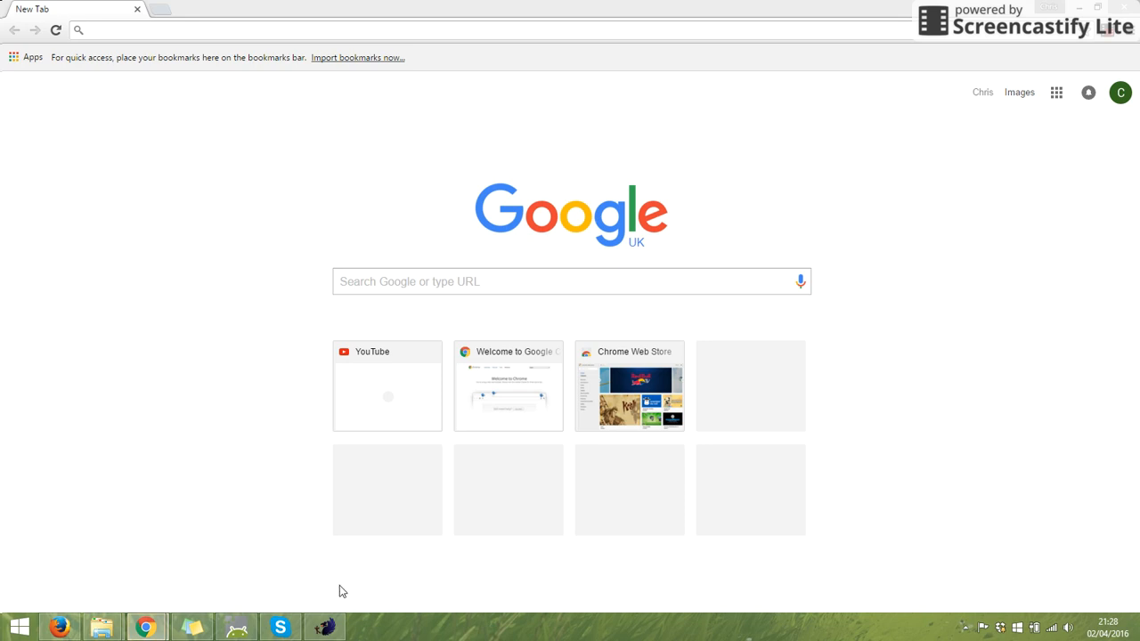
Bring BlueGriffon forward and browse the club site's Competition, Kodu and About pages.
{"action": "left_click", "coordinate": [324, 626]}
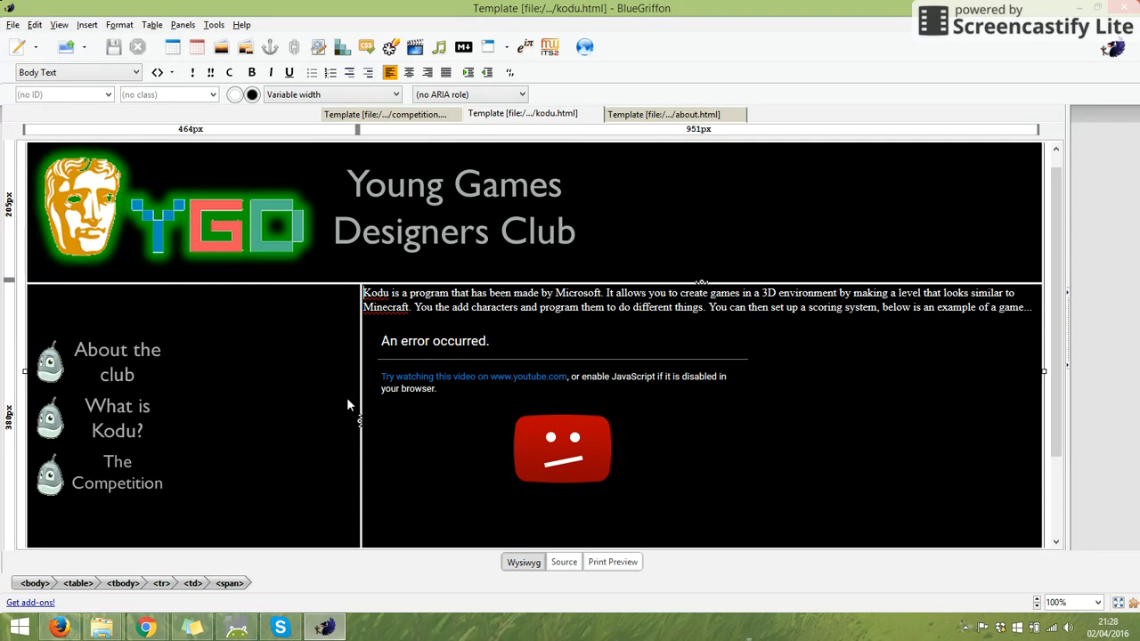
{"action": "left_click", "coordinate": [388, 114]}
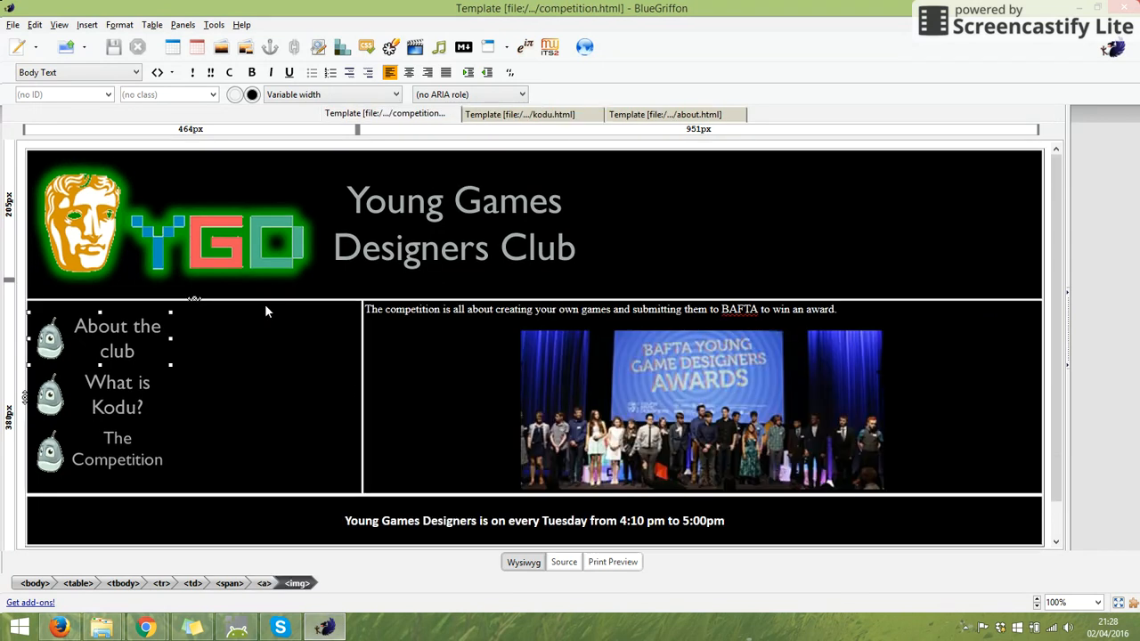
{"action": "mouse_move", "coordinate": [353, 242]}
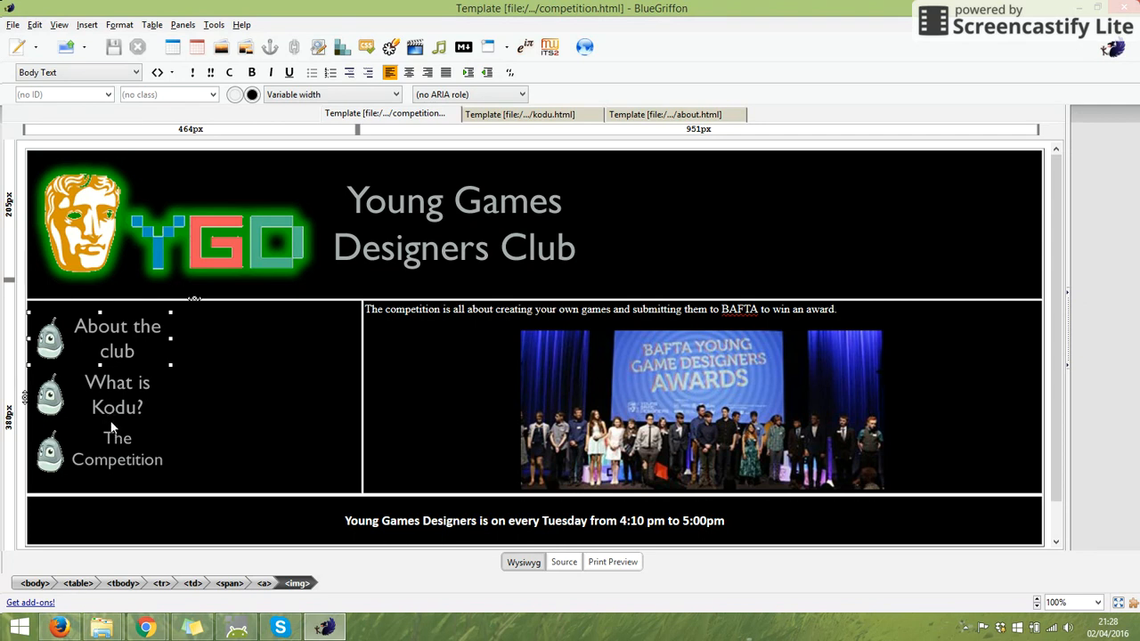
{"action": "mouse_move", "coordinate": [225, 310]}
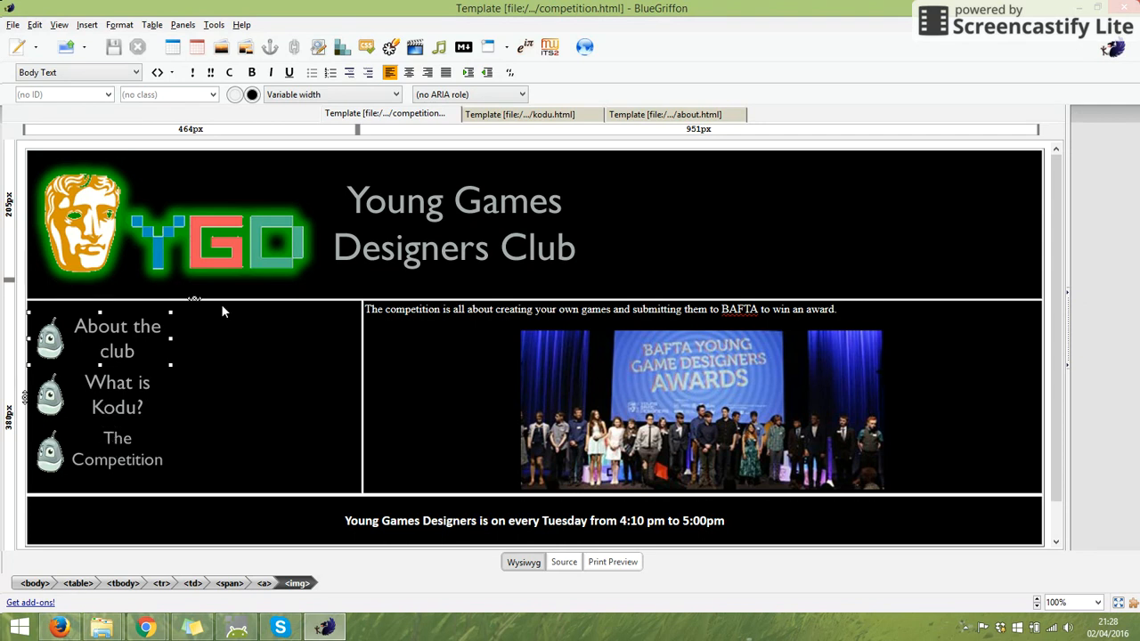
{"action": "mouse_move", "coordinate": [481, 464]}
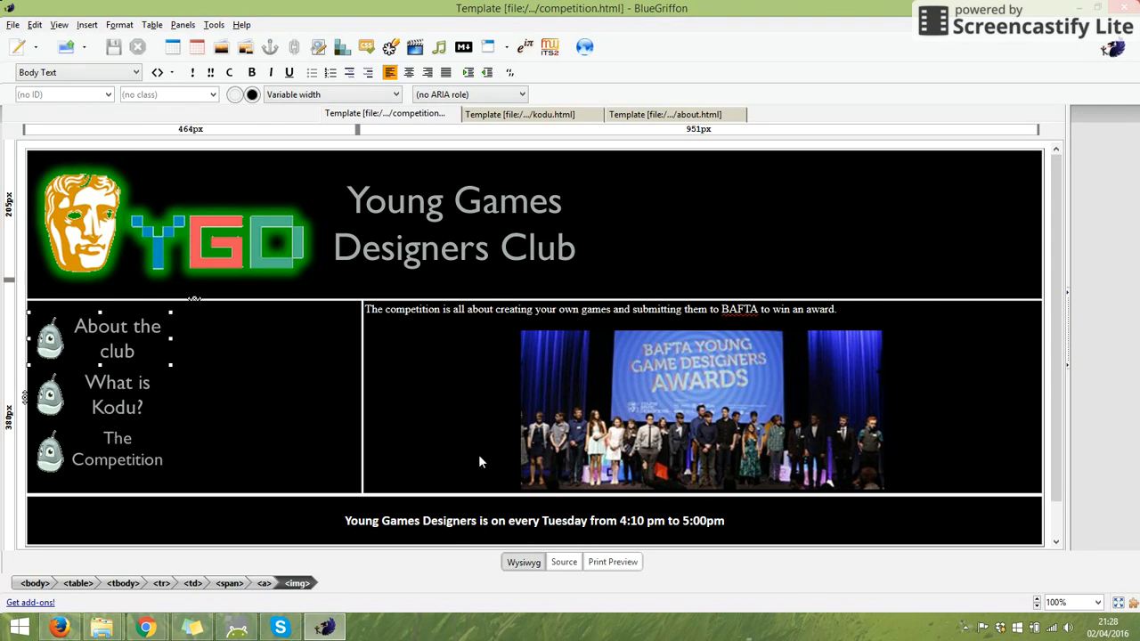
{"action": "mouse_move", "coordinate": [522, 114]}
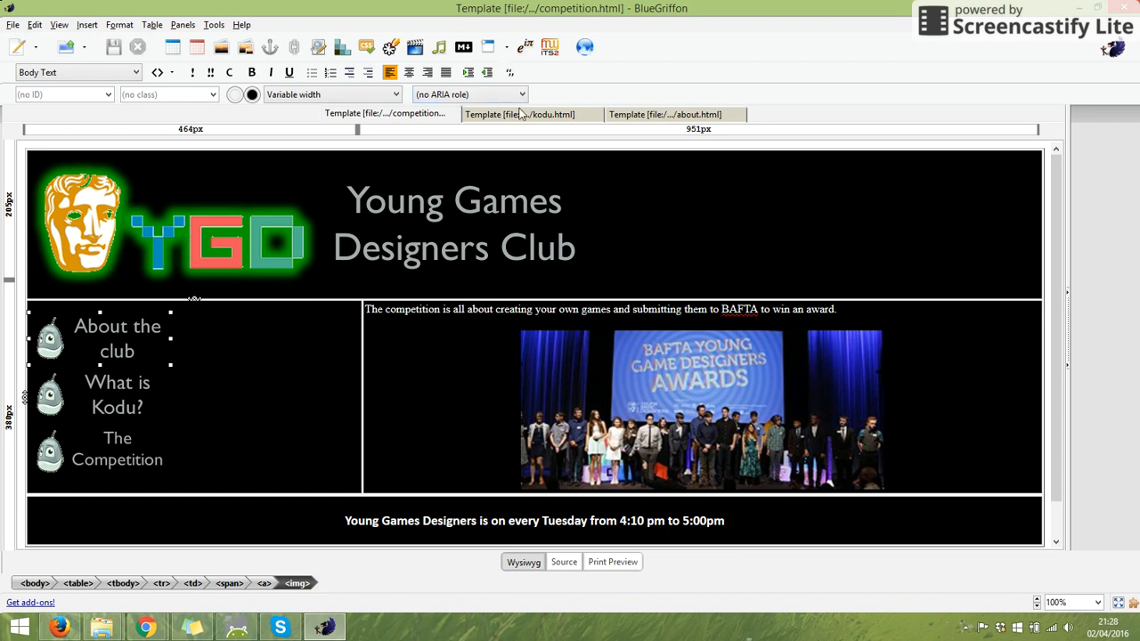
{"action": "left_click", "coordinate": [526, 114]}
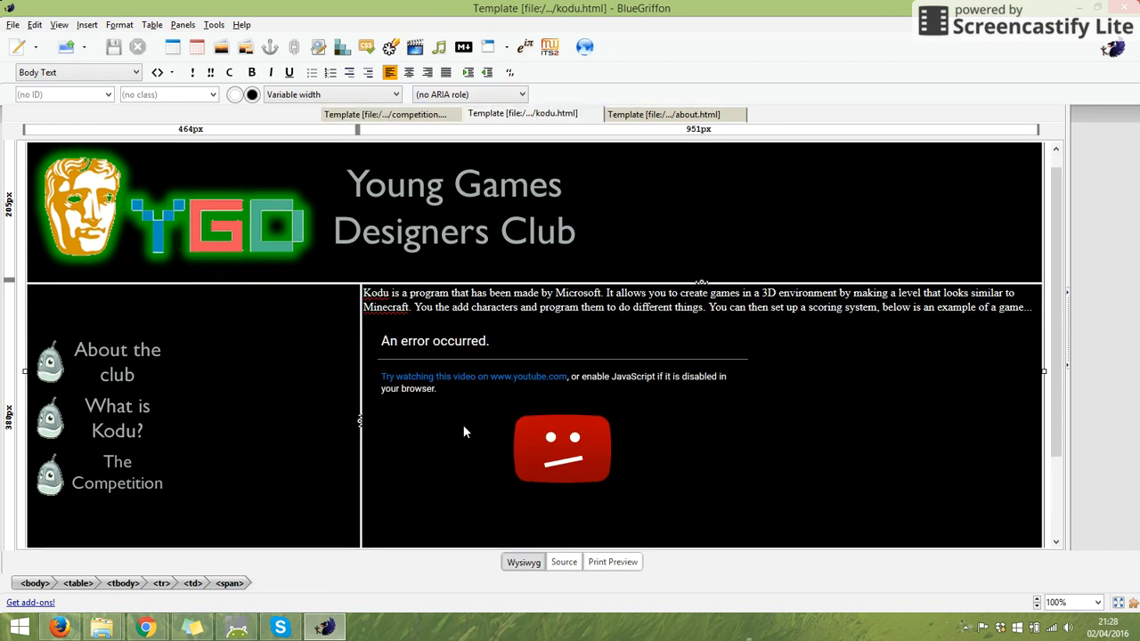
{"action": "mouse_move", "coordinate": [626, 159]}
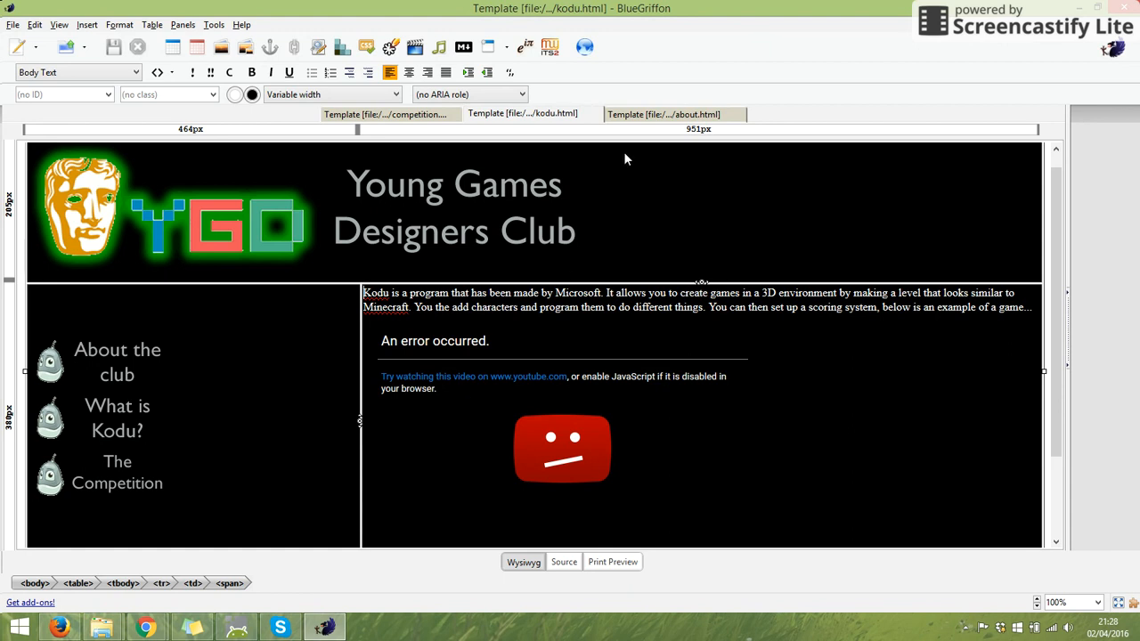
{"action": "left_click", "coordinate": [673, 114]}
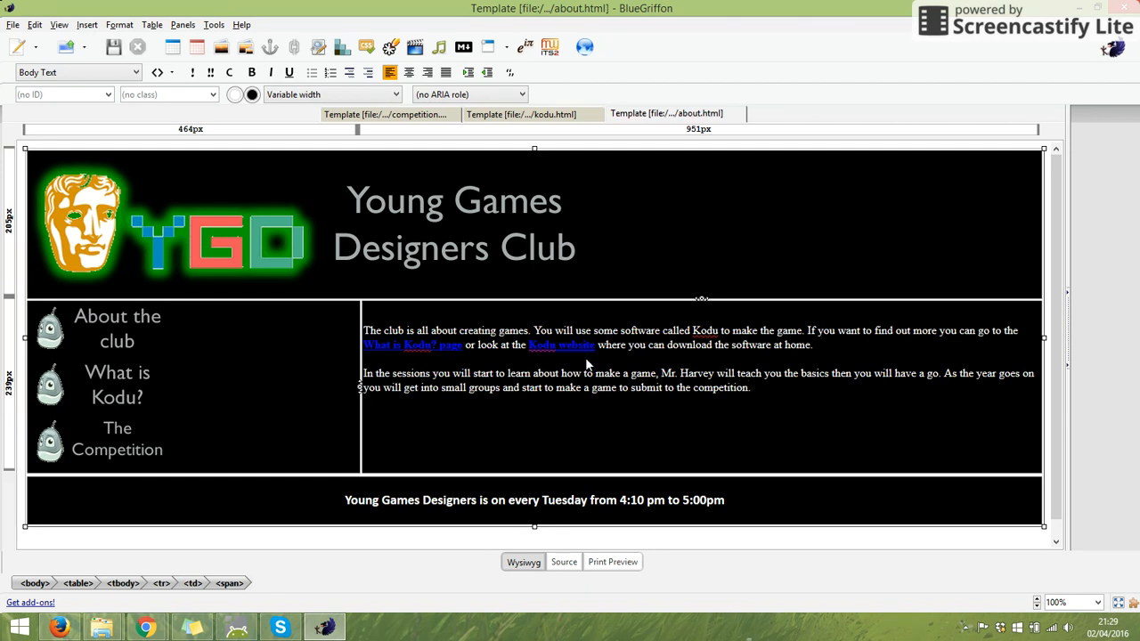
Add a bold 'Sign Up Below' line beneath the About paragraphs and go to the Insert choices.
{"action": "type", "text": "Sign"}
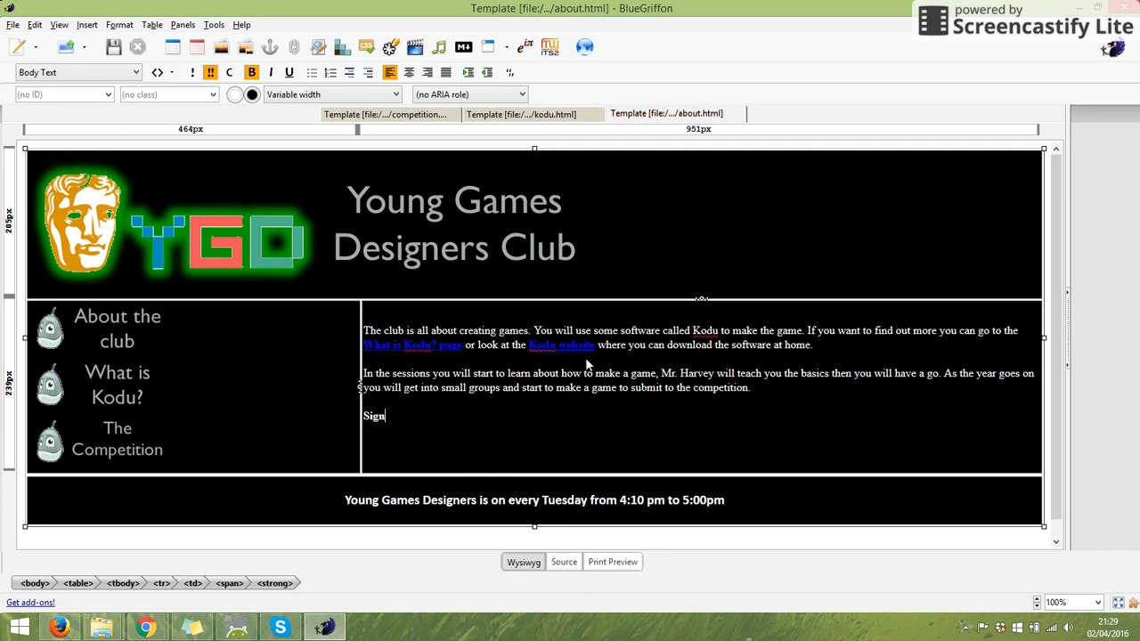
{"action": "type", "text": "Up Below"}
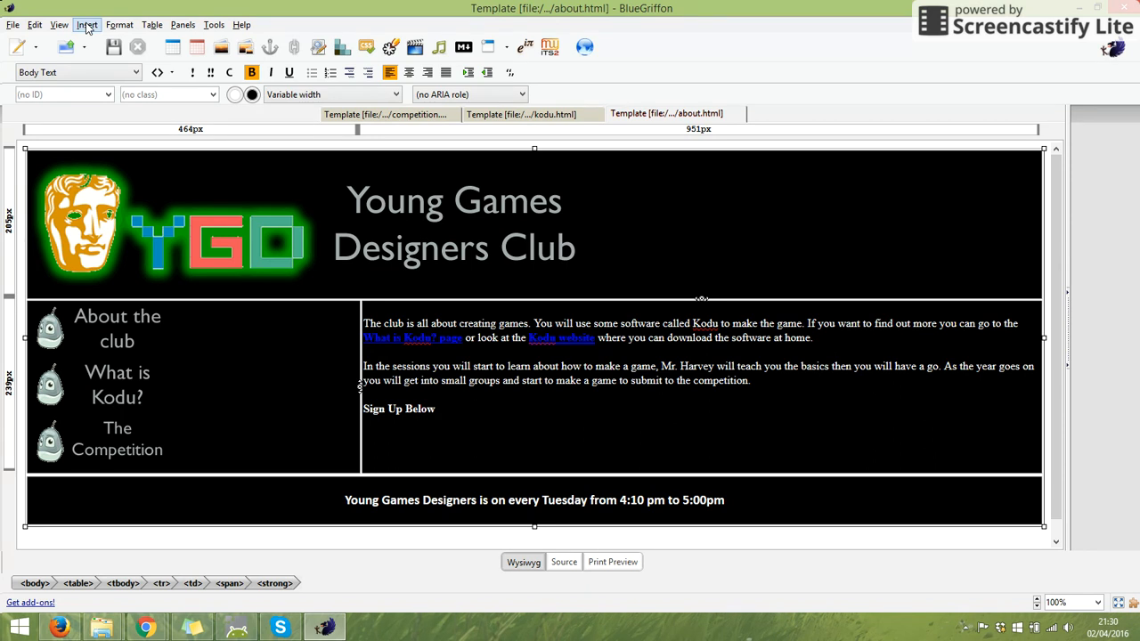
{"action": "left_click", "coordinate": [86, 25]}
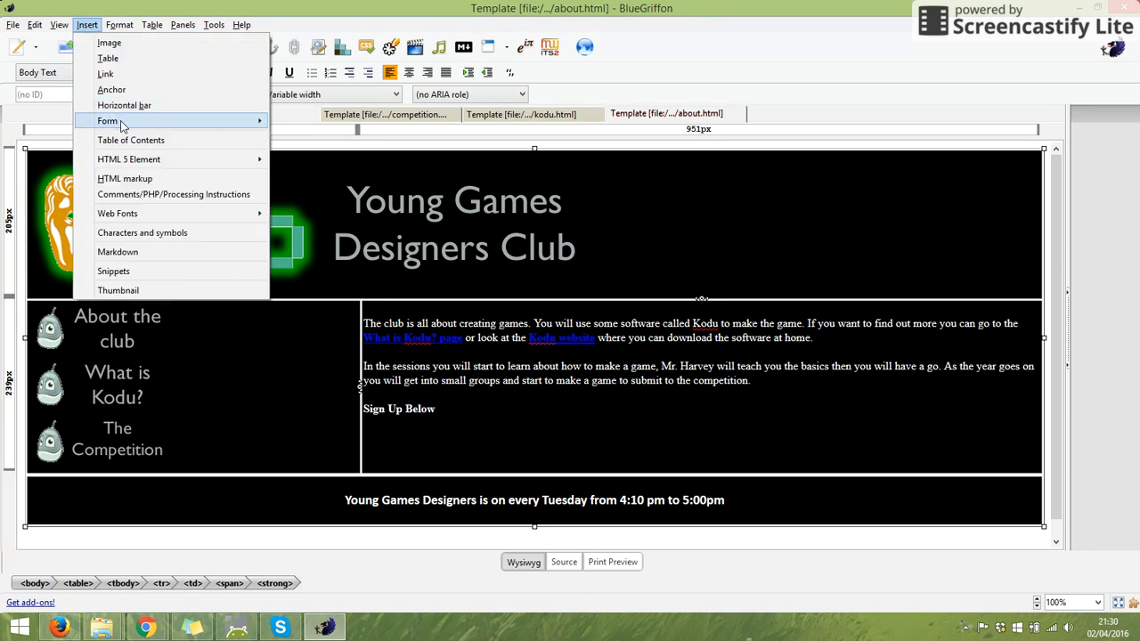
{"action": "mouse_move", "coordinate": [256, 130]}
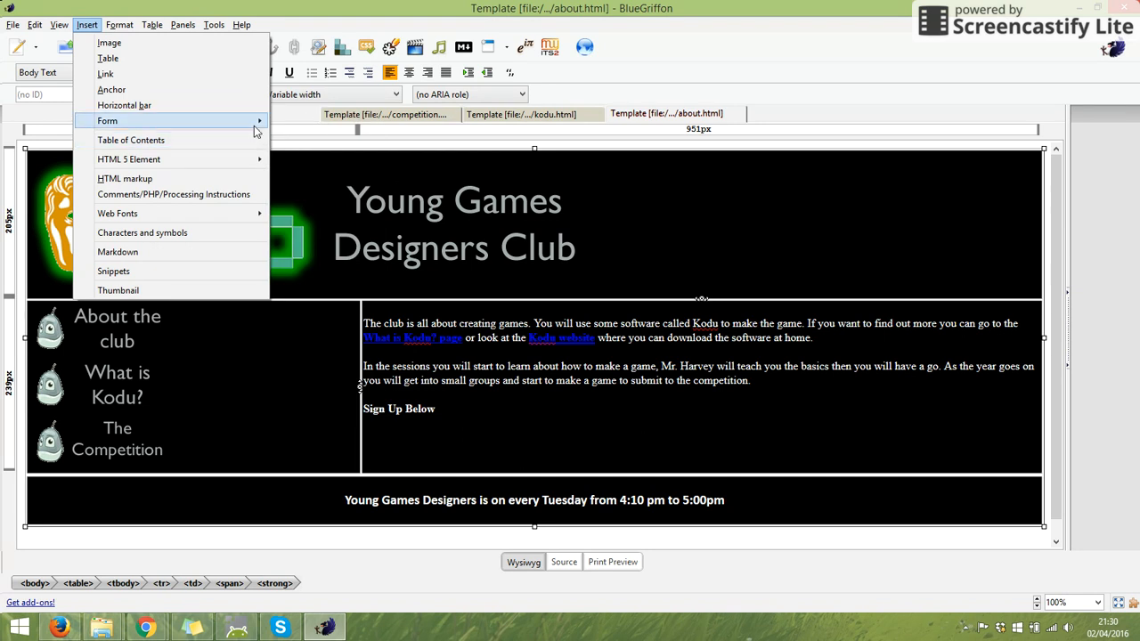
Insert a new form and name it 'SignUp', ready to set its destination URL.
{"action": "left_click", "coordinate": [107, 121]}
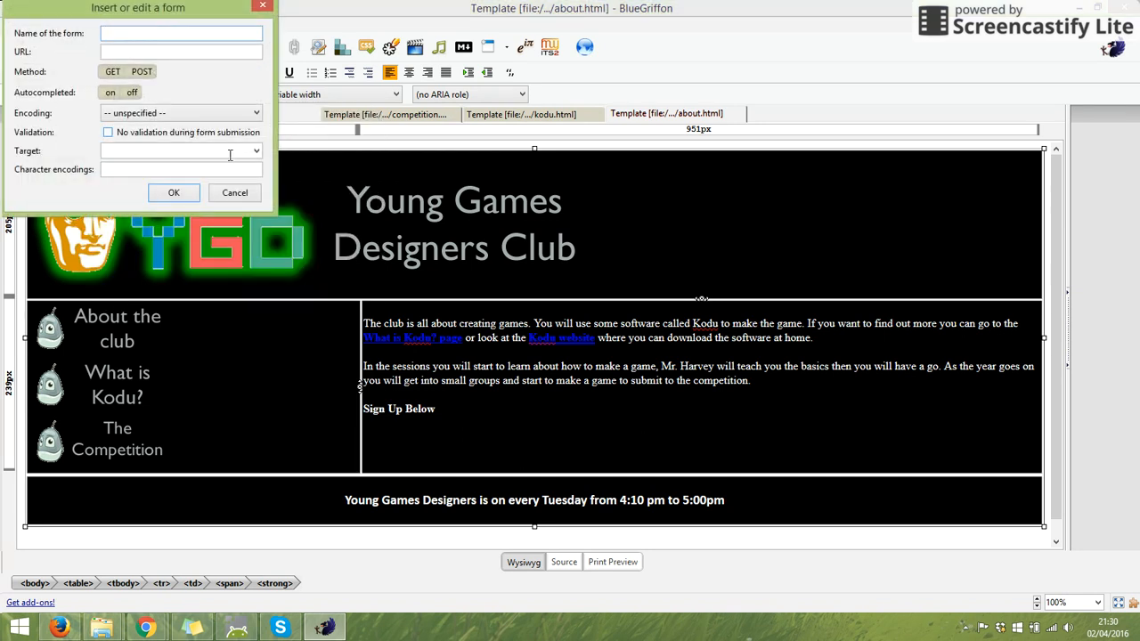
{"action": "left_click", "coordinate": [178, 32]}
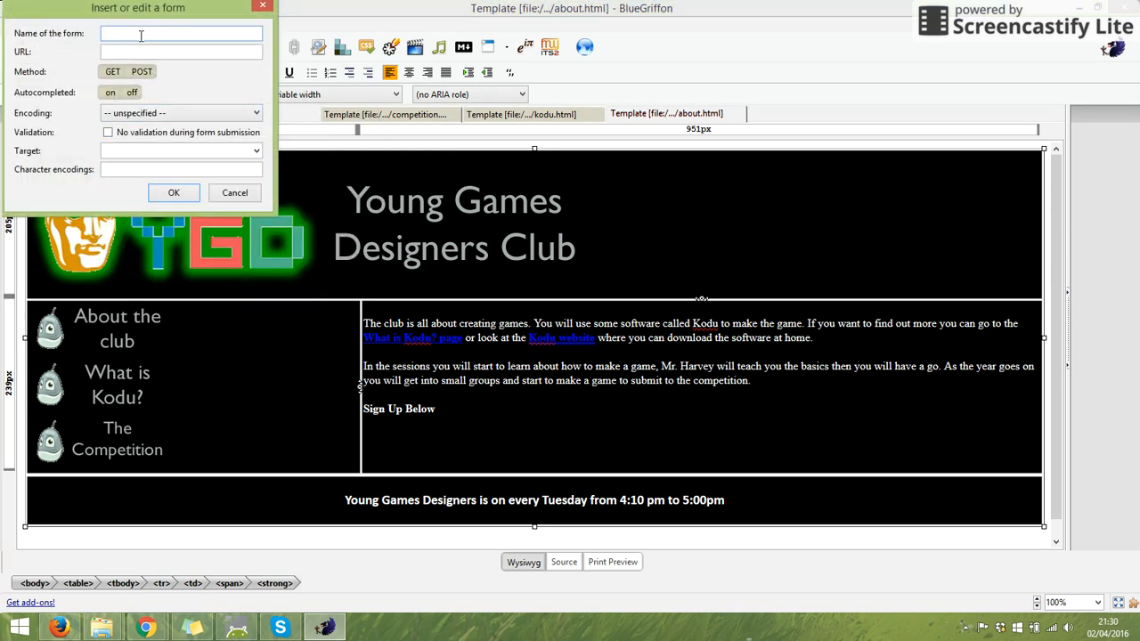
{"action": "type", "text": "S"}
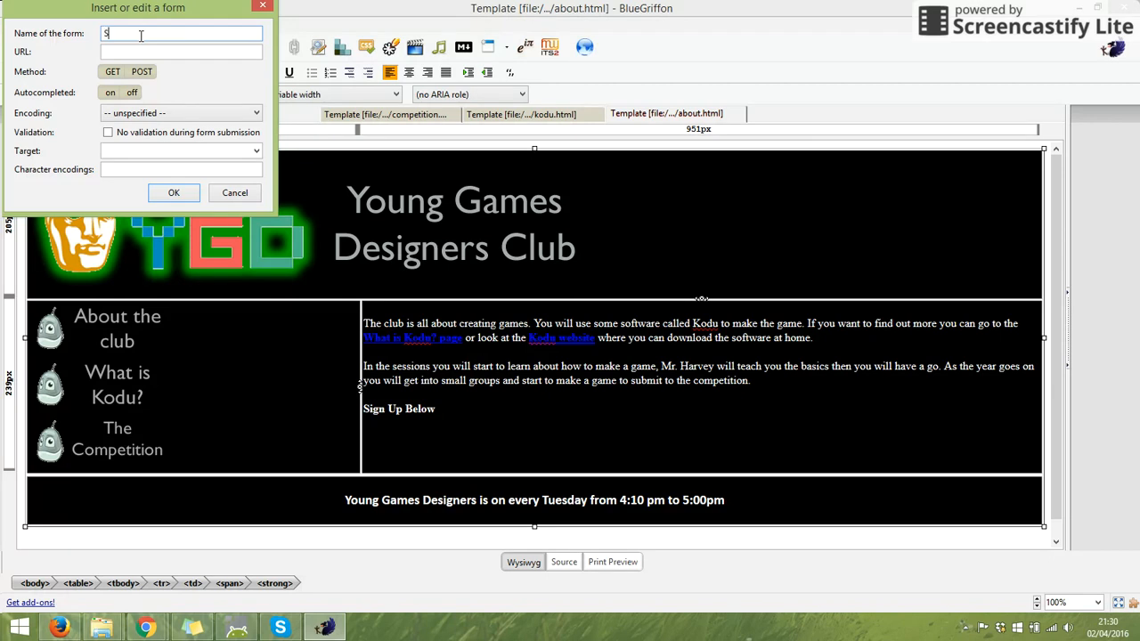
{"action": "type", "text": "ignU"}
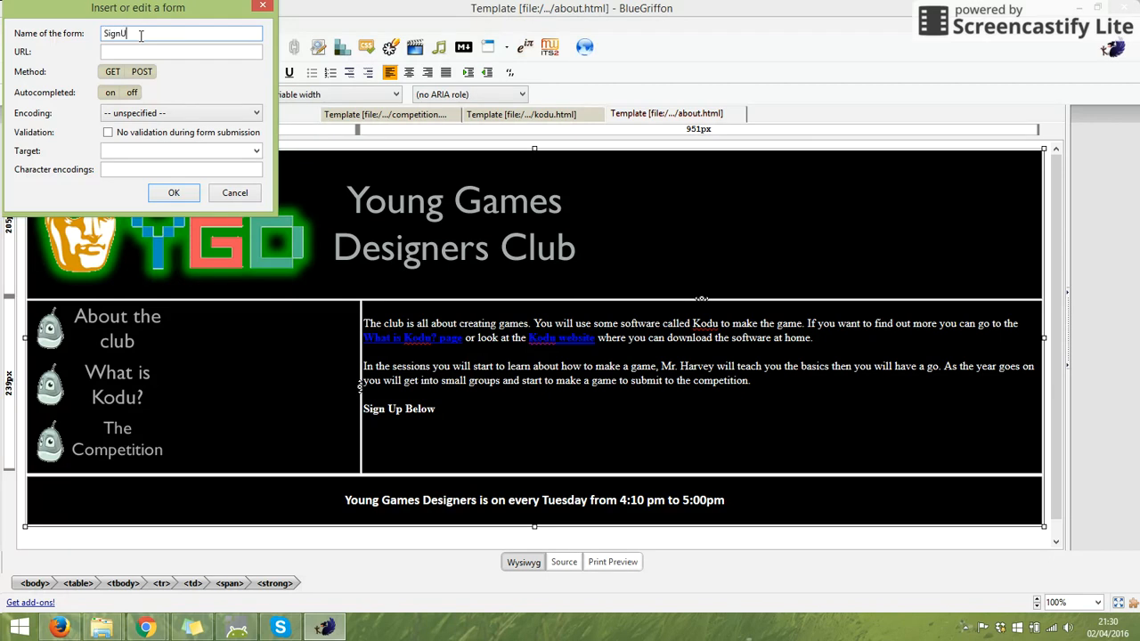
{"action": "left_click", "coordinate": [178, 50]}
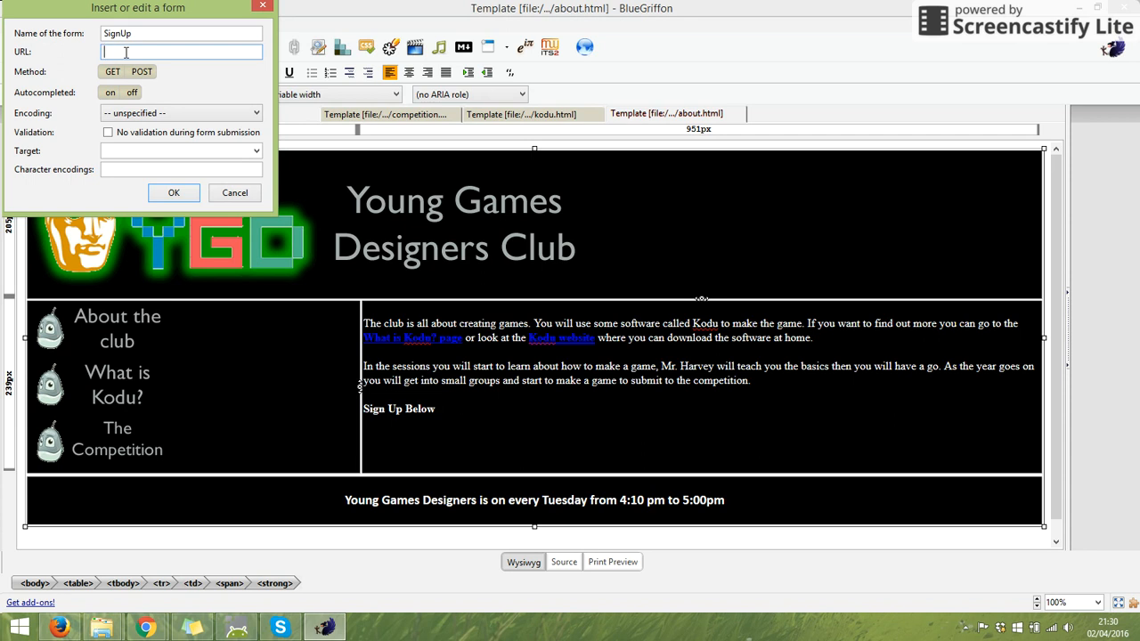
Give the SignUp form a mailto: email URL with the POST method and insert it.
{"action": "type", "text": "mailto:"}
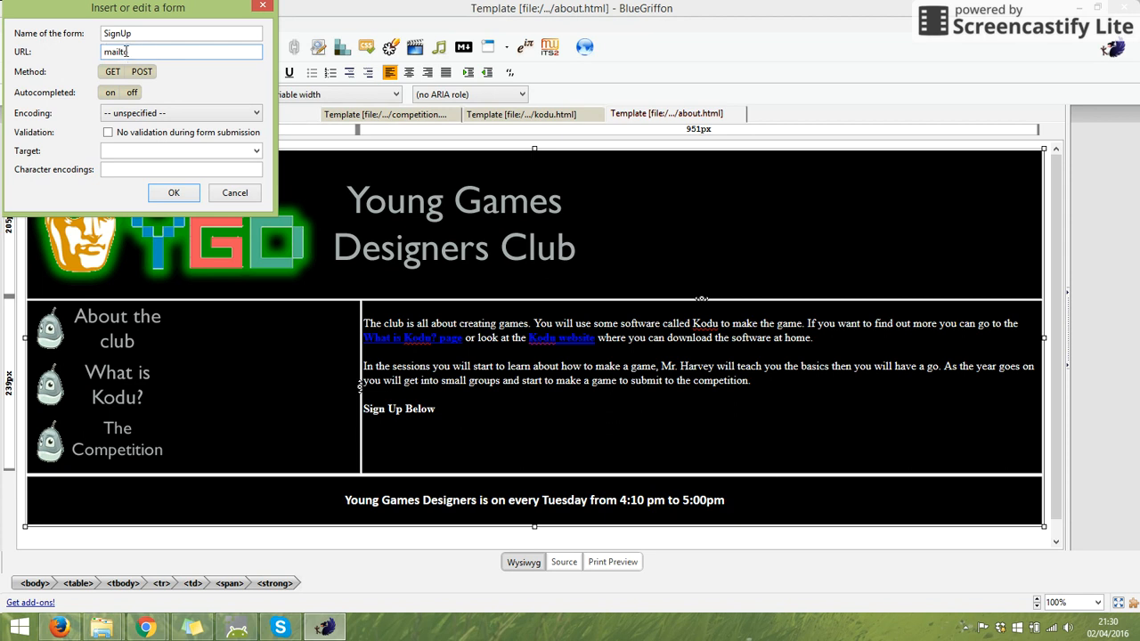
{"action": "mouse_move", "coordinate": [182, 75]}
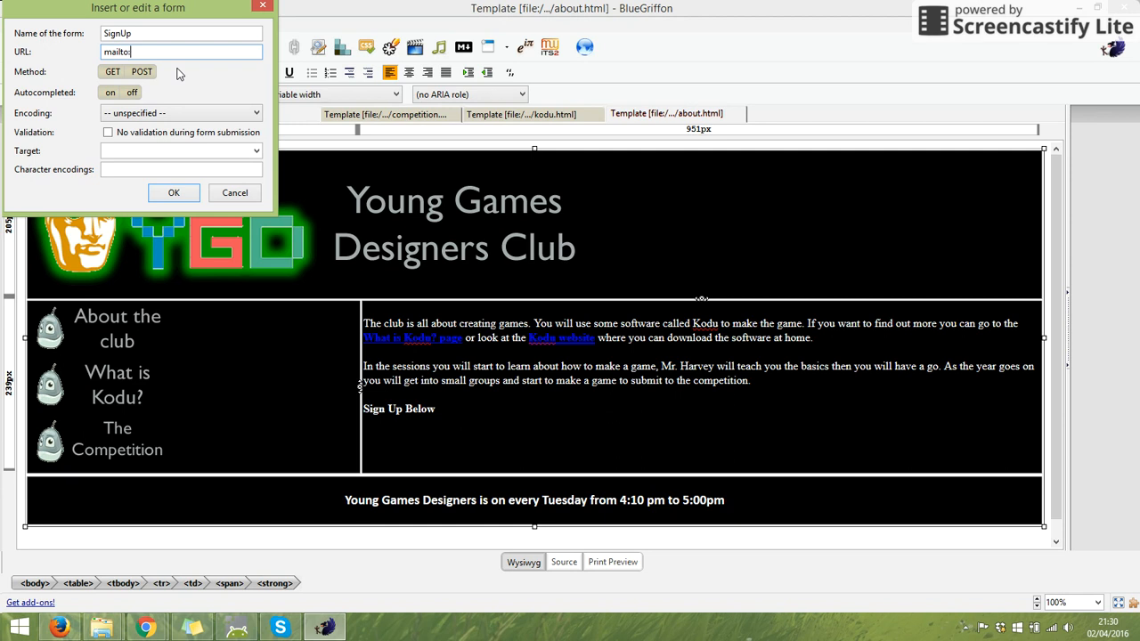
{"action": "mouse_move", "coordinate": [204, 80]}
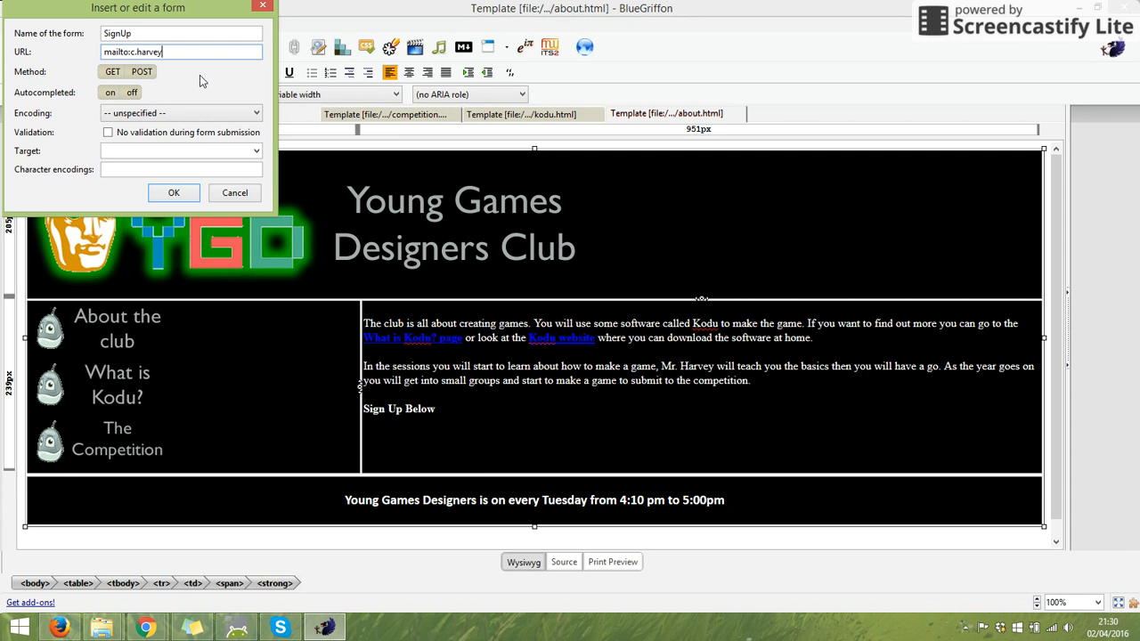
{"action": "type", "text": "@stolavesyork.org.uk"}
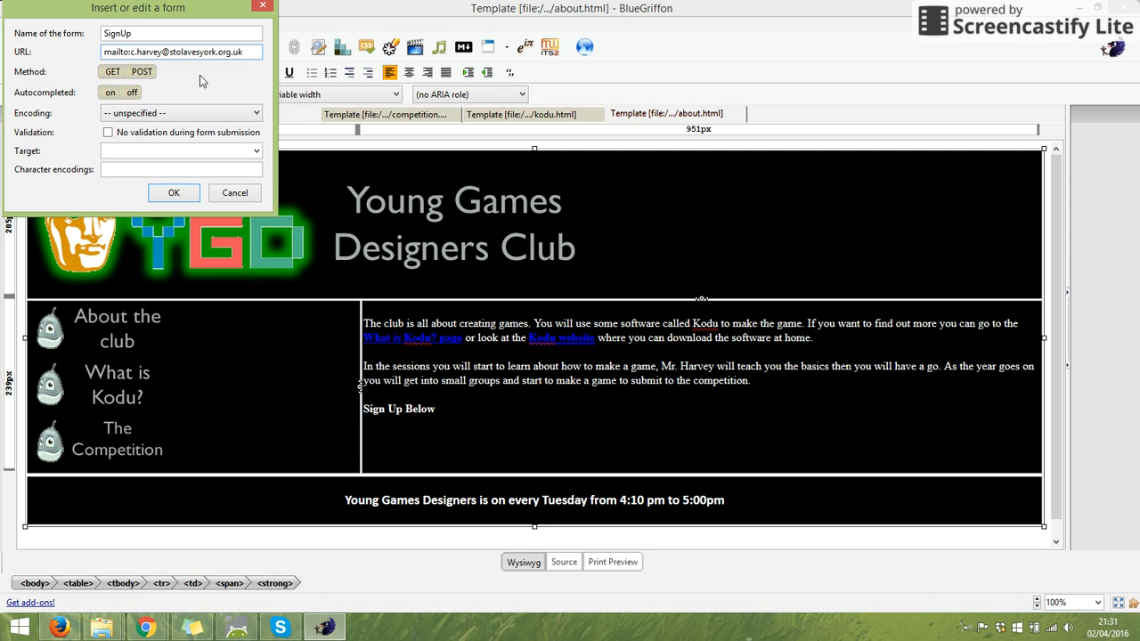
{"action": "mouse_move", "coordinate": [132, 71]}
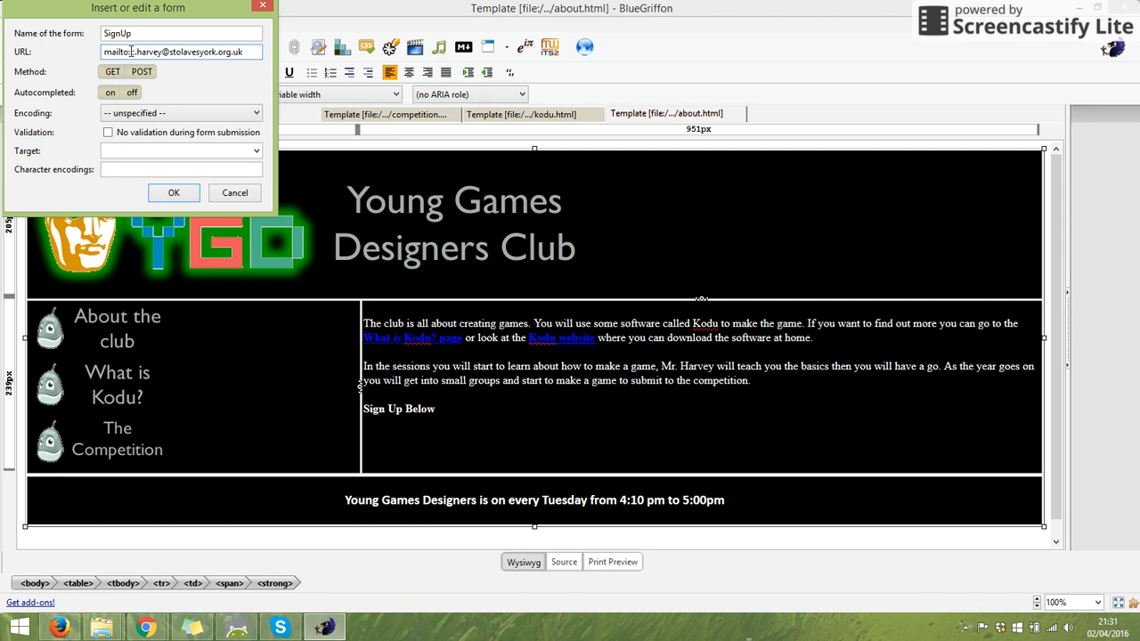
{"action": "double_click", "coordinate": [141, 50]}
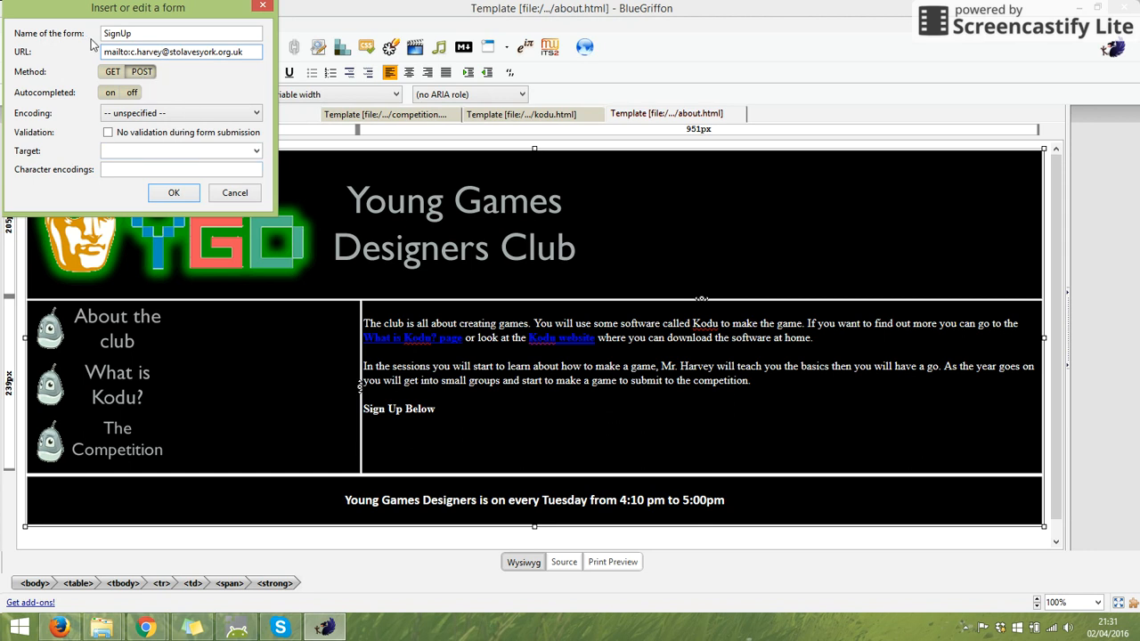
{"action": "mouse_move", "coordinate": [174, 210]}
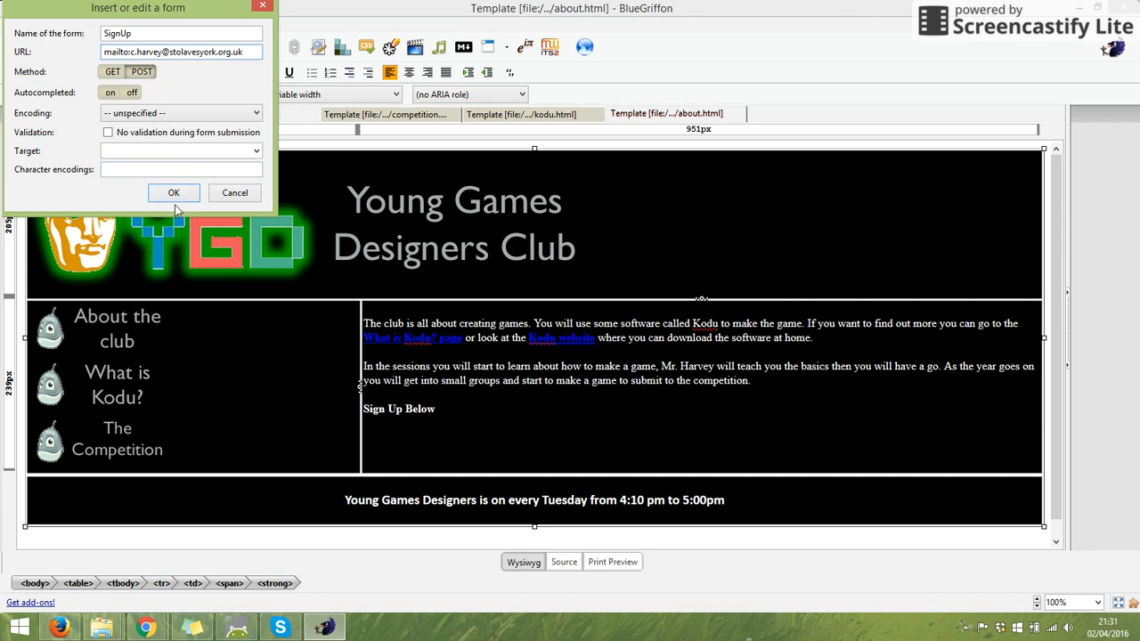
{"action": "left_click", "coordinate": [174, 193]}
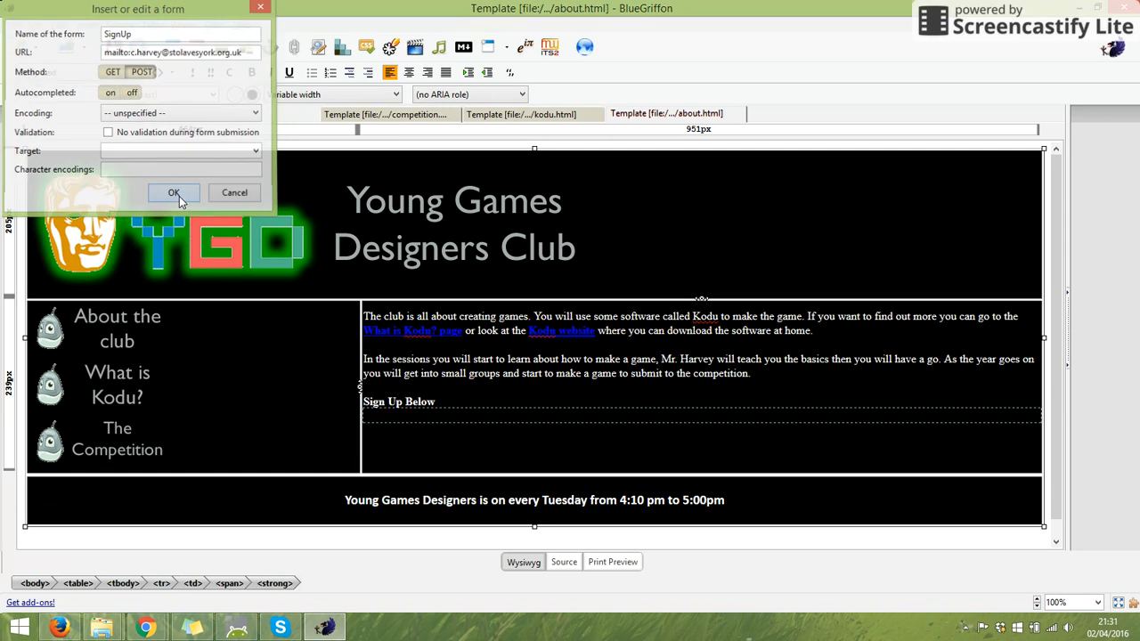
{"action": "left_click", "coordinate": [174, 193]}
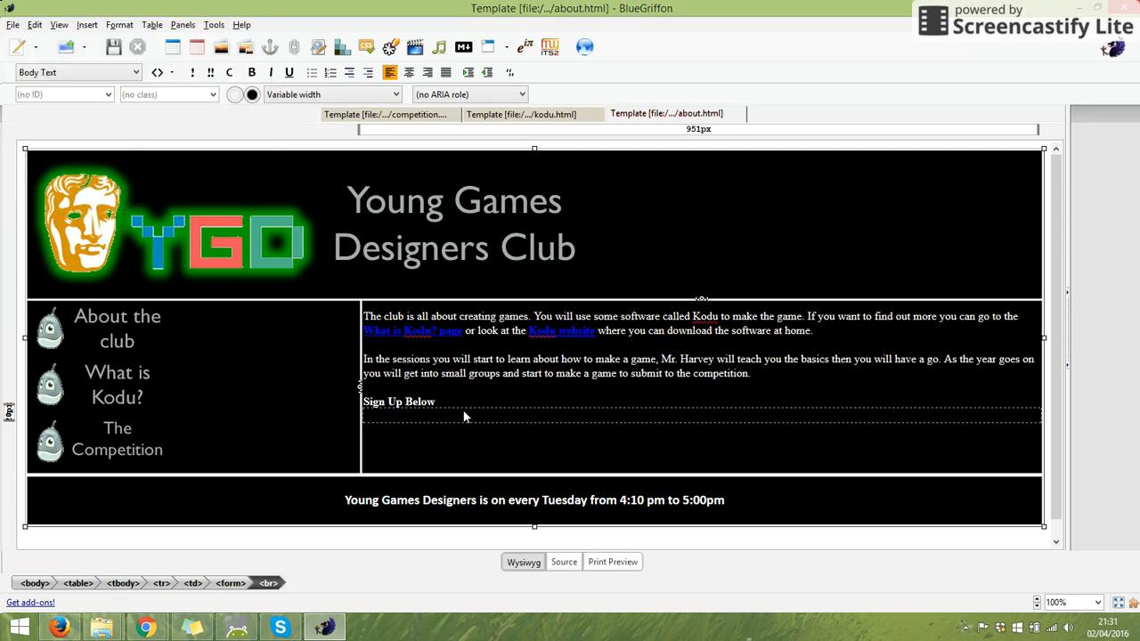
{"action": "mouse_move", "coordinate": [905, 404]}
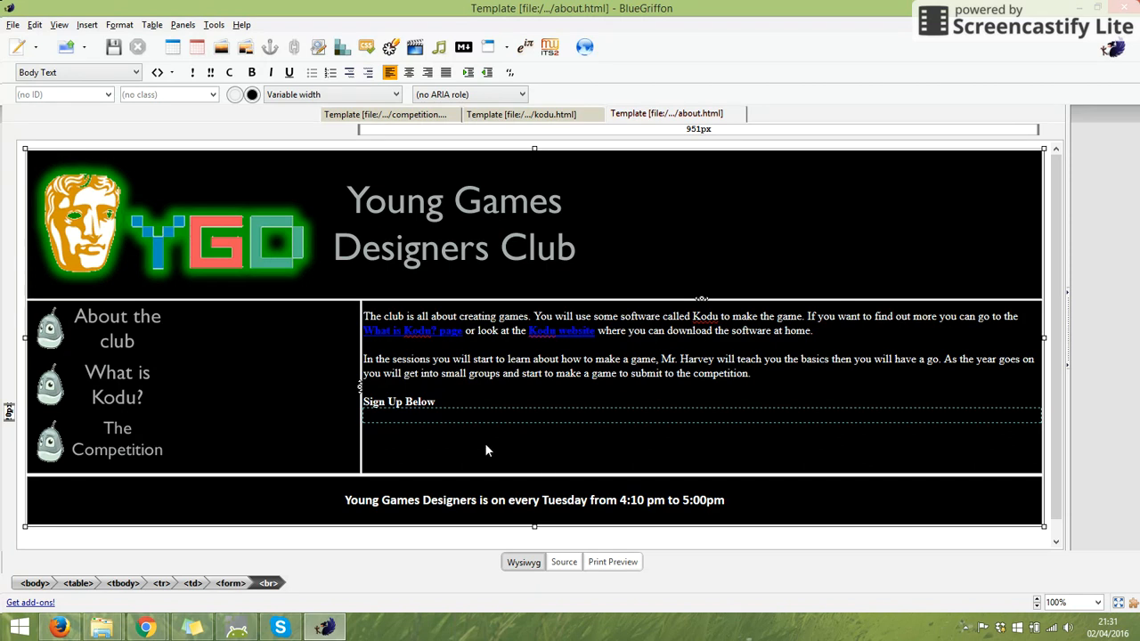
{"action": "mouse_move", "coordinate": [449, 456]}
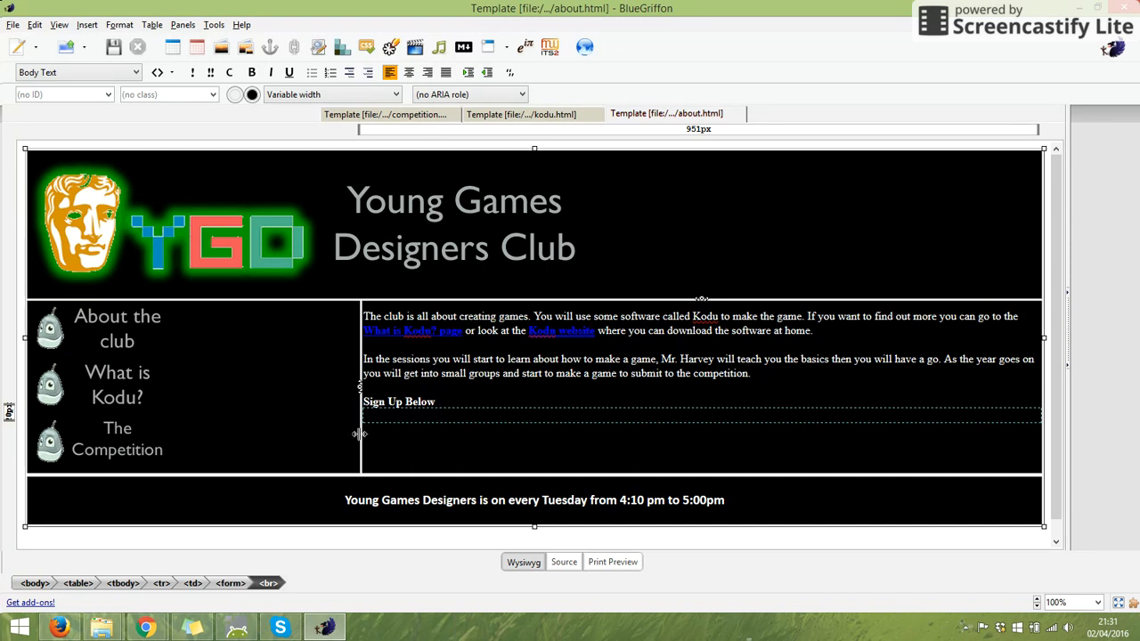
{"action": "mouse_move", "coordinate": [388, 422]}
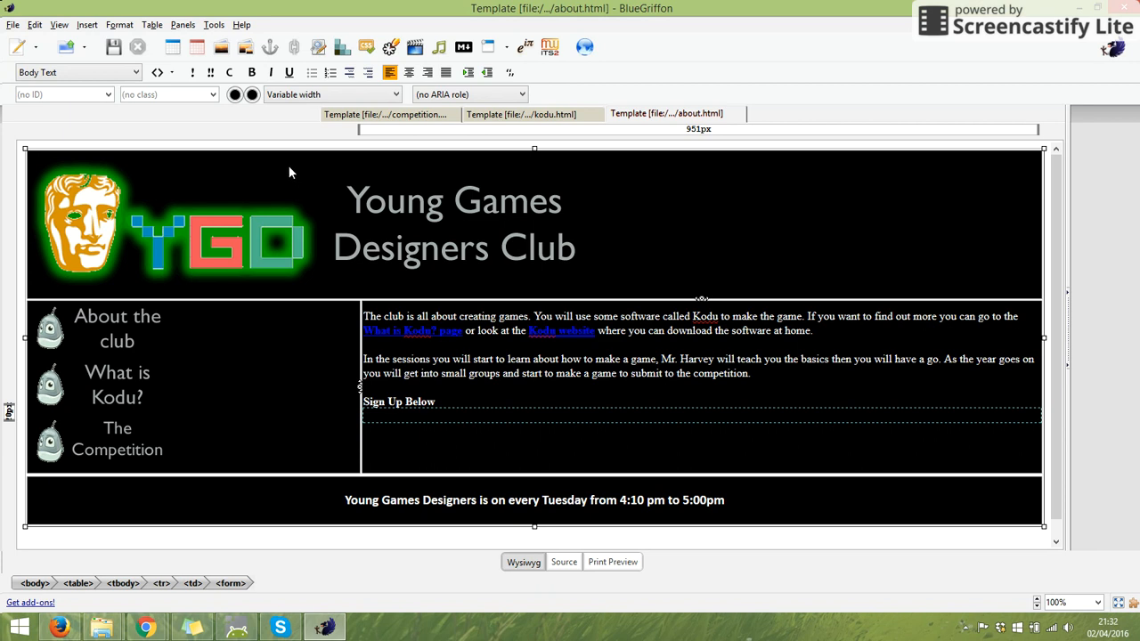
{"action": "mouse_move", "coordinate": [319, 168]}
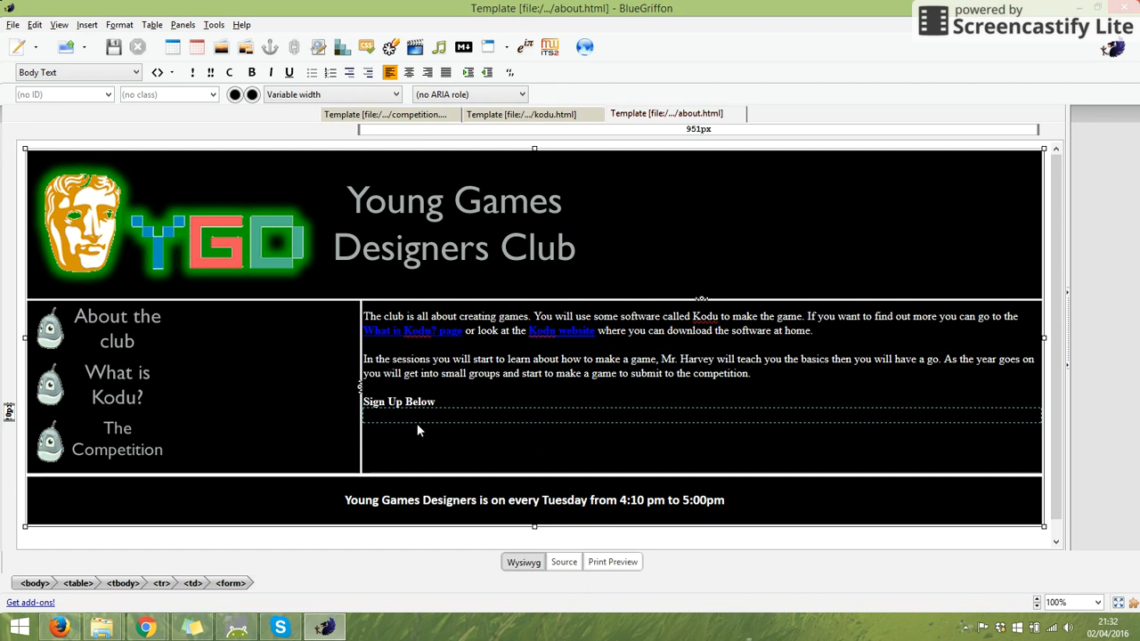
{"action": "left_click", "coordinate": [85, 25]}
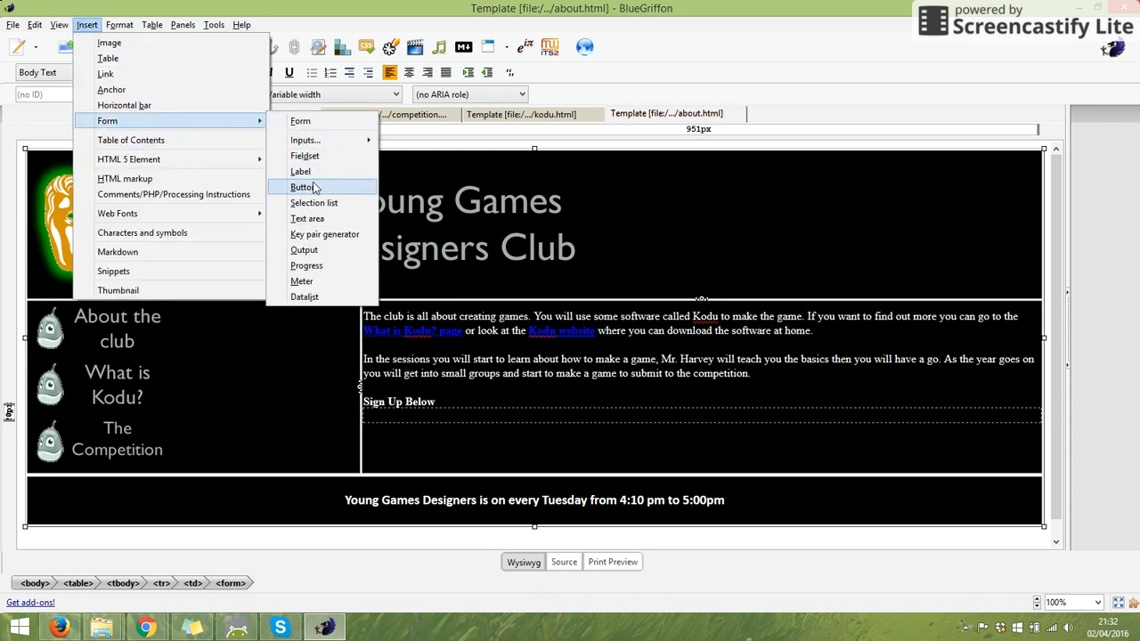
{"action": "mouse_move", "coordinate": [322, 155]}
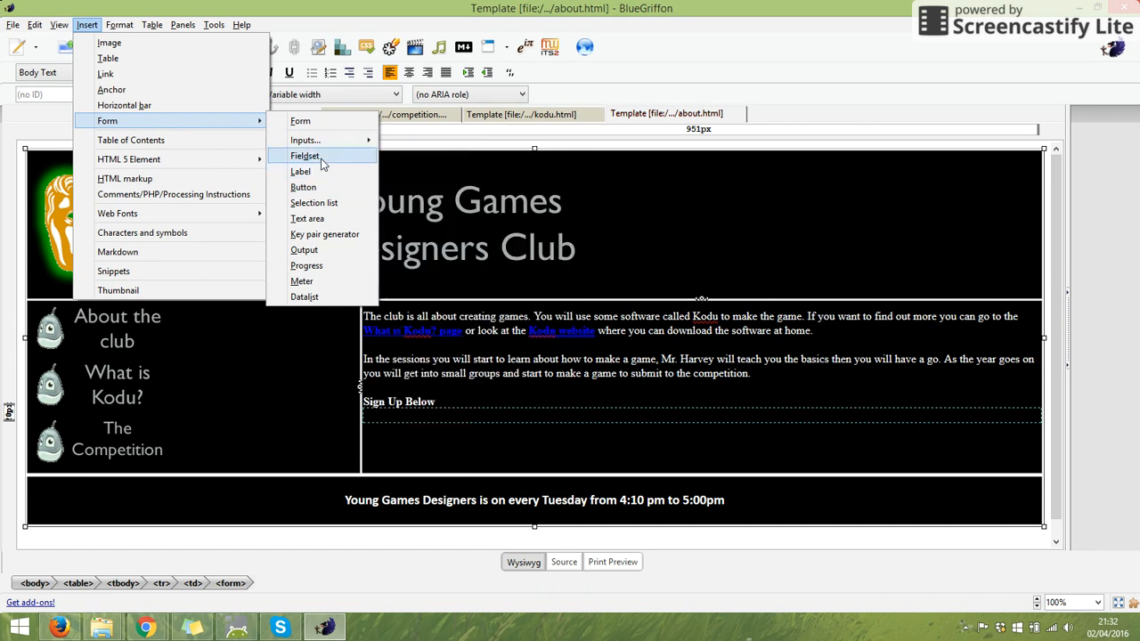
{"action": "left_click", "coordinate": [301, 171]}
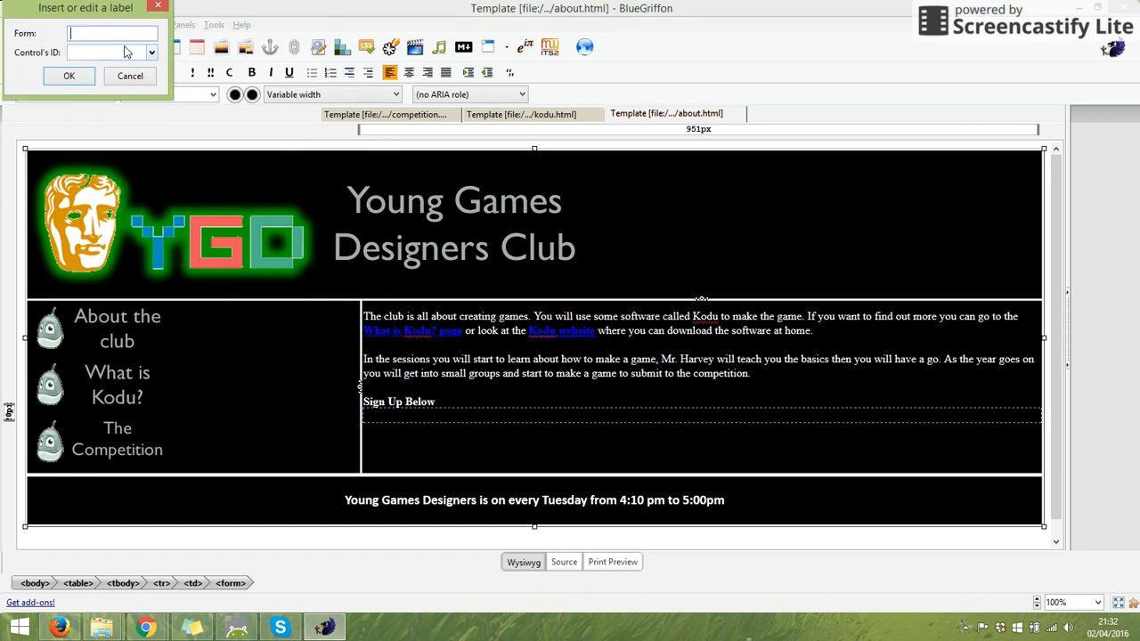
{"action": "type", "text": "Test"}
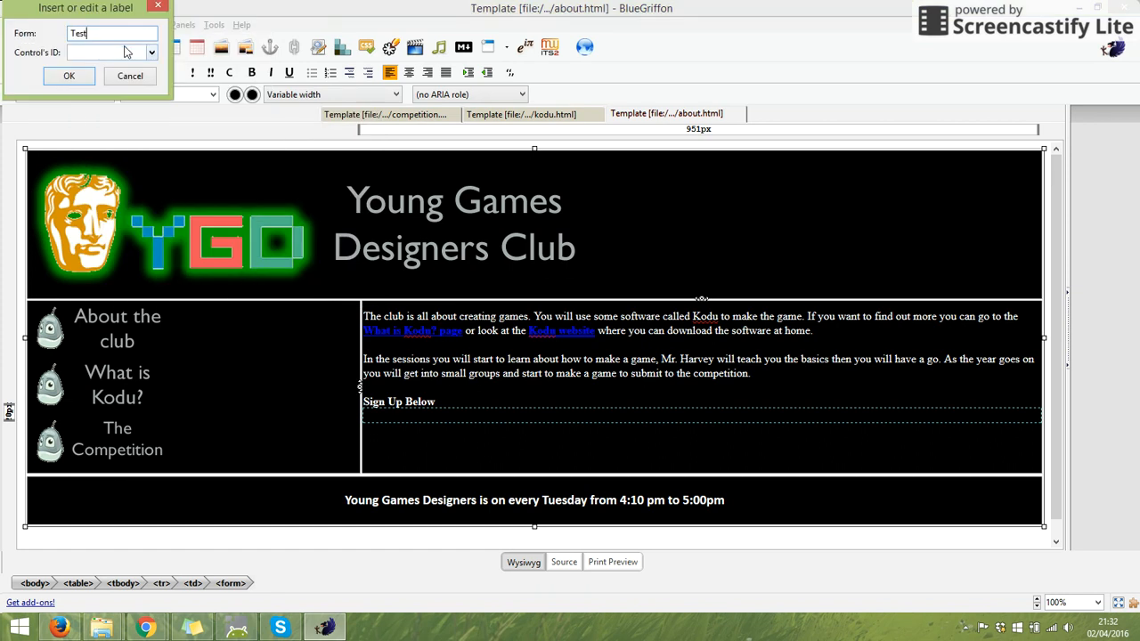
{"action": "left_click", "coordinate": [68, 75]}
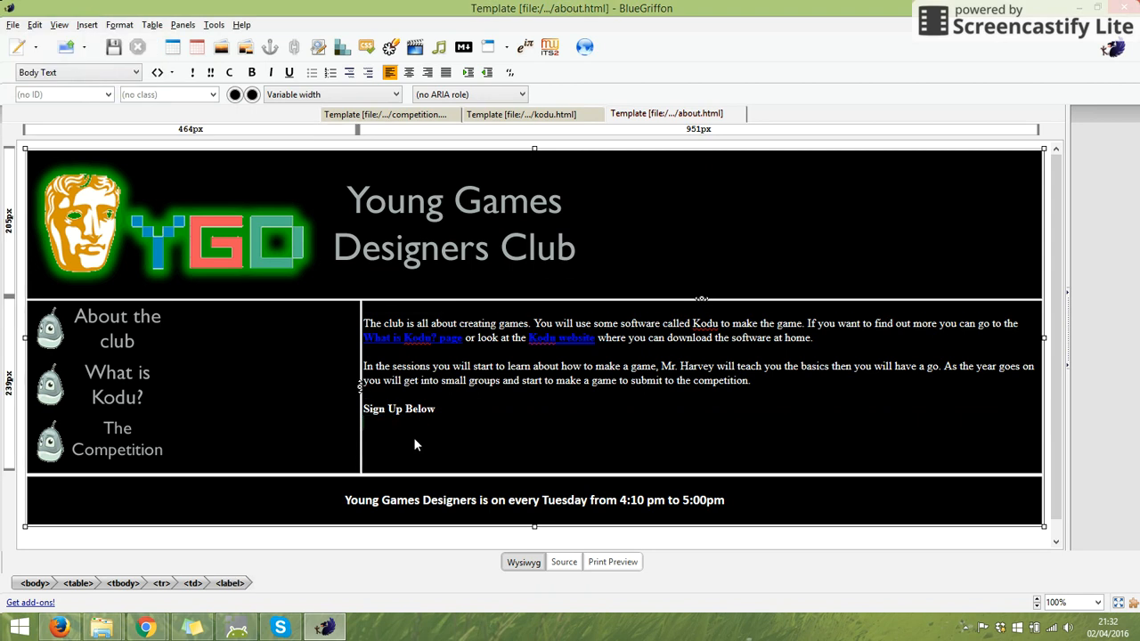
{"action": "mouse_move", "coordinate": [474, 423]}
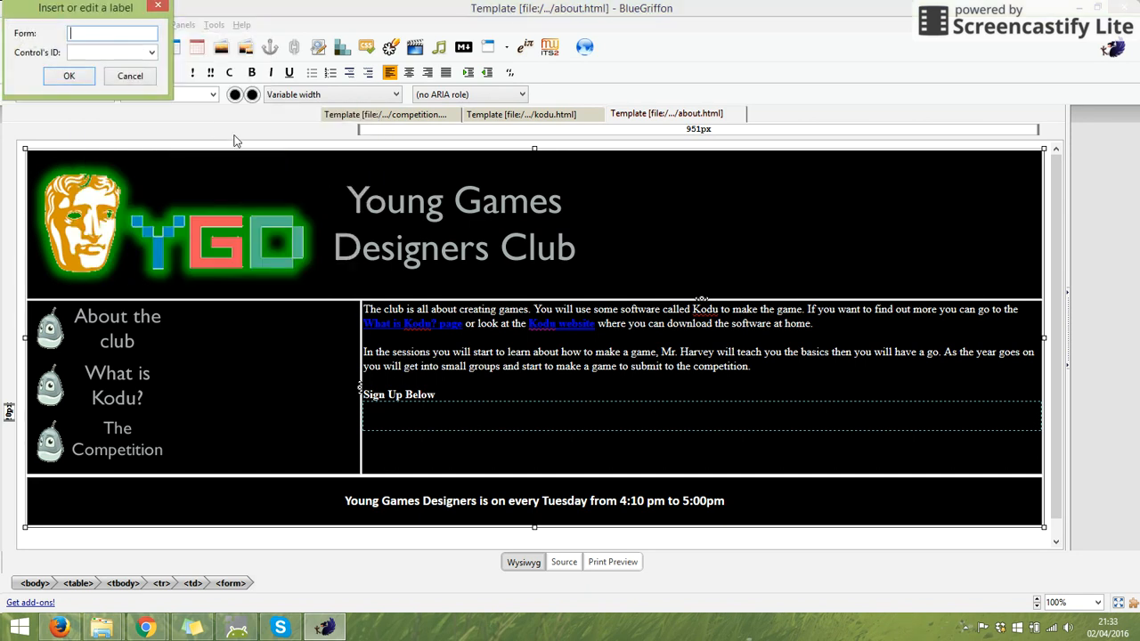
{"action": "type", "text": "Test"}
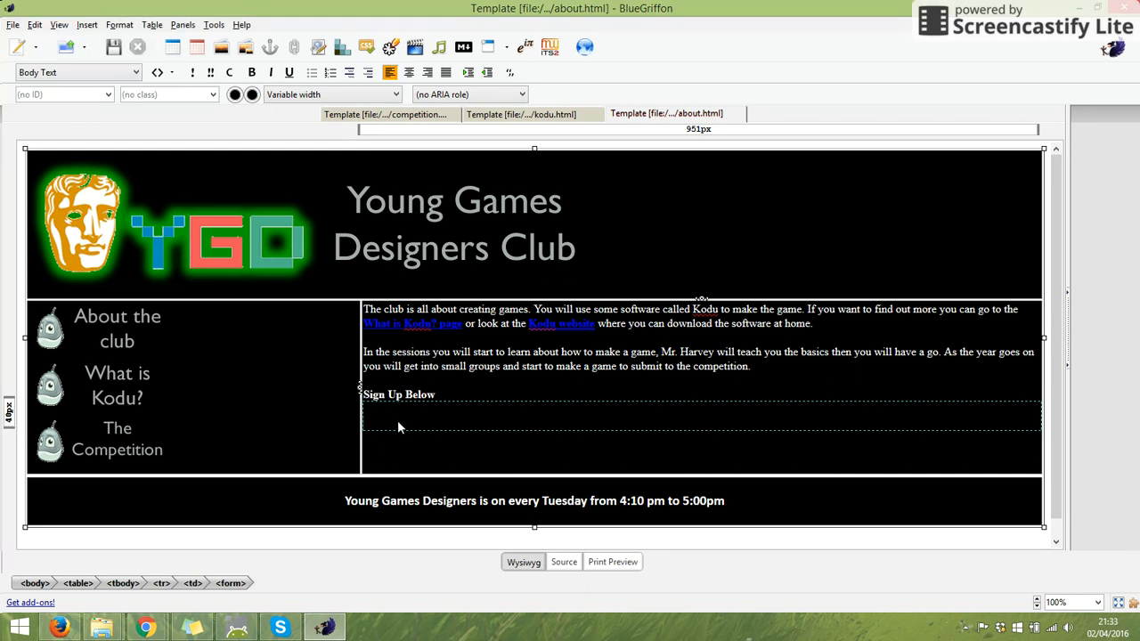
{"action": "mouse_move", "coordinate": [406, 424]}
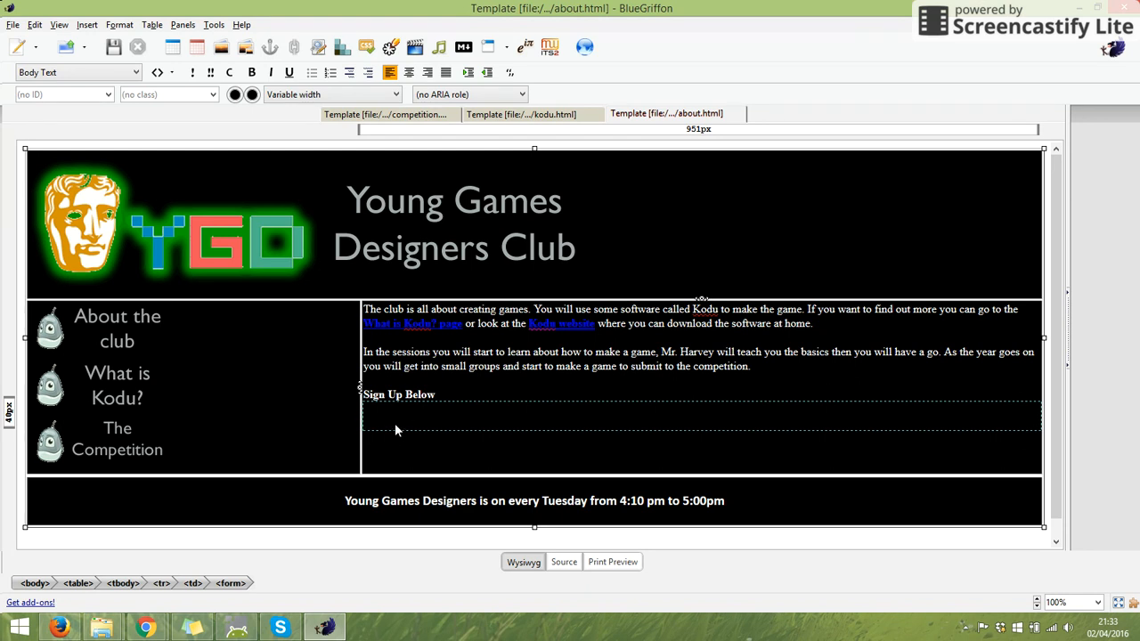
{"action": "mouse_move", "coordinate": [366, 383]}
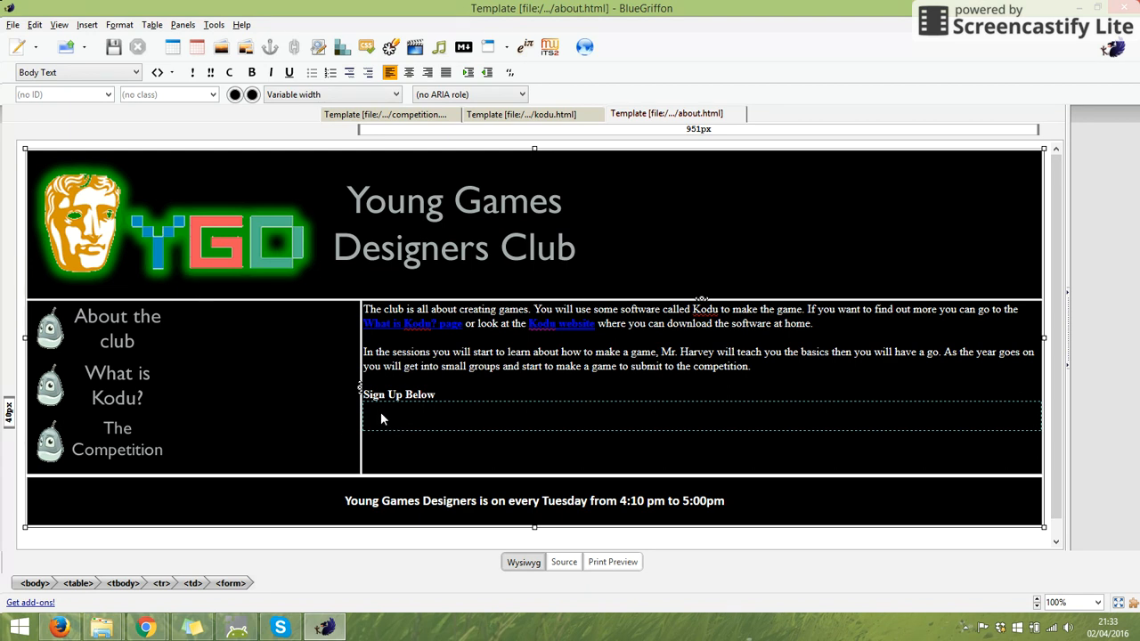
{"action": "mouse_move", "coordinate": [409, 417]}
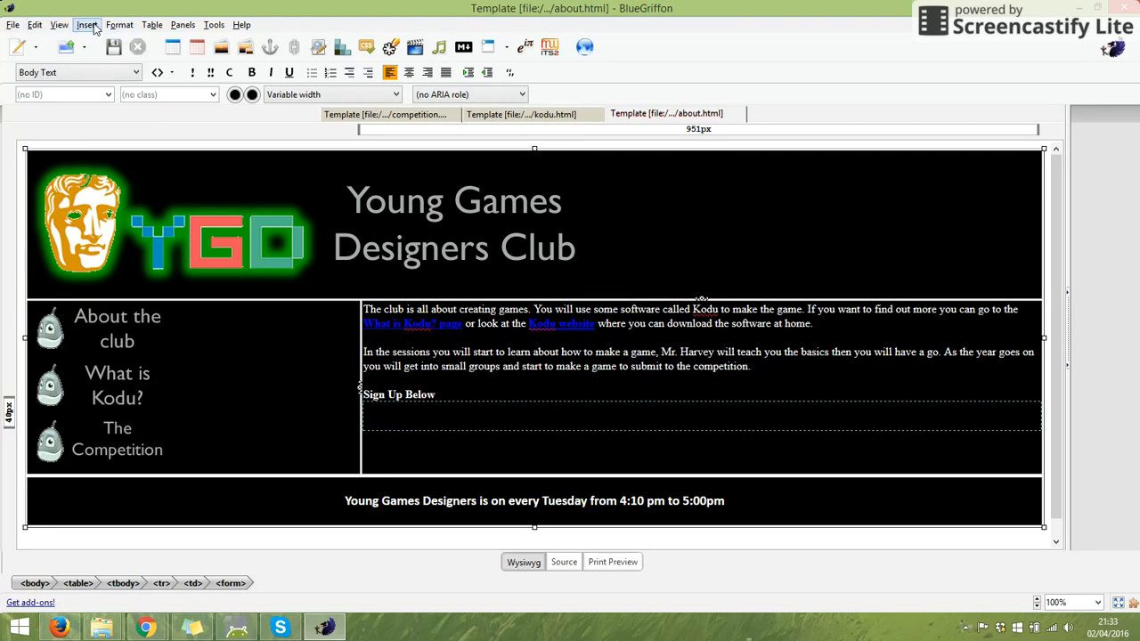
Insert a text input field named 'Name' with the value 'Enter your name' into the form.
{"action": "left_click", "coordinate": [85, 25]}
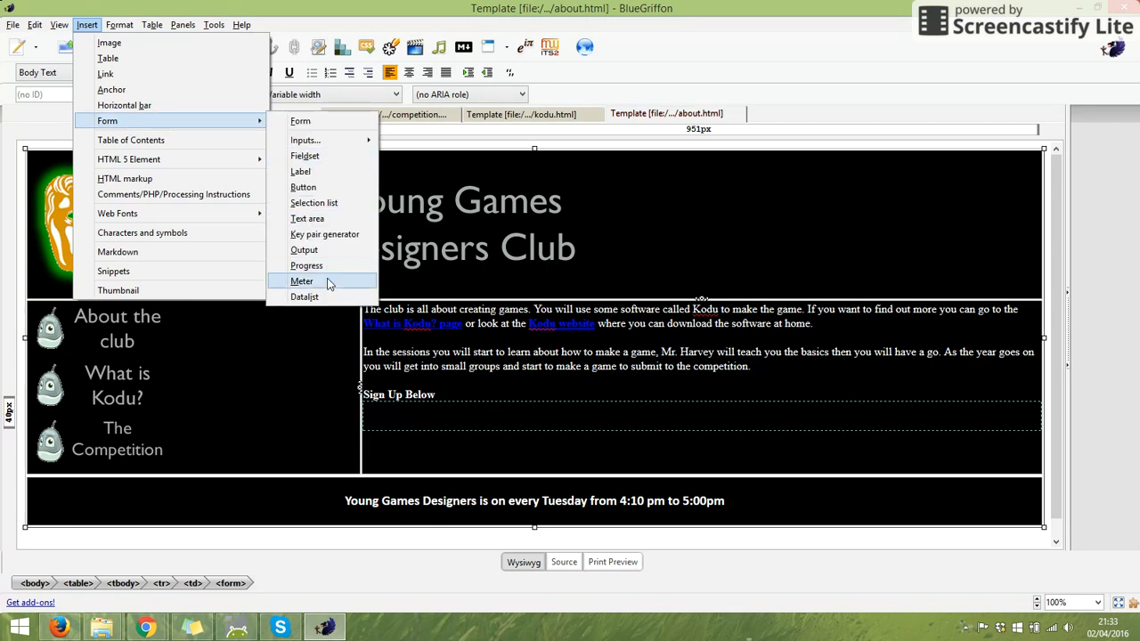
{"action": "mouse_move", "coordinate": [304, 249]}
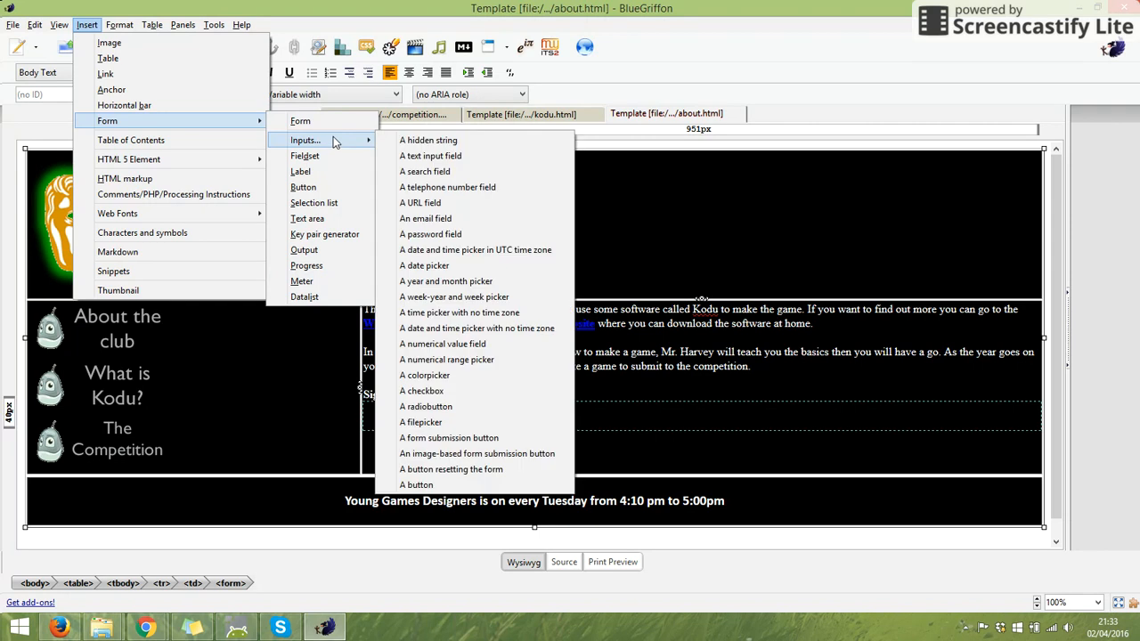
{"action": "mouse_move", "coordinate": [459, 314]}
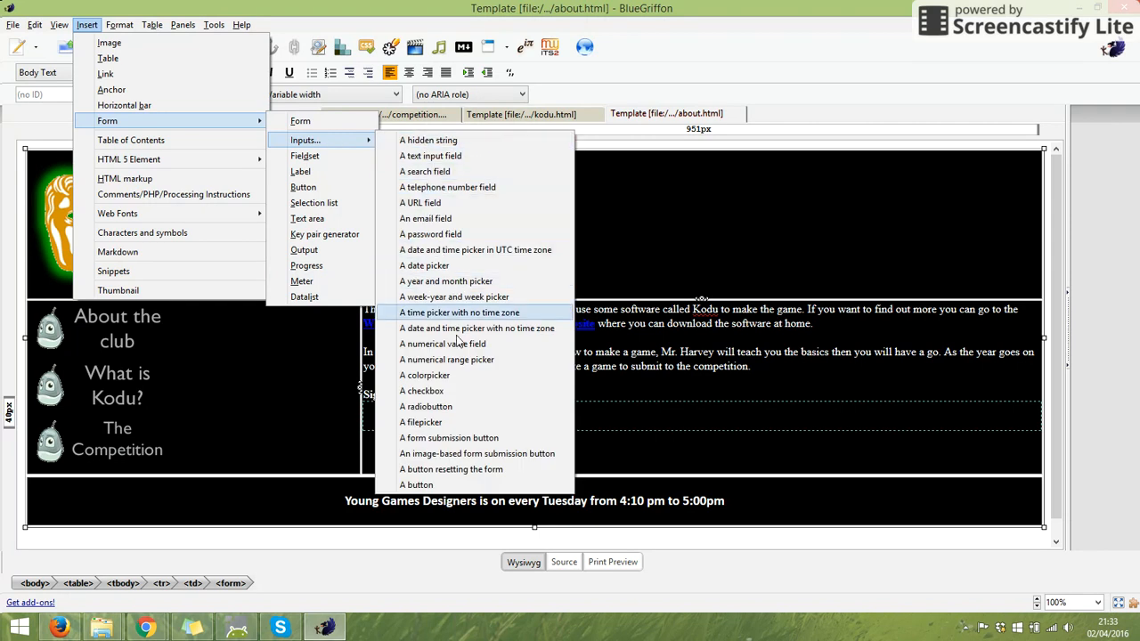
{"action": "mouse_move", "coordinate": [447, 171]}
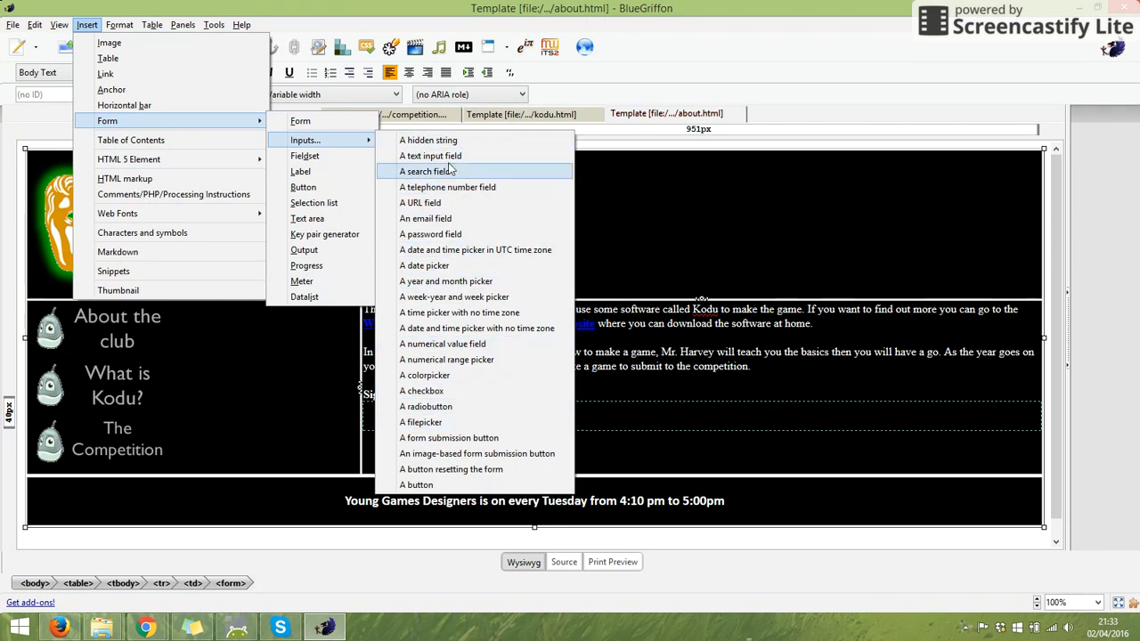
{"action": "mouse_move", "coordinate": [445, 182]}
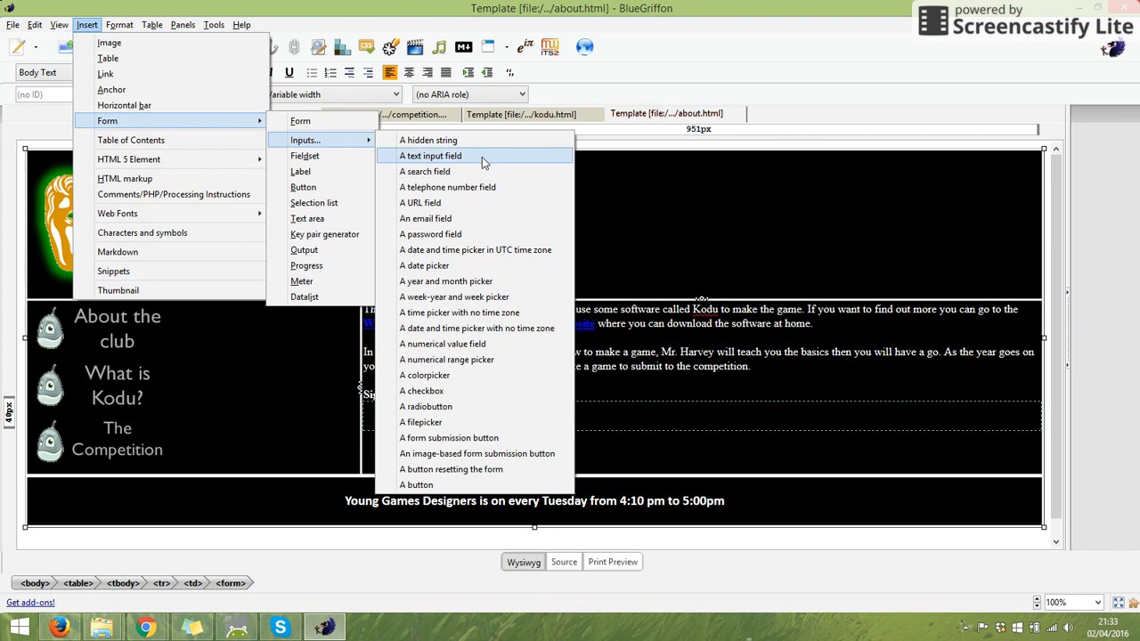
{"action": "left_click", "coordinate": [427, 155]}
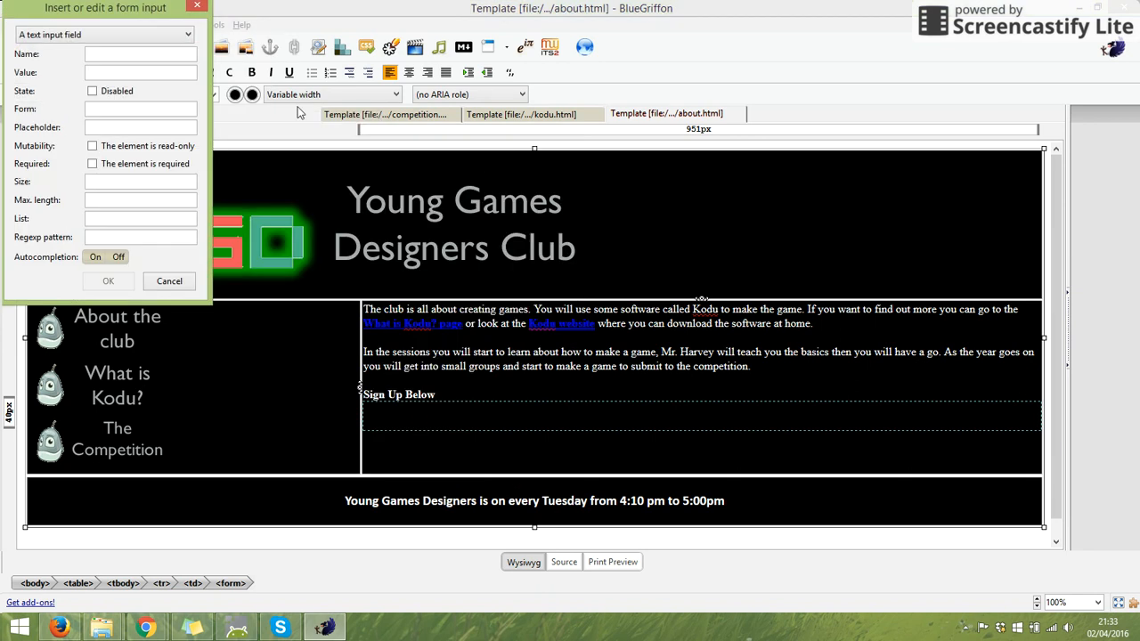
{"action": "left_click", "coordinate": [141, 55]}
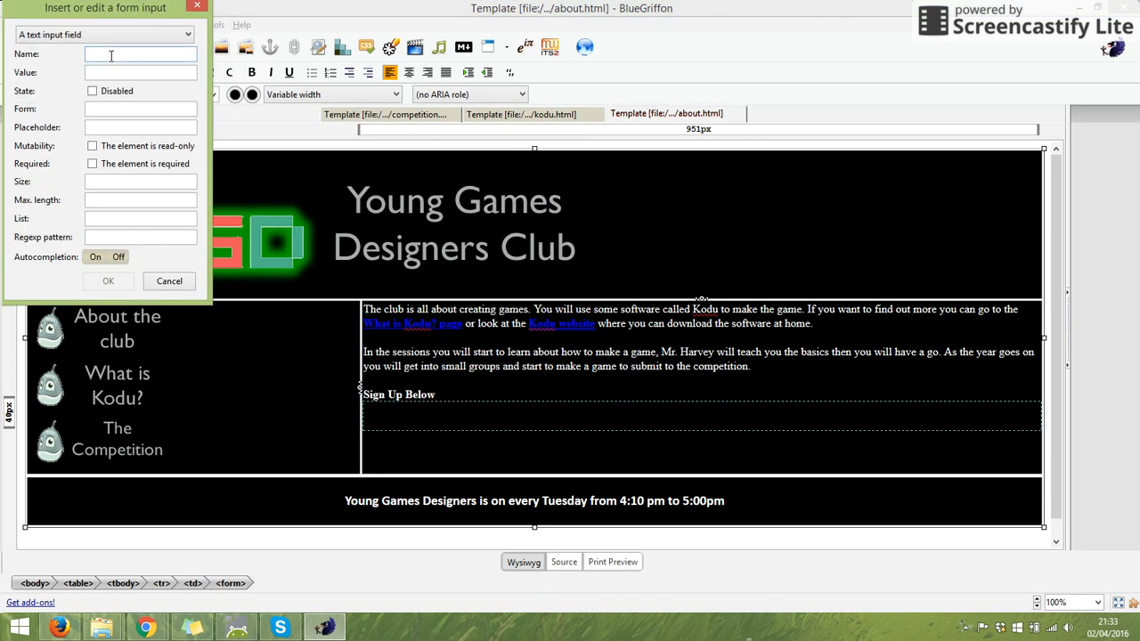
{"action": "type", "text": "Name"}
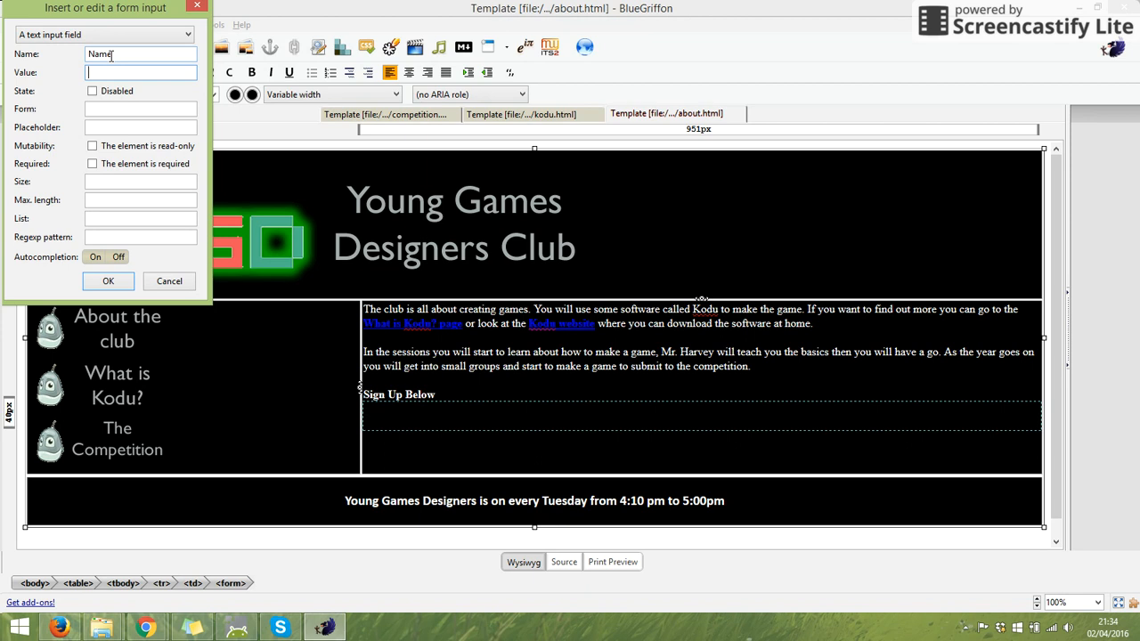
{"action": "type", "text": "Enter your name"}
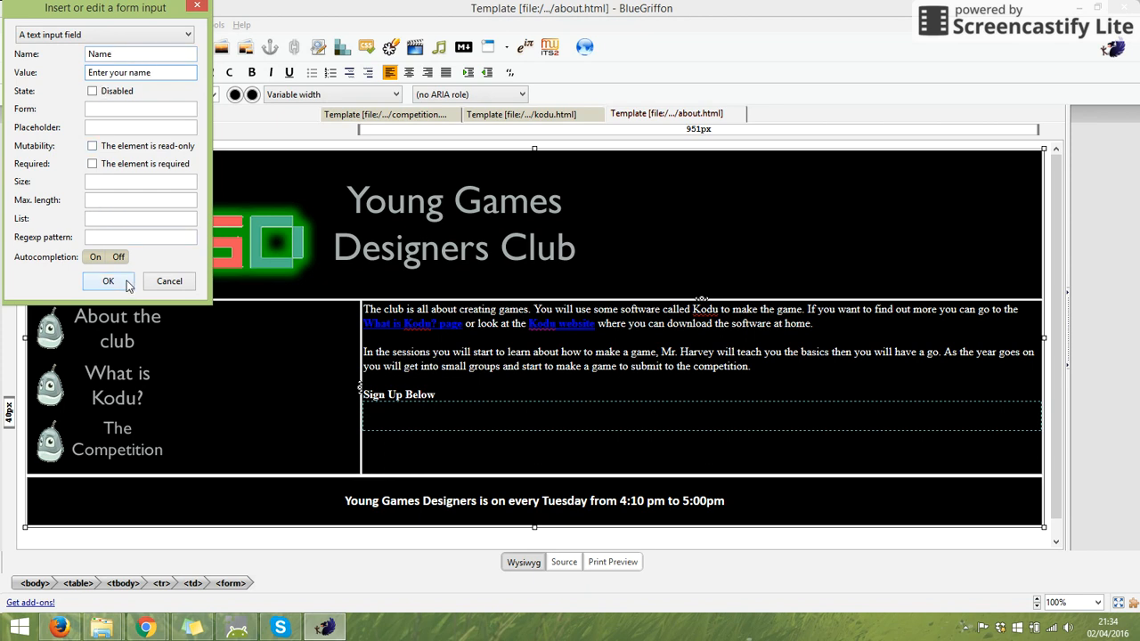
{"action": "left_click", "coordinate": [106, 281]}
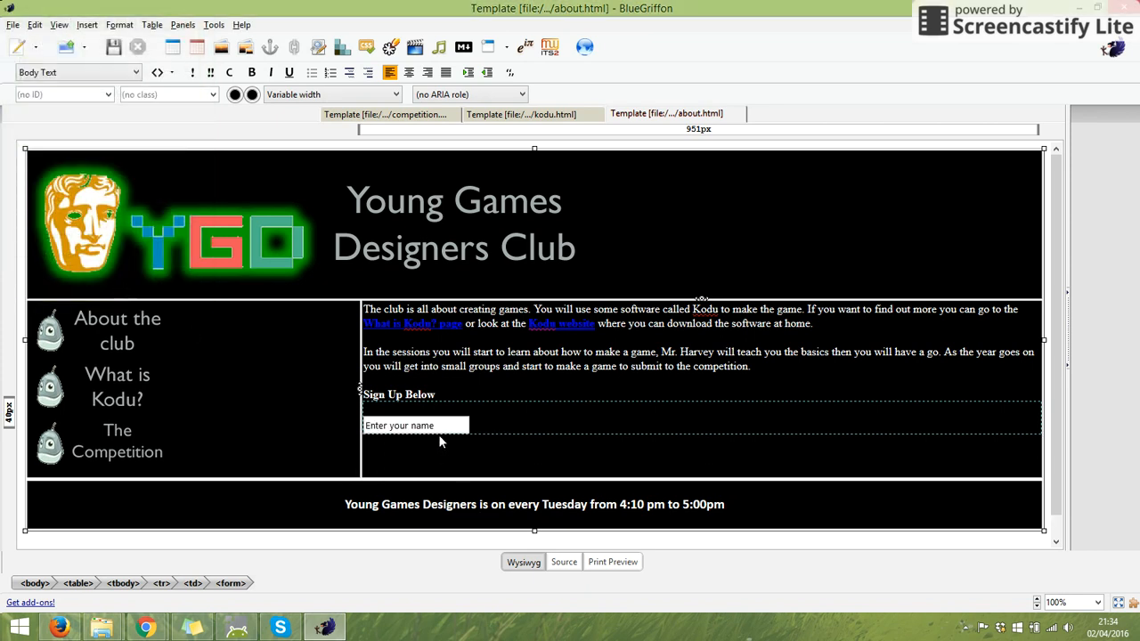
Preview the About page in Firefox, test the name field with 'Mr Harvey', then show the TV guide tab.
{"action": "left_click", "coordinate": [413, 424]}
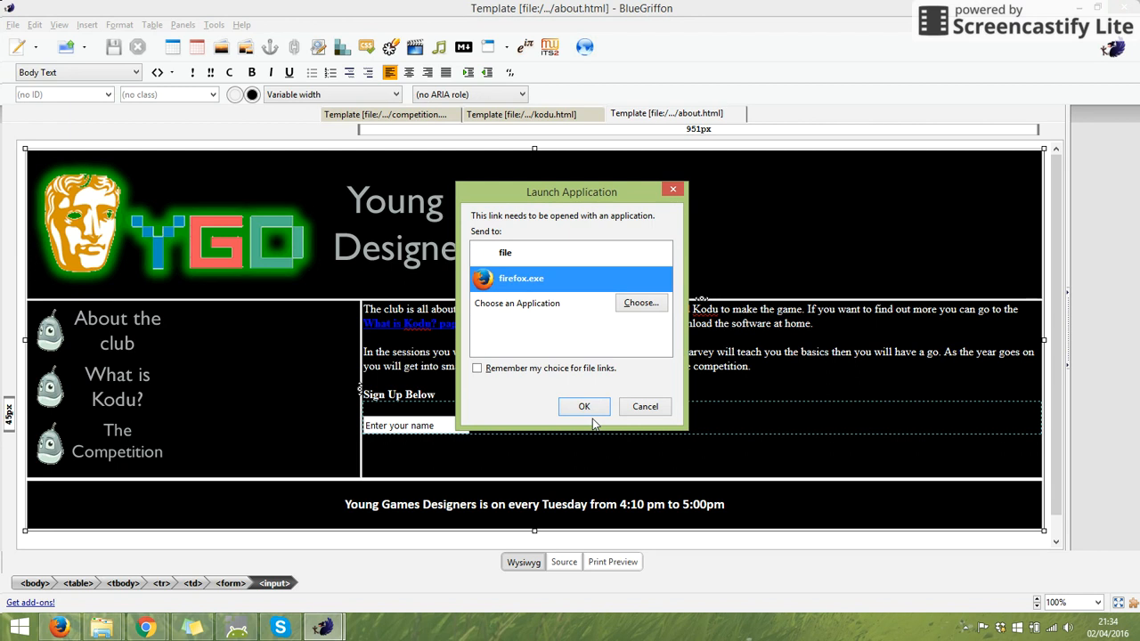
{"action": "left_click", "coordinate": [584, 406]}
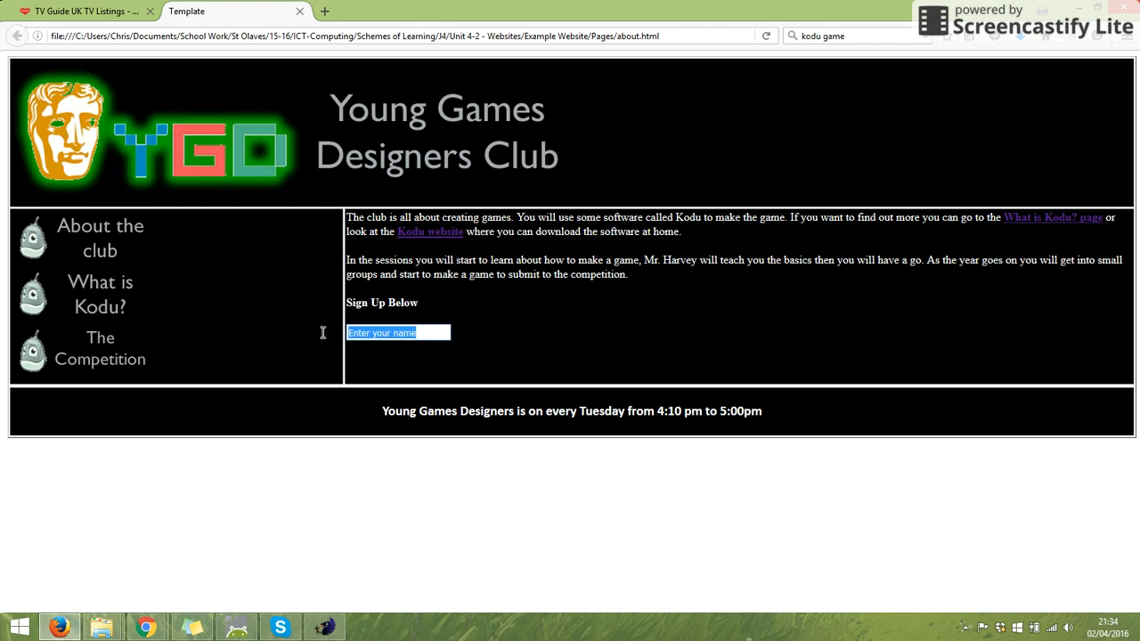
{"action": "type", "text": "Mr H"}
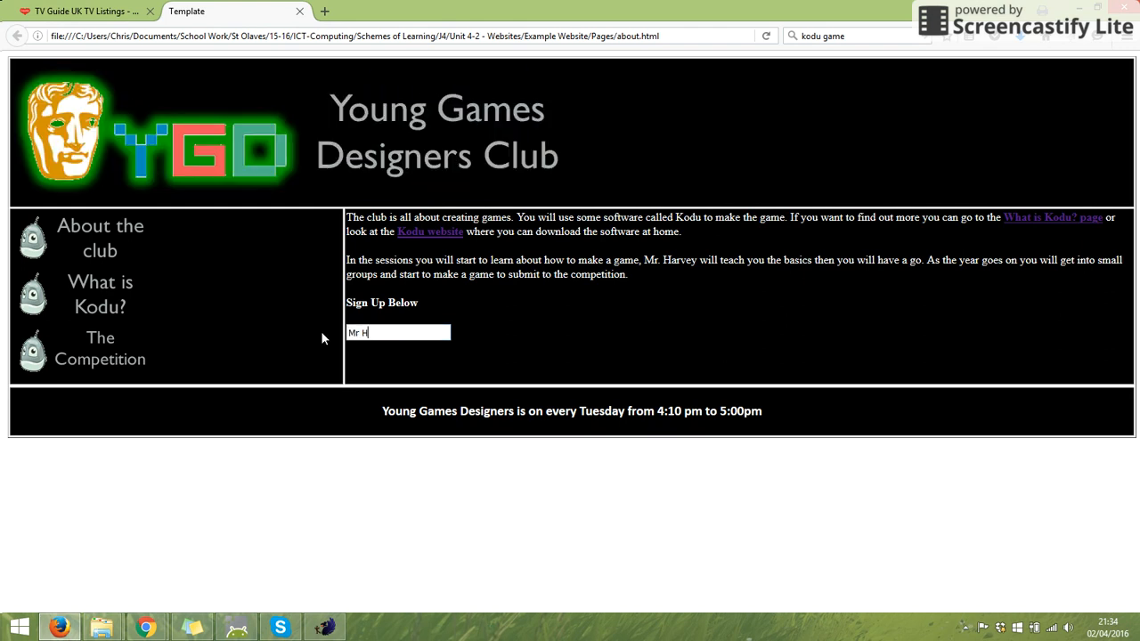
{"action": "type", "text": "arvey"}
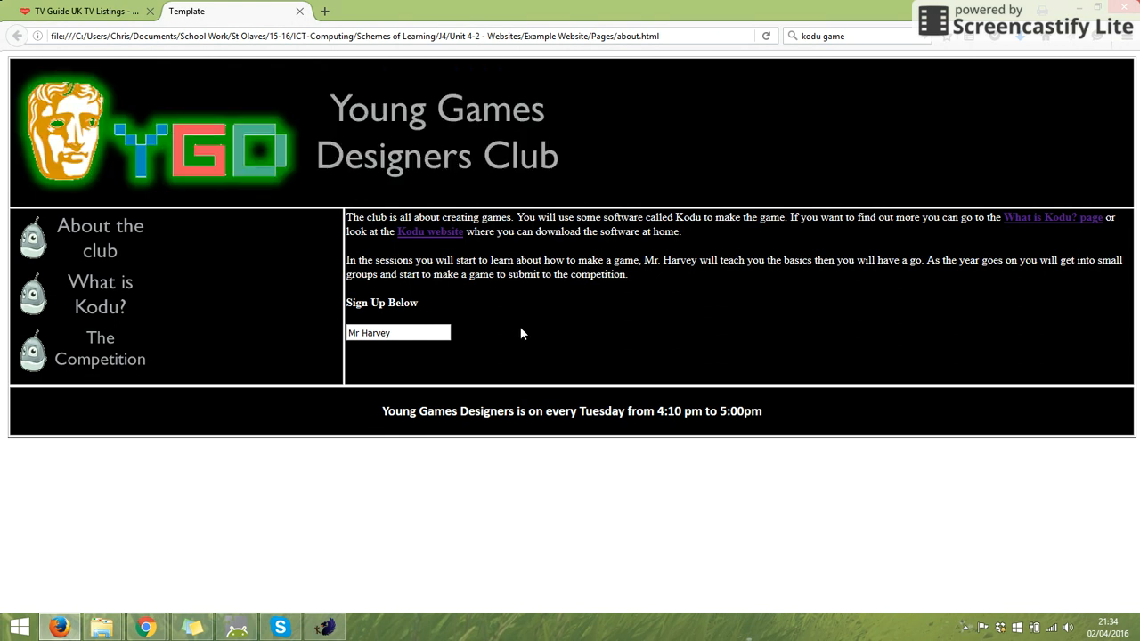
{"action": "double_click", "coordinate": [371, 333]}
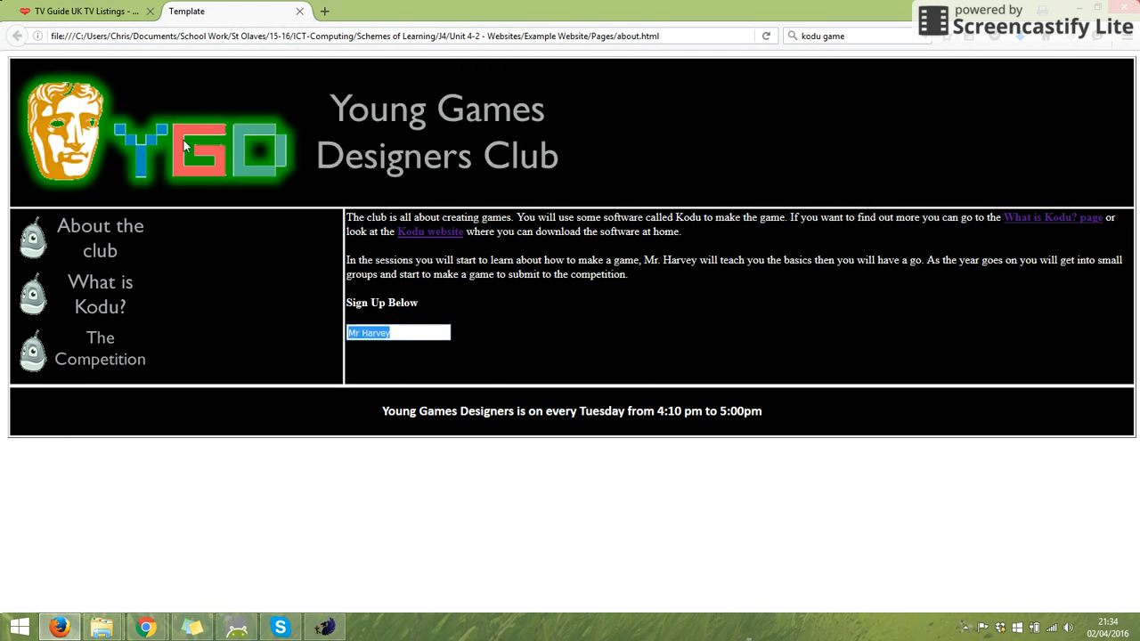
{"action": "left_click", "coordinate": [85, 10]}
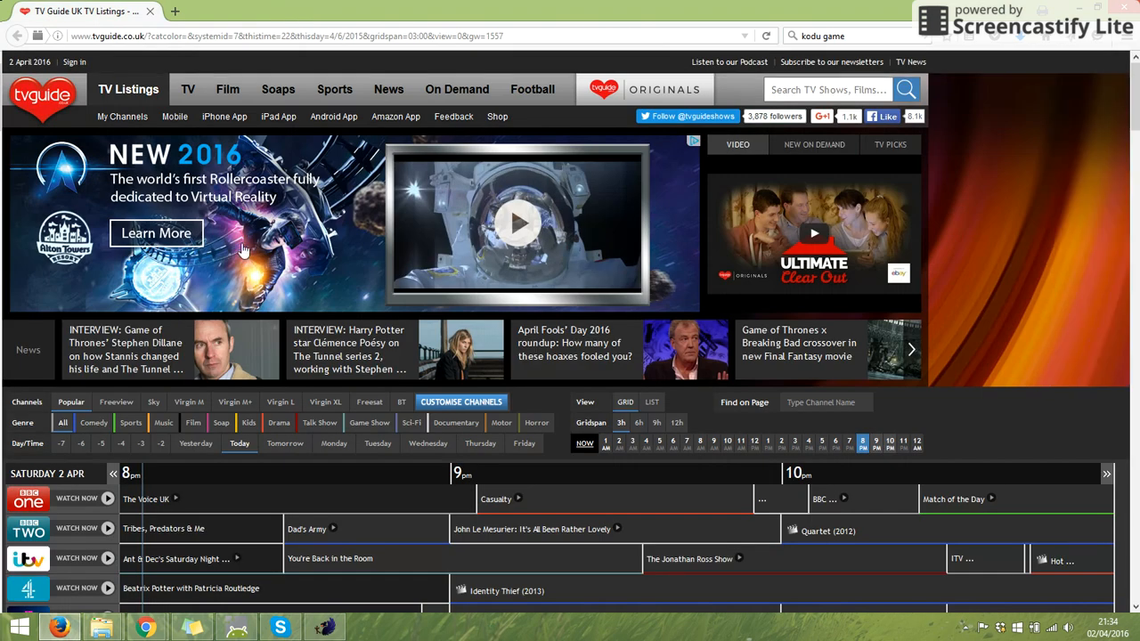
Back in BlueGriffon, set the text colour to white for a 'Name' label beside the name field.
{"action": "left_click", "coordinate": [190, 627]}
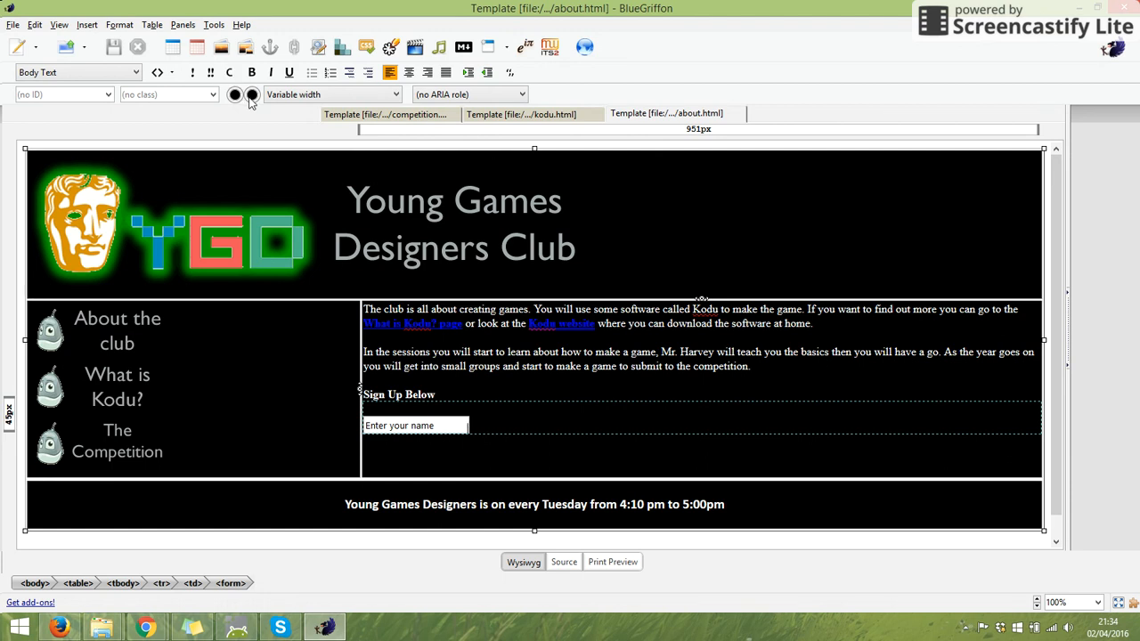
{"action": "mouse_move", "coordinate": [239, 93]}
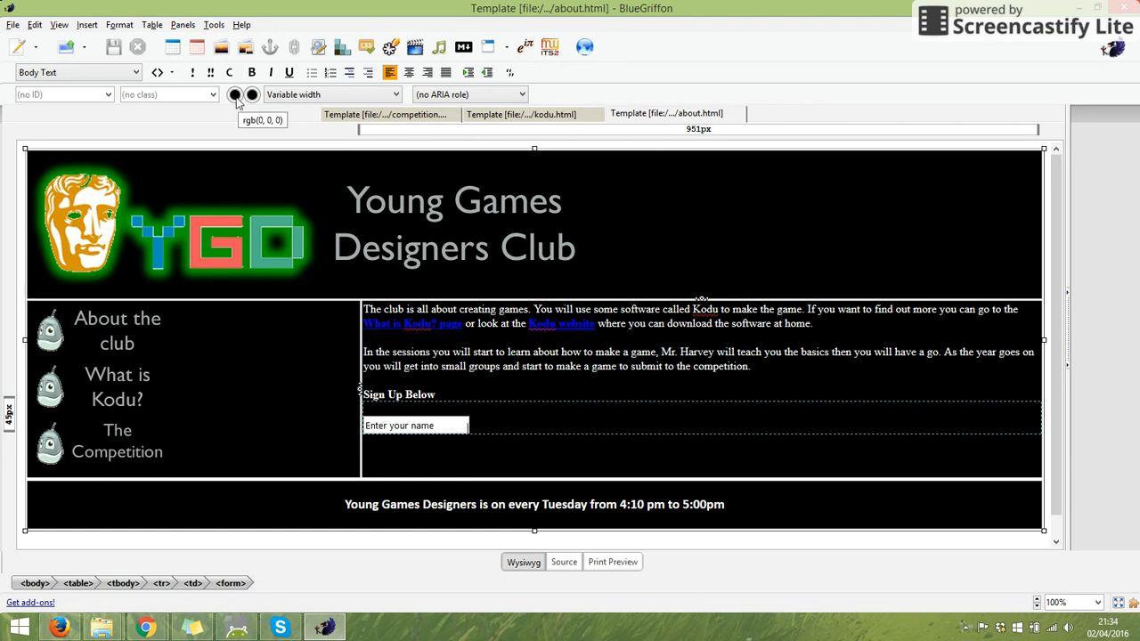
{"action": "left_click", "coordinate": [234, 95]}
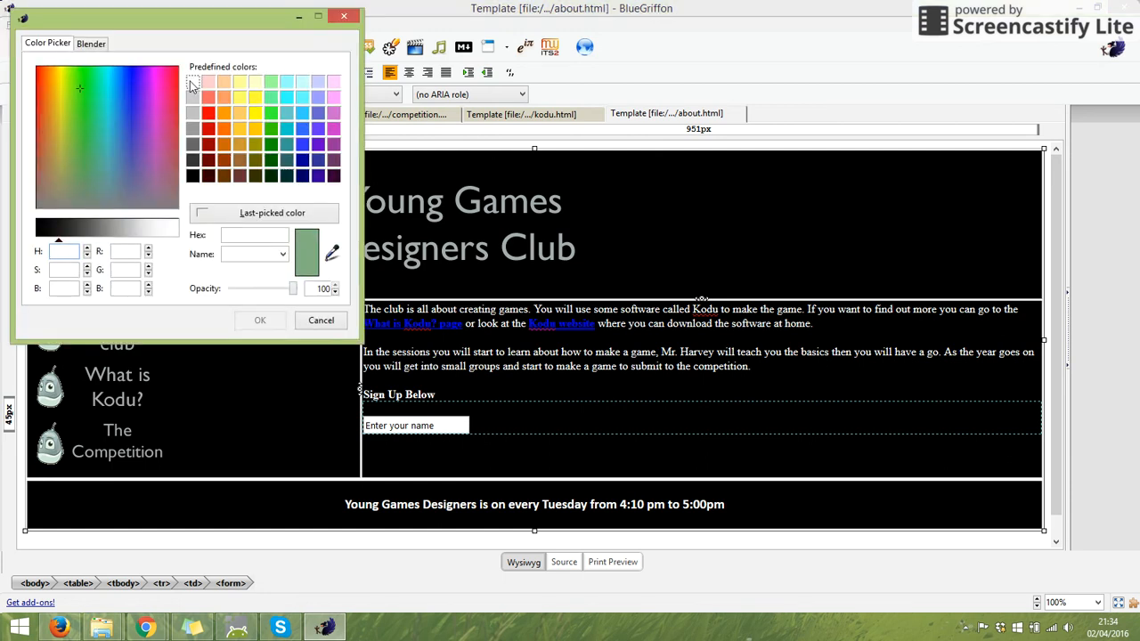
{"action": "left_click", "coordinate": [194, 80]}
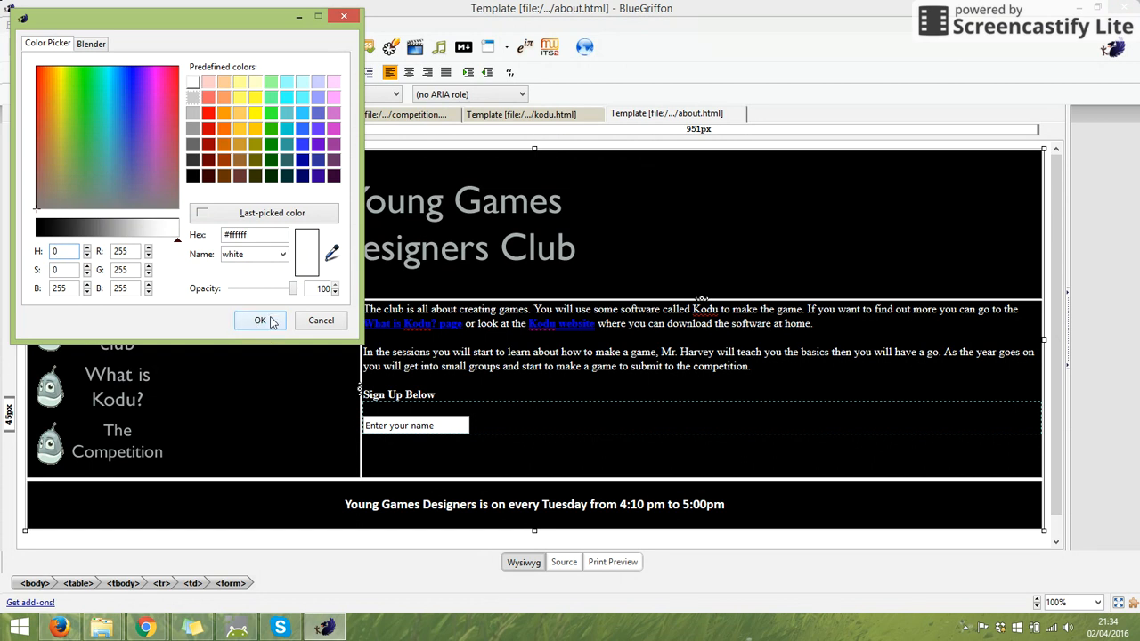
{"action": "left_click", "coordinate": [260, 320]}
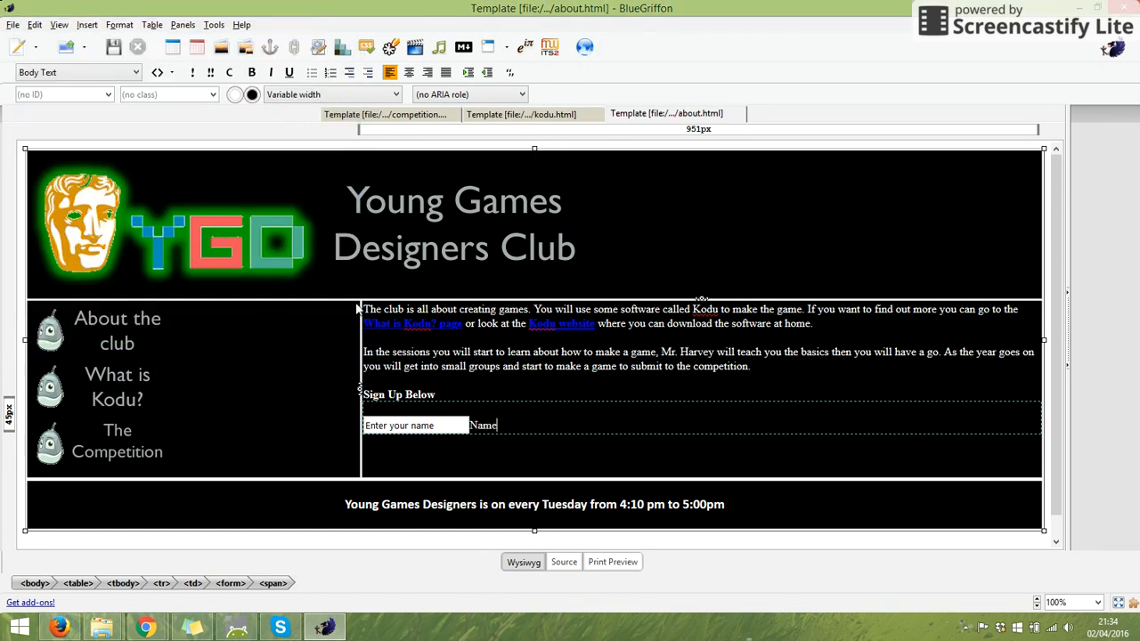
{"action": "double_click", "coordinate": [481, 424]}
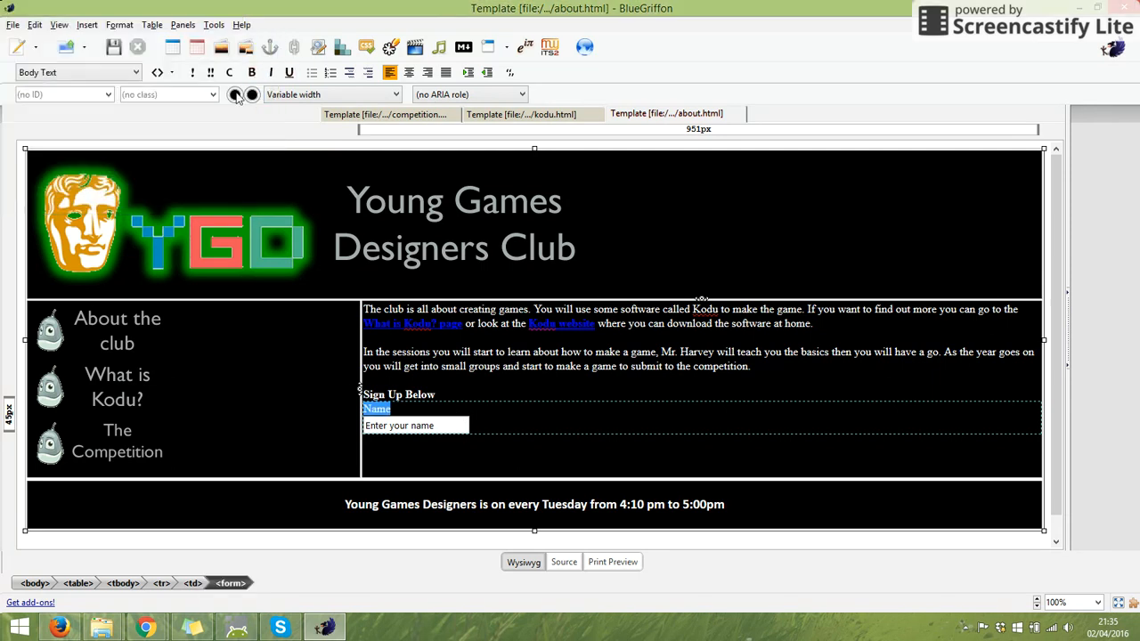
Move the Name label in front of the name field and add a 'Year' label on the next line.
{"action": "left_click", "coordinate": [235, 95]}
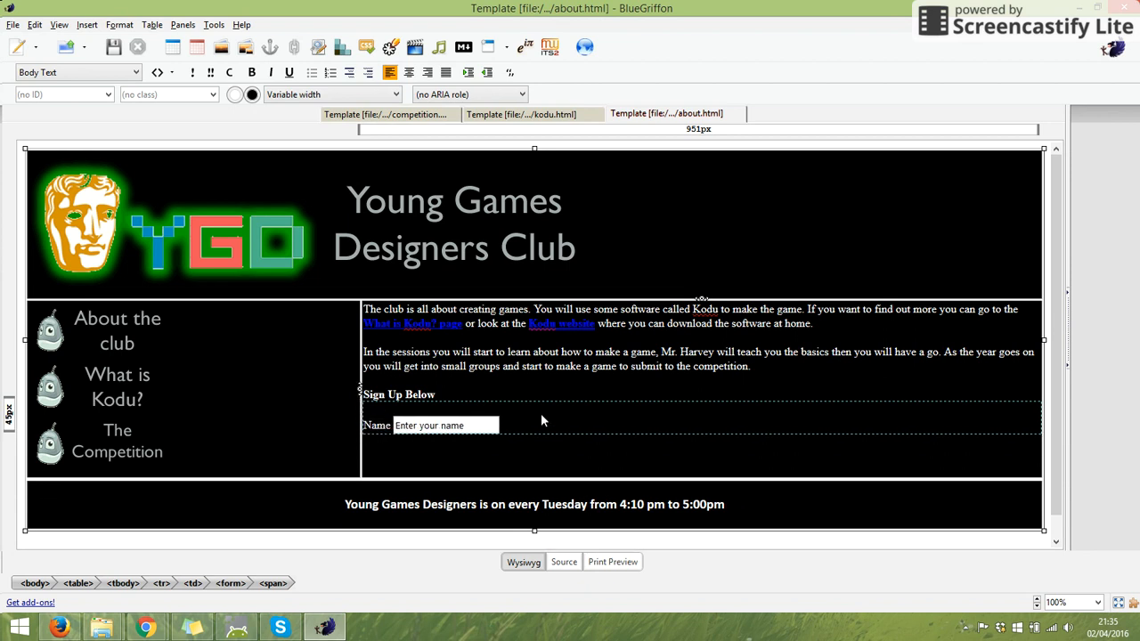
{"action": "mouse_move", "coordinate": [378, 434]}
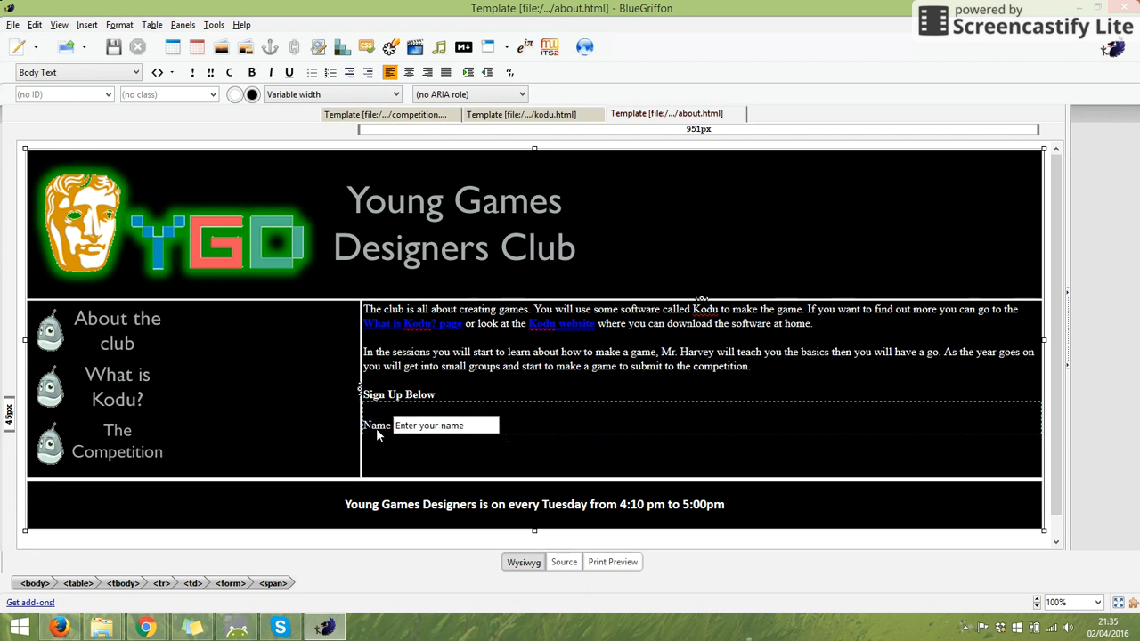
{"action": "double_click", "coordinate": [377, 424]}
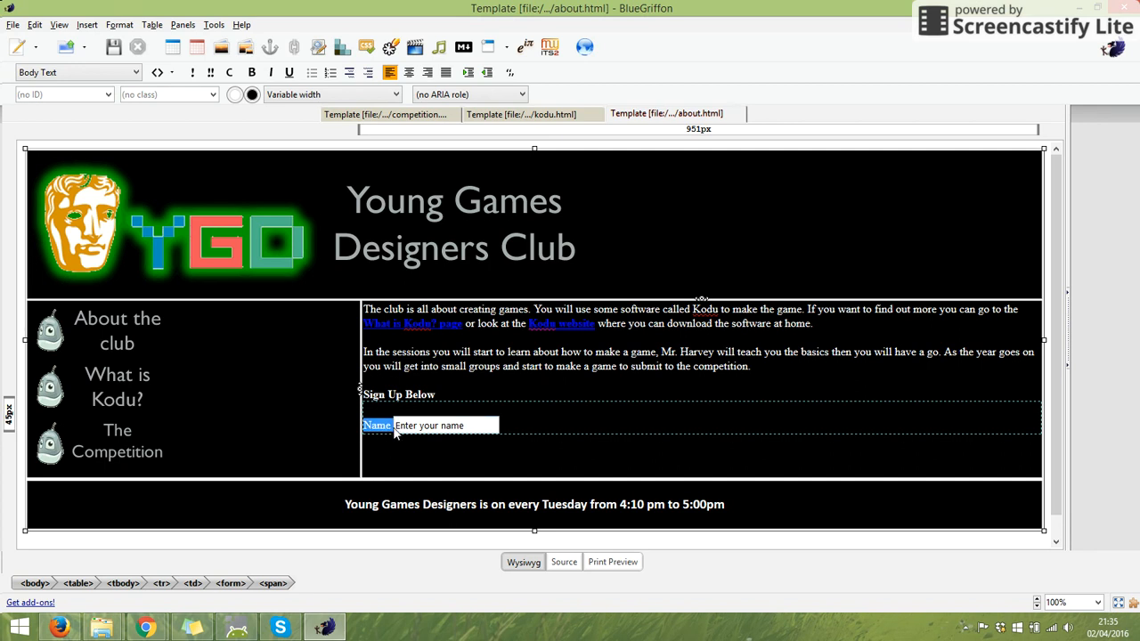
{"action": "mouse_move", "coordinate": [525, 438]}
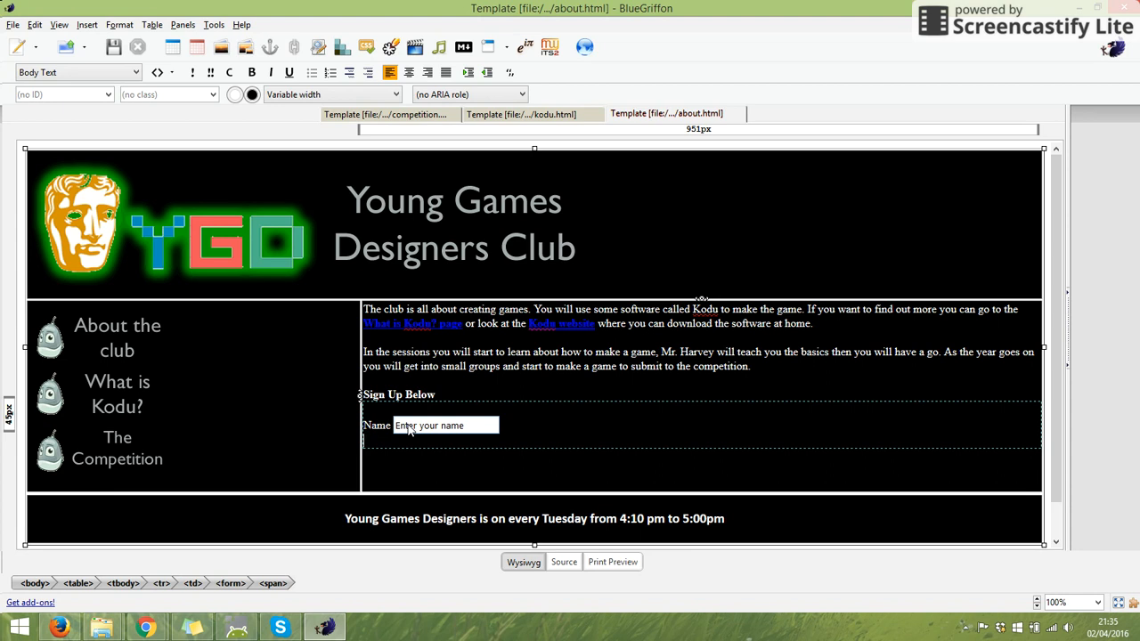
{"action": "type", "text": "Year"}
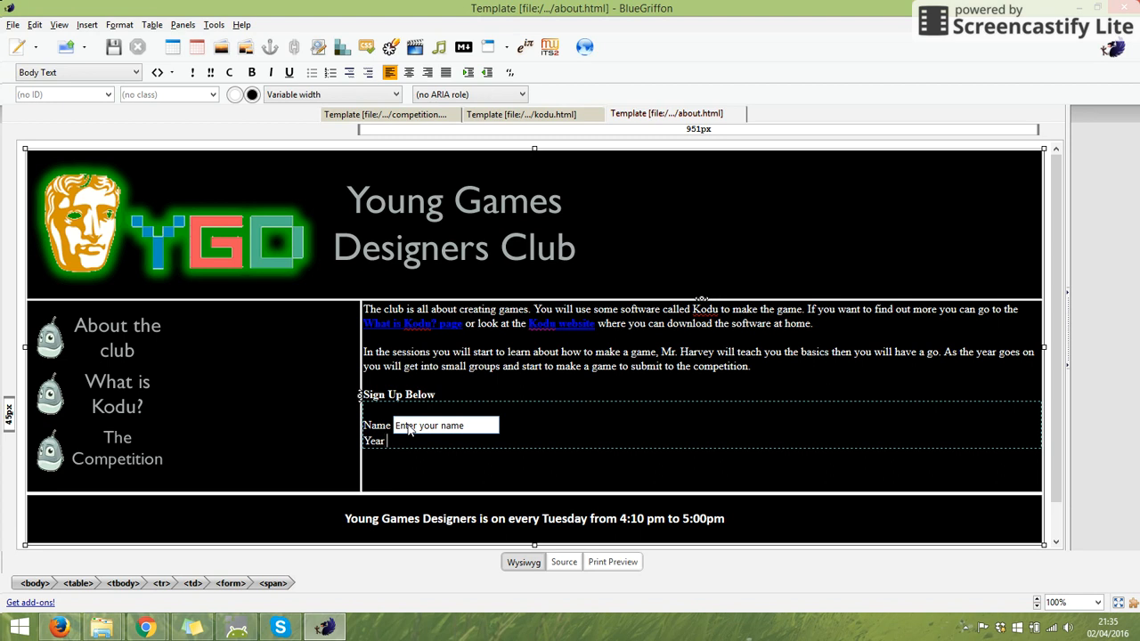
{"action": "mouse_move", "coordinate": [465, 459]}
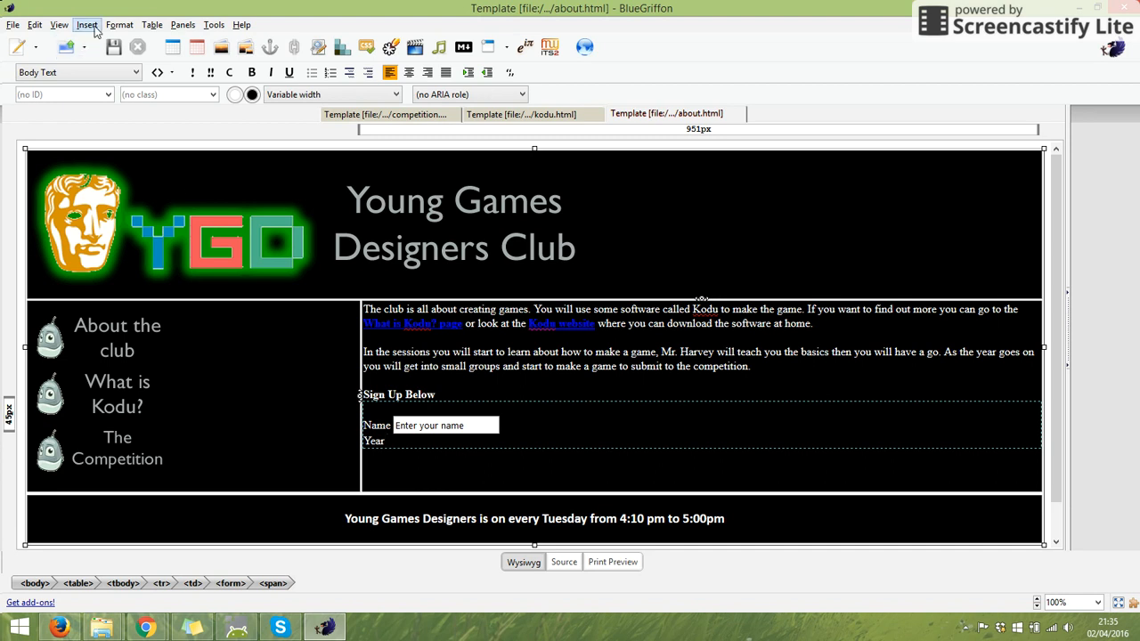
Insert a selection list named 'Year' and go to its Options settings.
{"action": "left_click", "coordinate": [89, 25]}
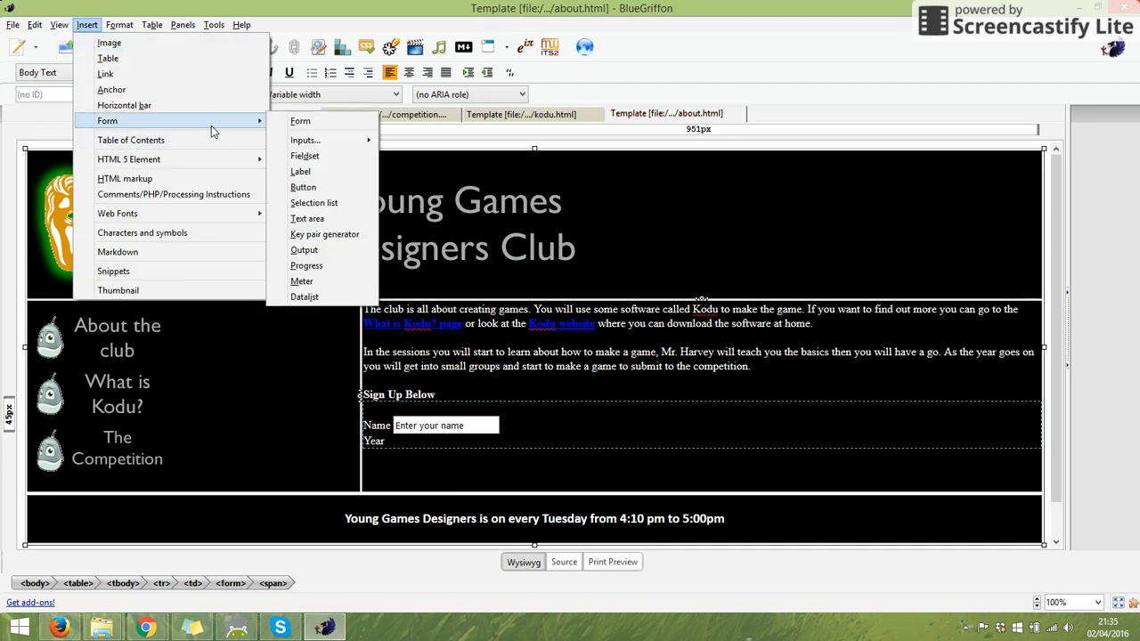
{"action": "mouse_move", "coordinate": [313, 203]}
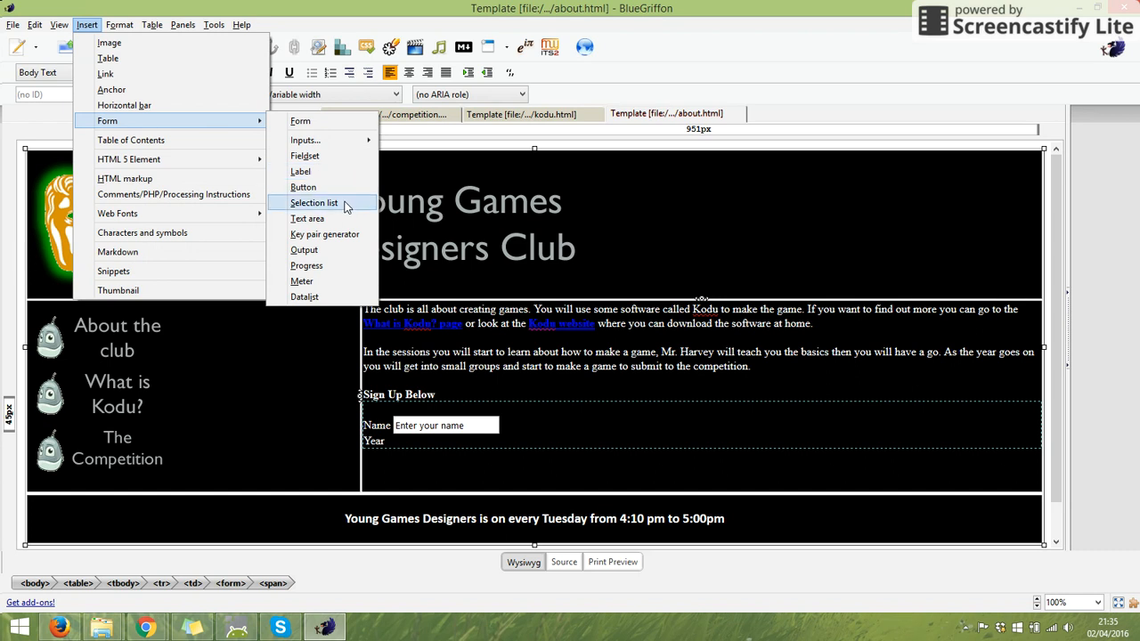
{"action": "left_click", "coordinate": [313, 203]}
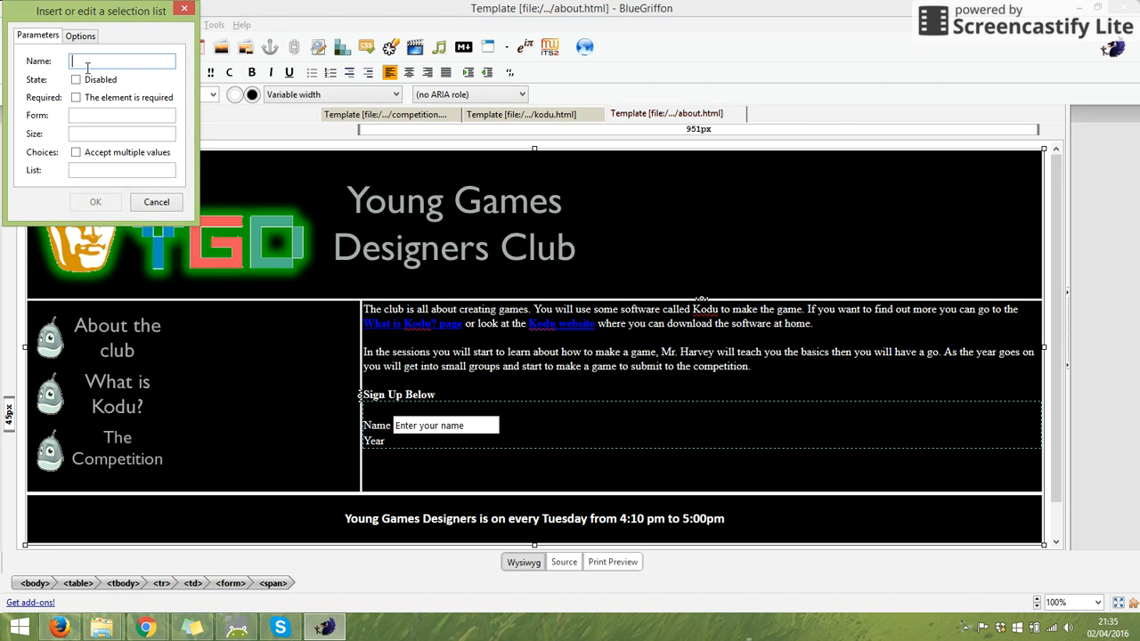
{"action": "type", "text": "Year"}
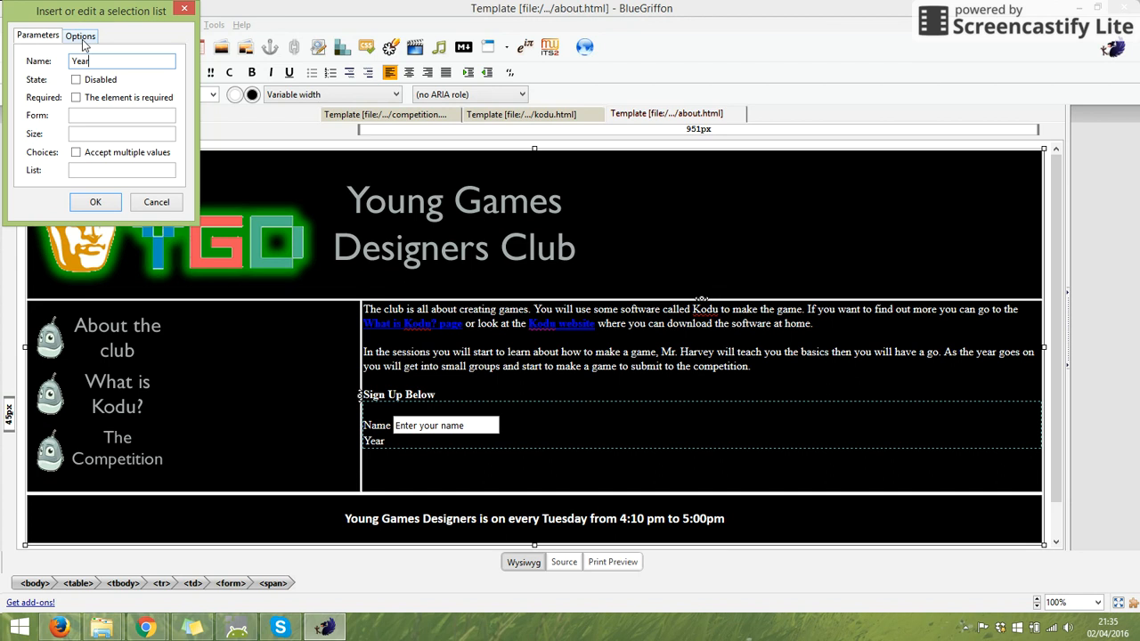
{"action": "left_click", "coordinate": [86, 40]}
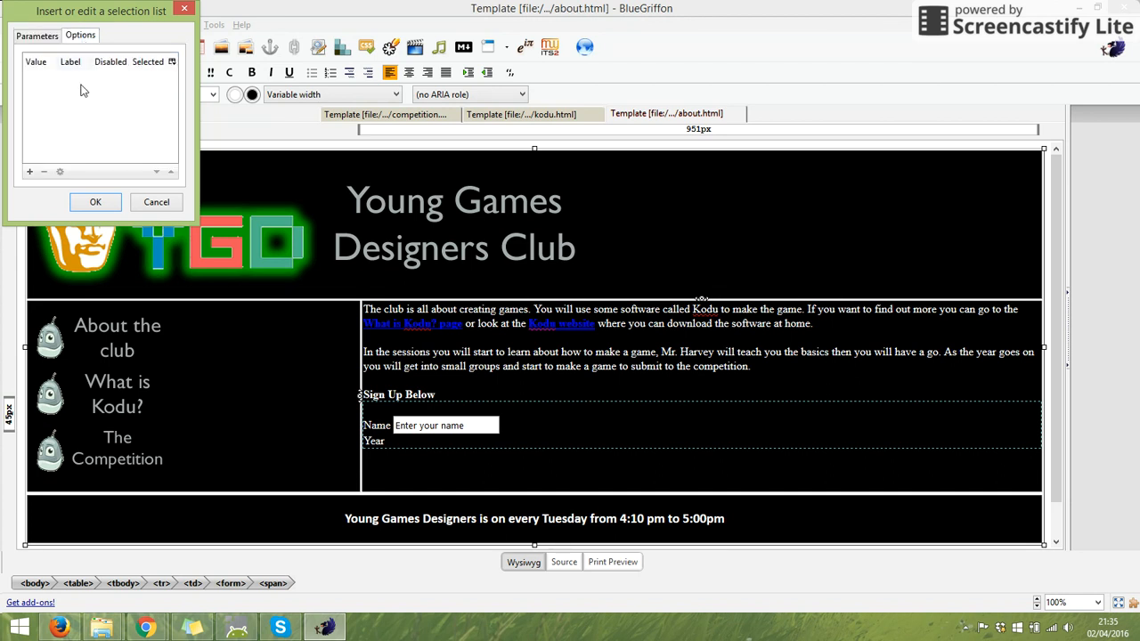
Add the first list option J1 with matching value J1.
{"action": "left_click", "coordinate": [28, 171]}
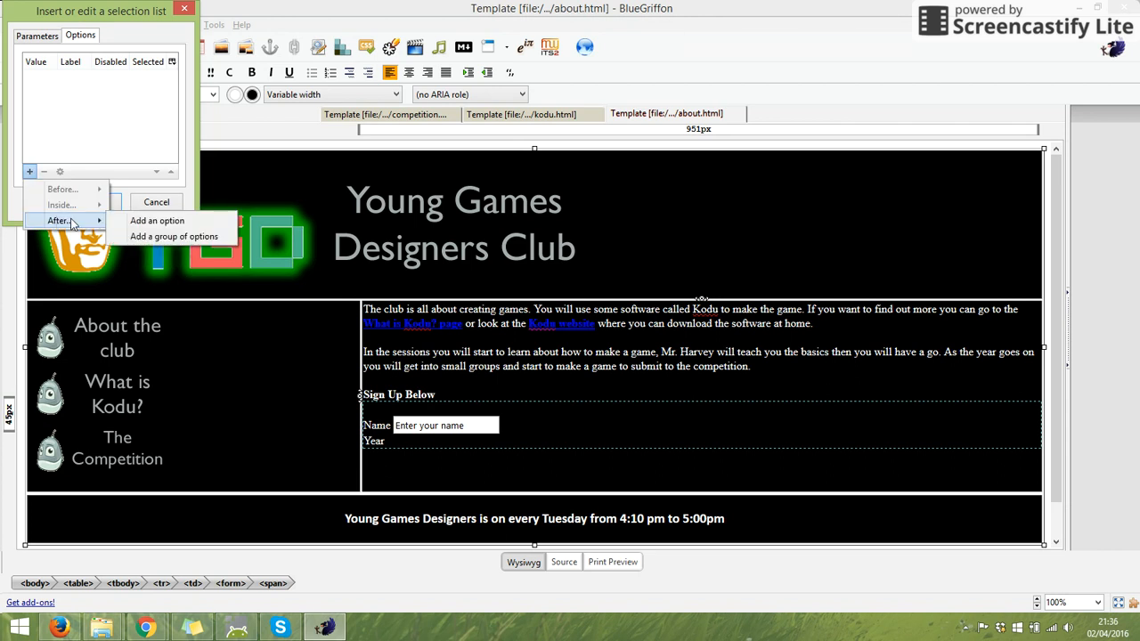
{"action": "mouse_move", "coordinate": [156, 221]}
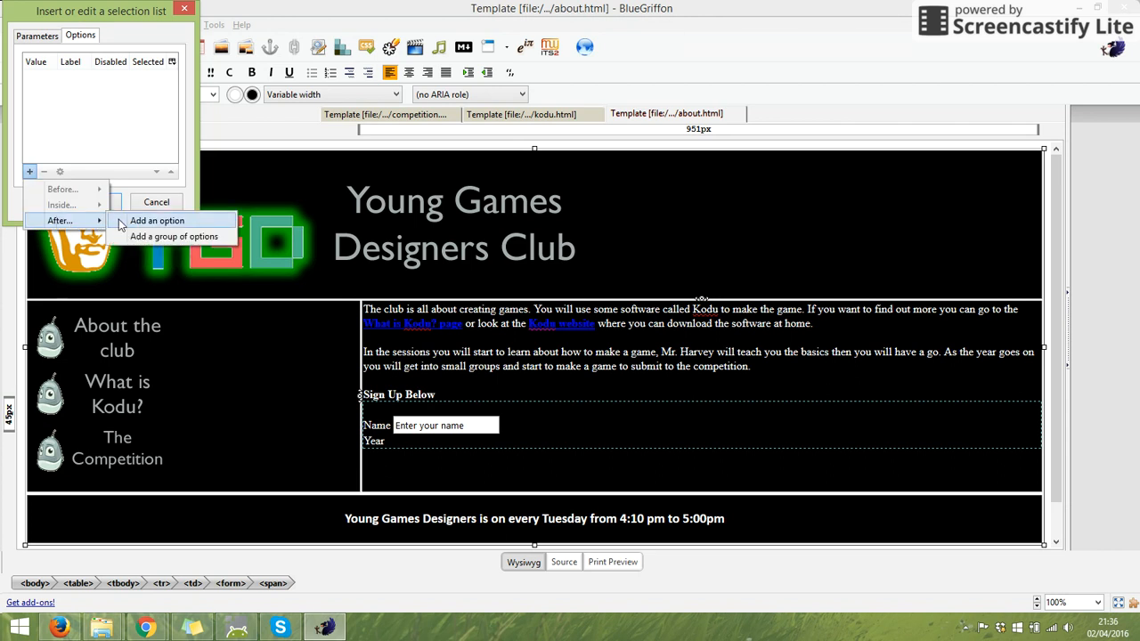
{"action": "left_click", "coordinate": [160, 221]}
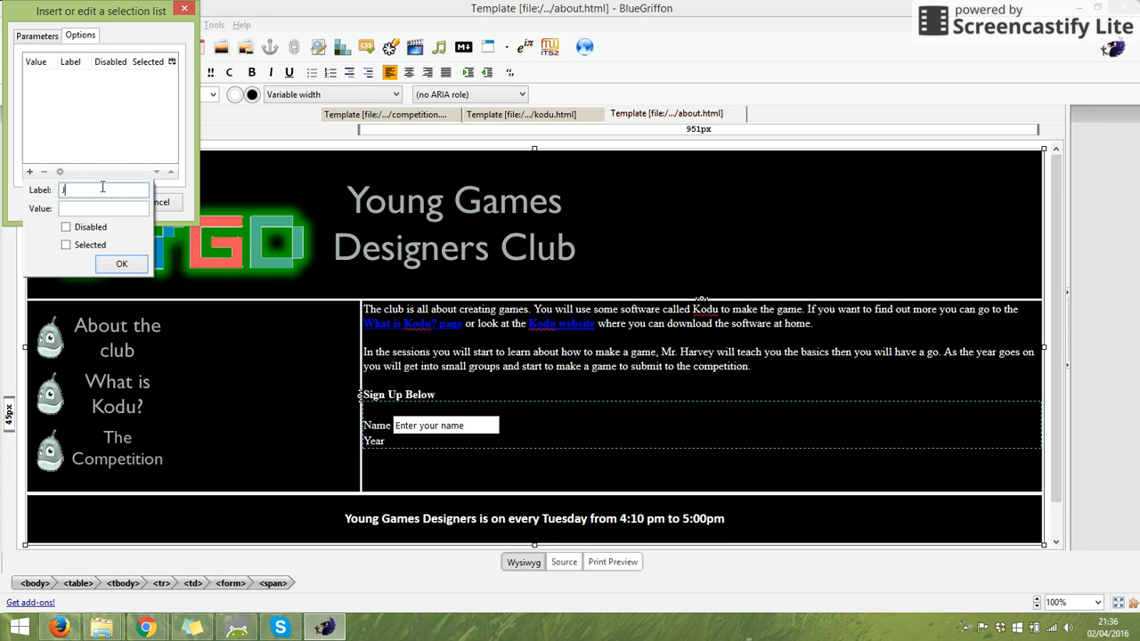
{"action": "type", "text": "1"}
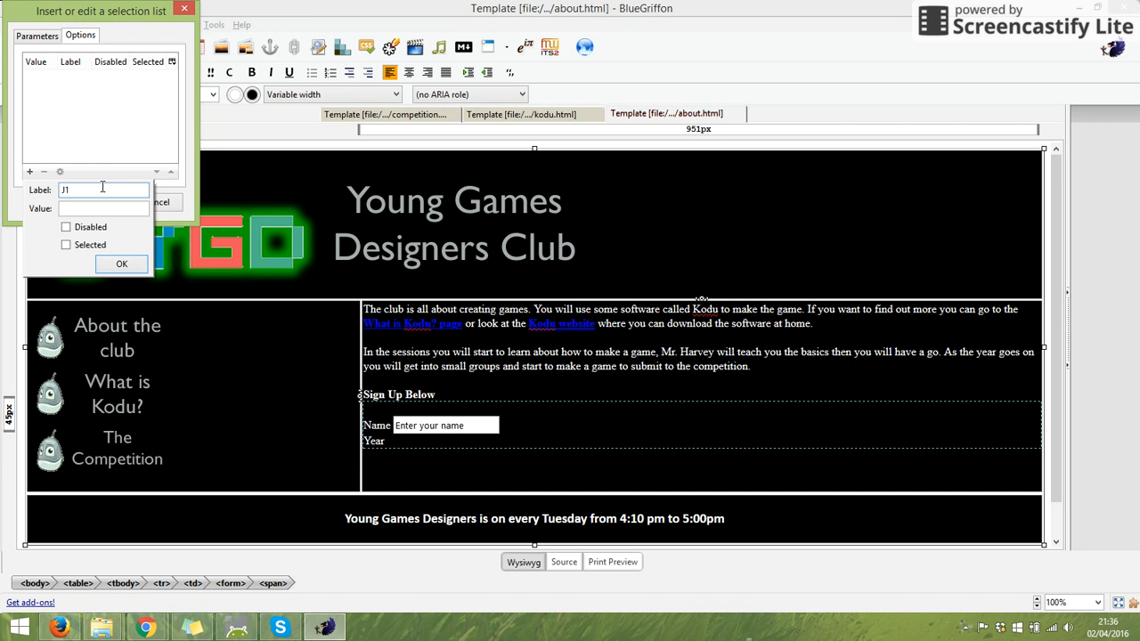
{"action": "left_click", "coordinate": [103, 208]}
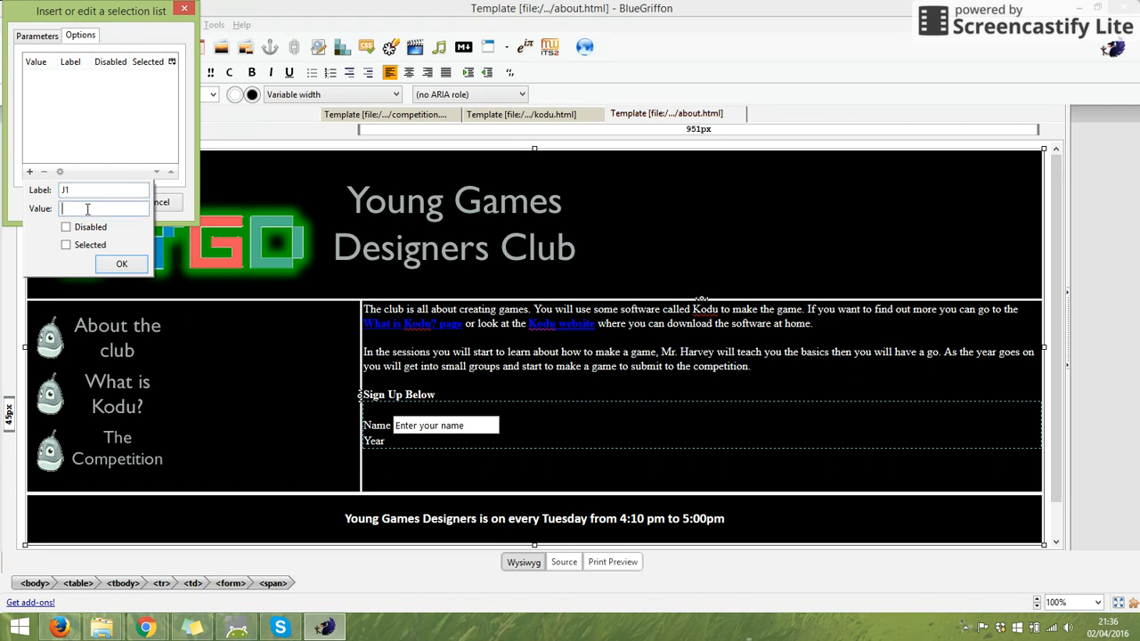
{"action": "type", "text": "J1"}
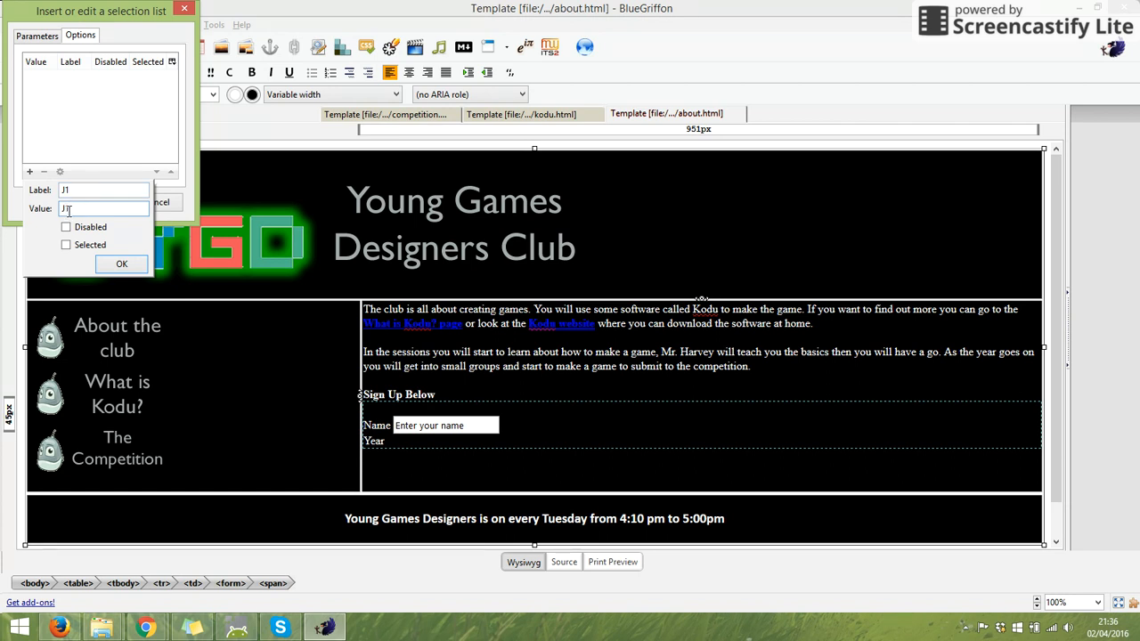
{"action": "left_click", "coordinate": [121, 263]}
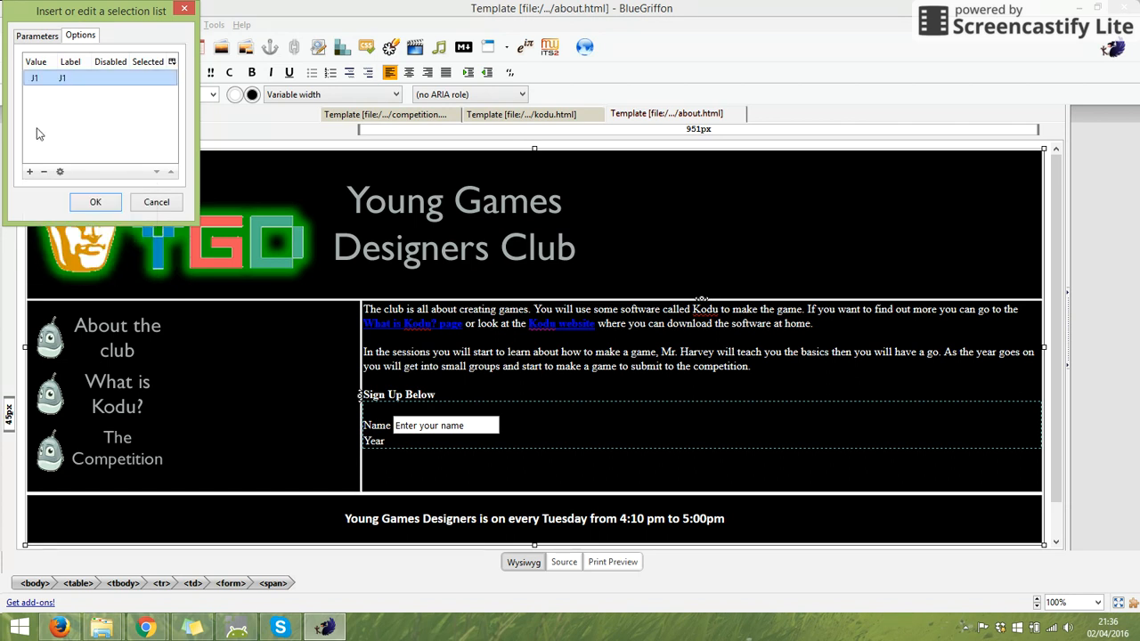
Add options J2 and J3 with matching values and insert the Year drop-down into the form.
{"action": "left_click", "coordinate": [30, 171]}
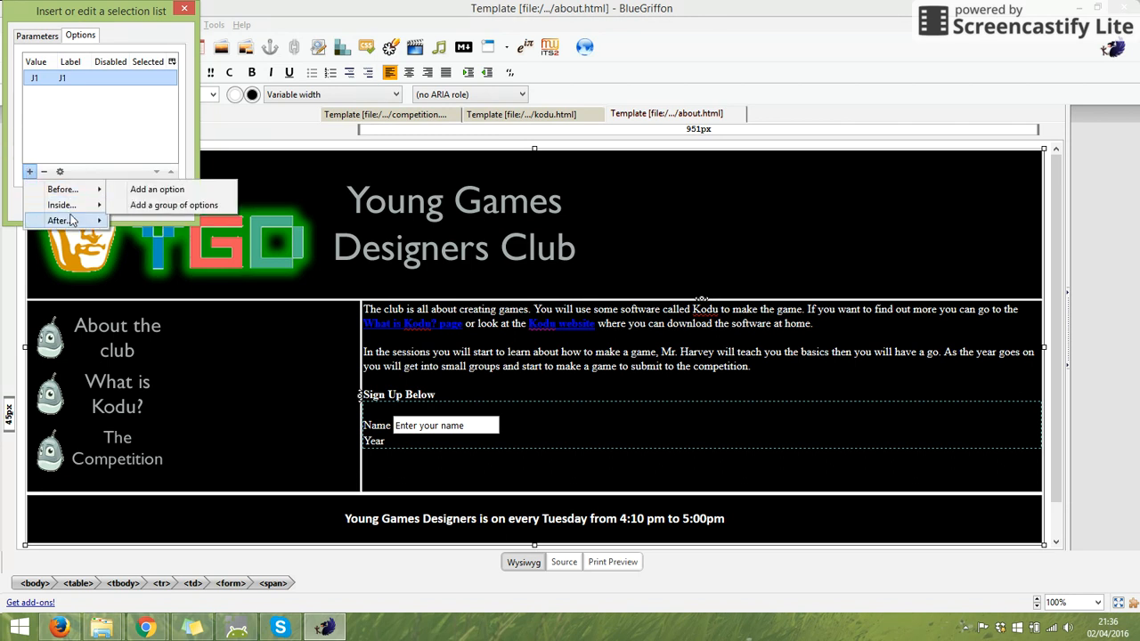
{"action": "left_click", "coordinate": [157, 189]}
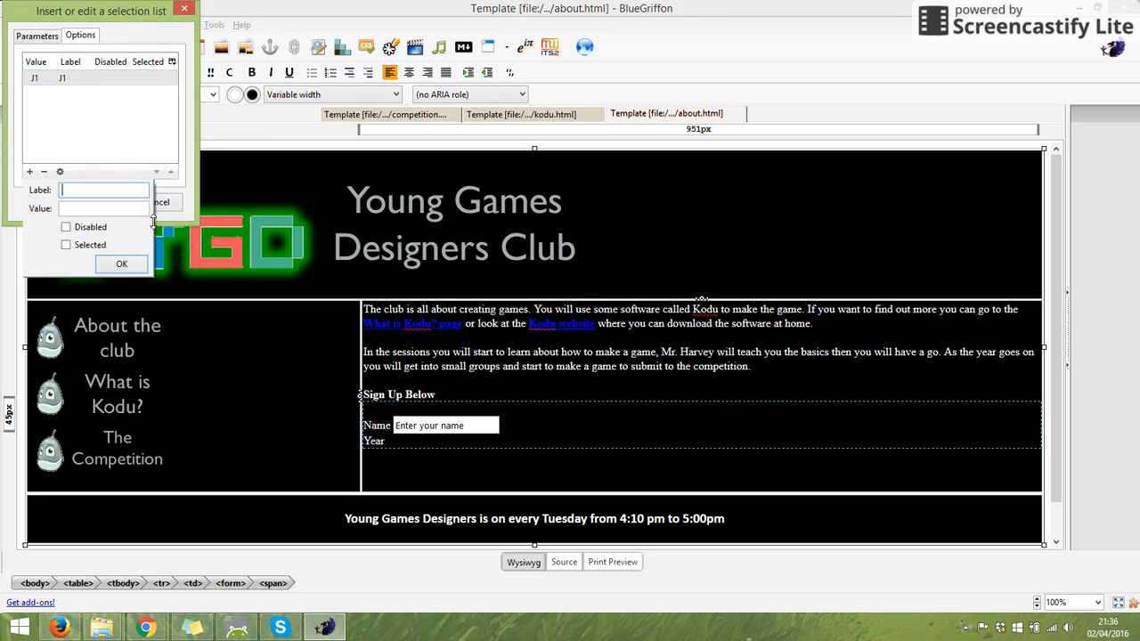
{"action": "type", "text": "J2"}
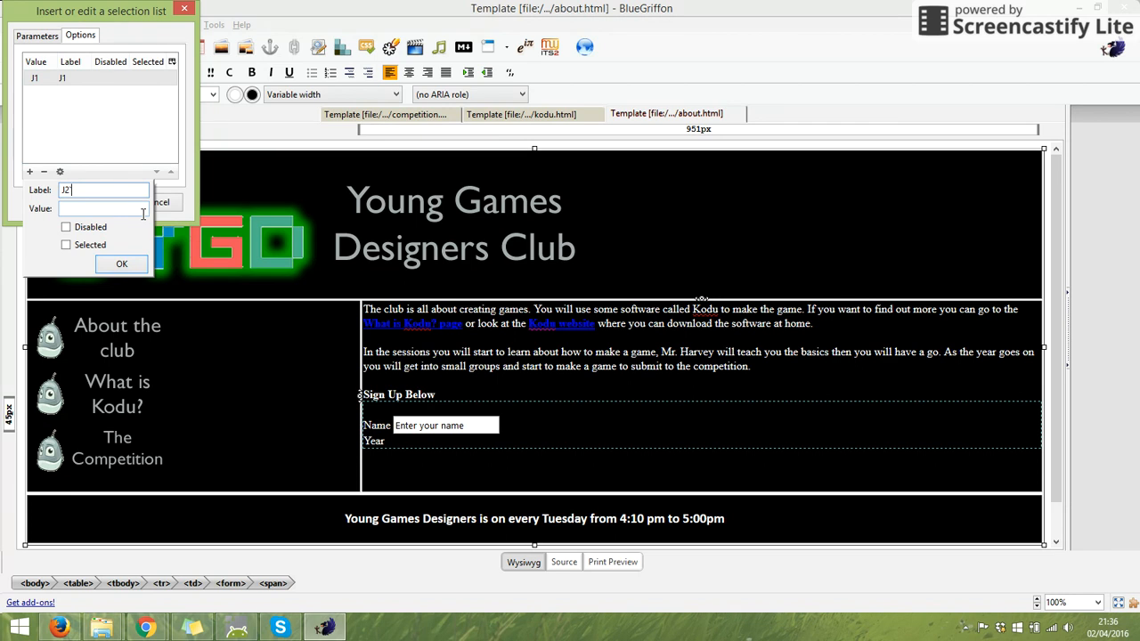
{"action": "type", "text": "J2"}
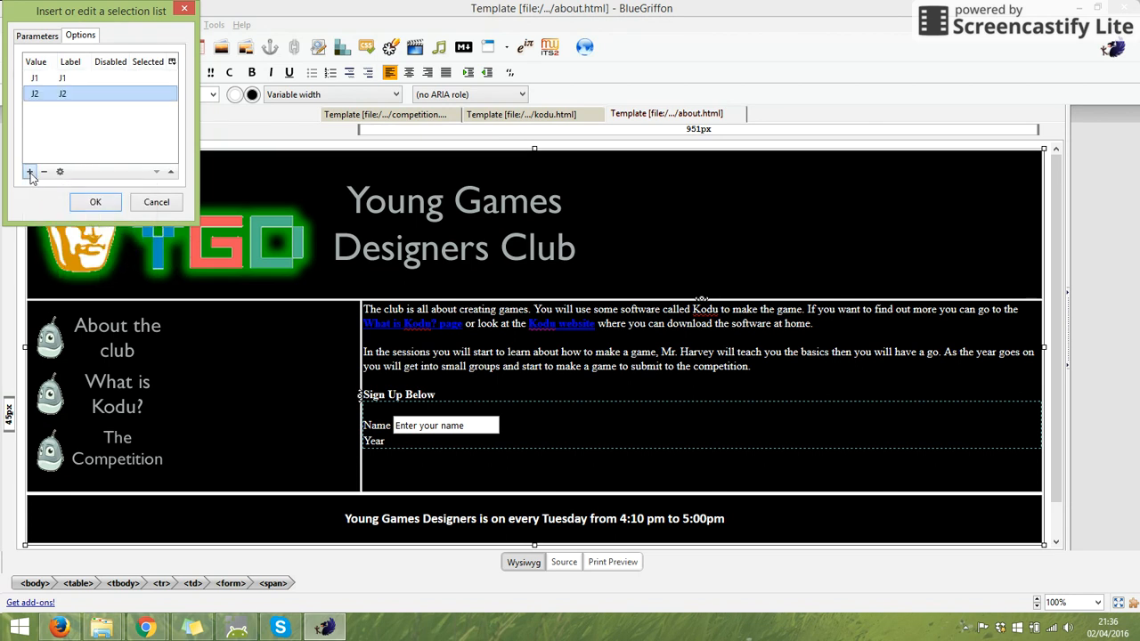
{"action": "left_click", "coordinate": [29, 171]}
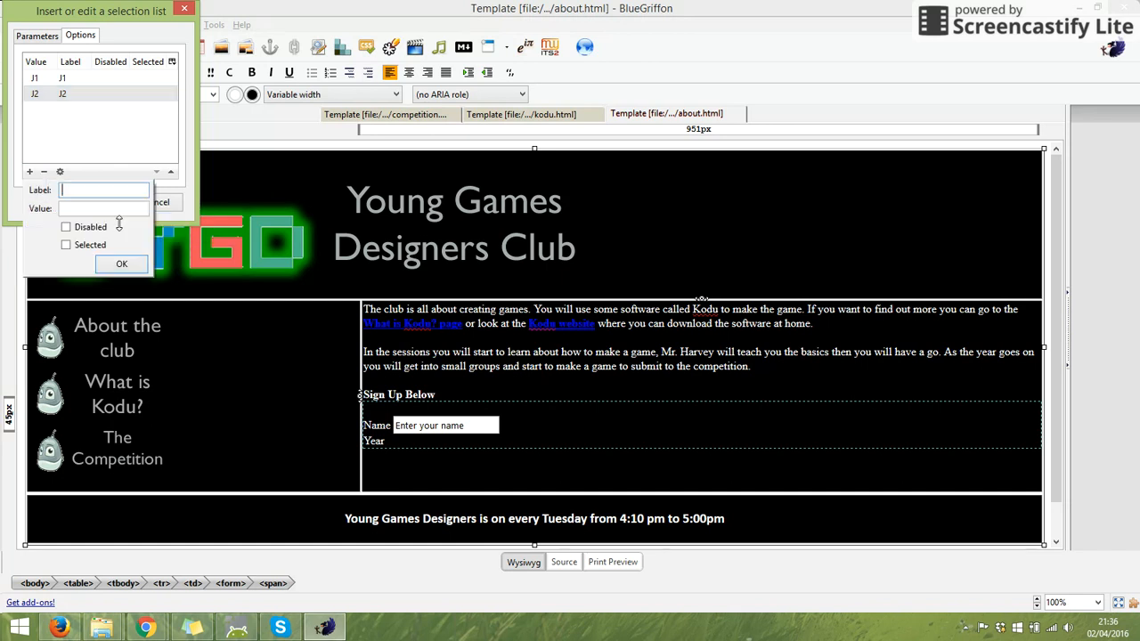
{"action": "type", "text": "J3"}
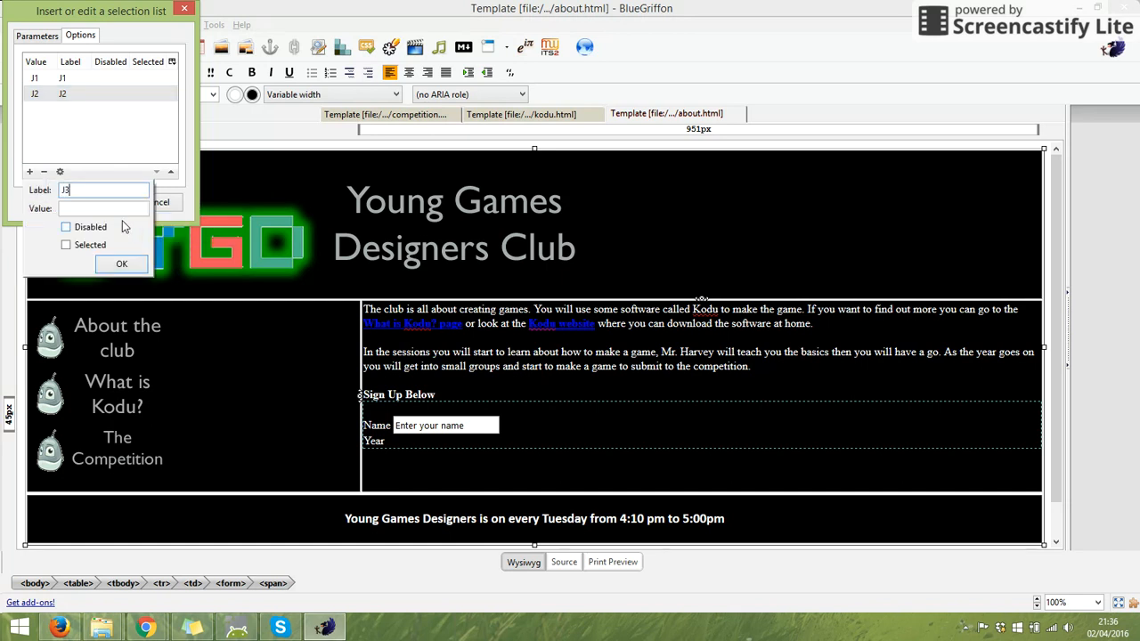
{"action": "type", "text": "J3"}
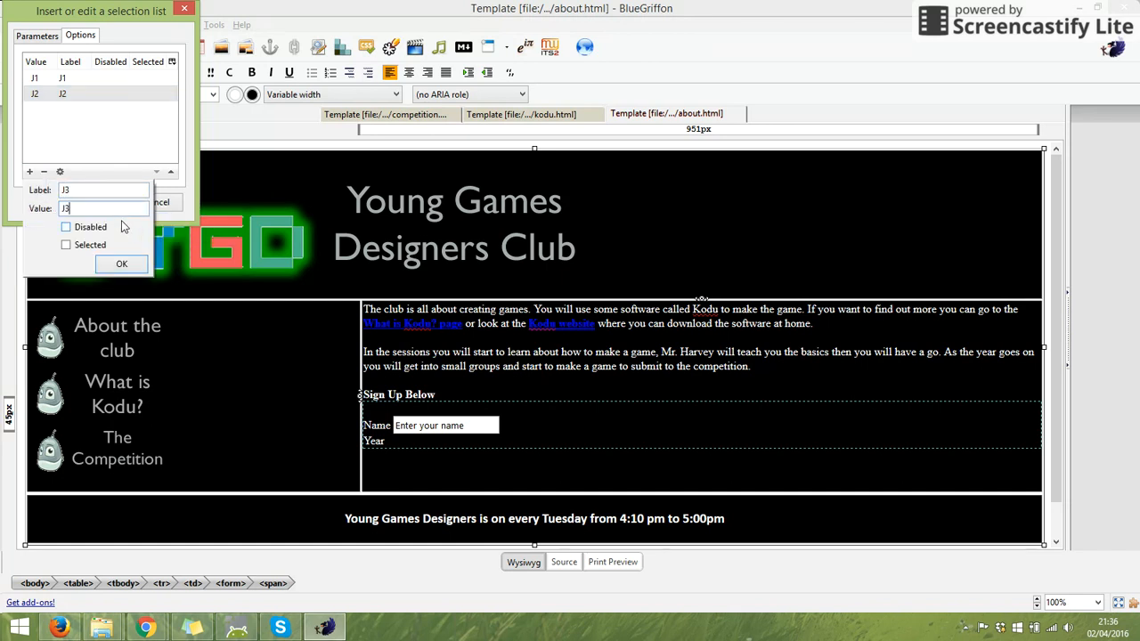
{"action": "left_click", "coordinate": [121, 263]}
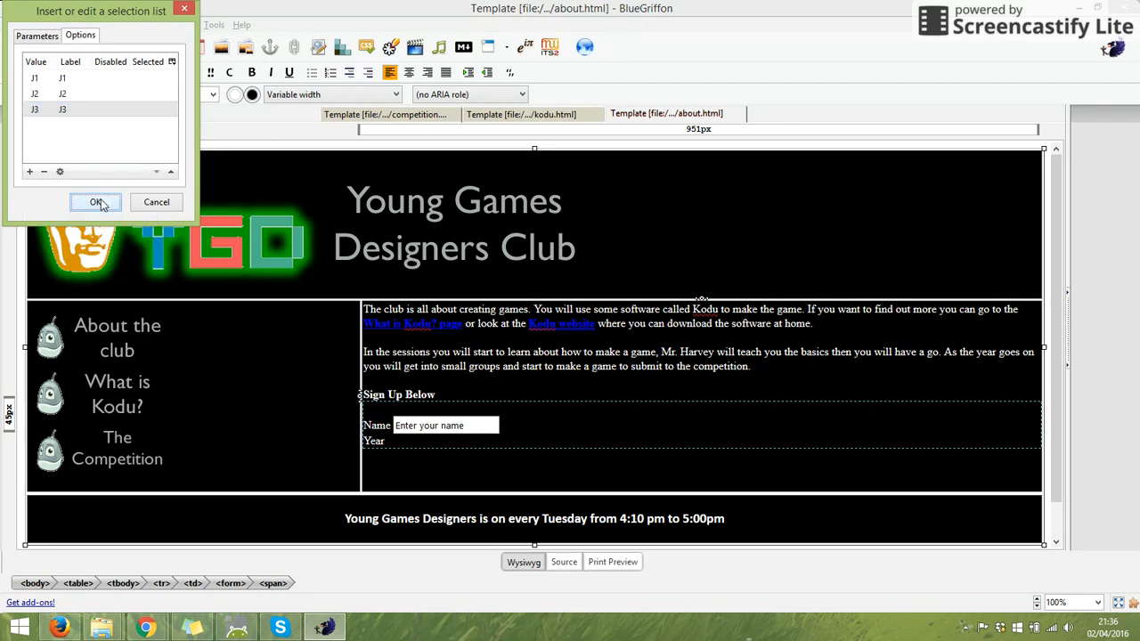
{"action": "left_click", "coordinate": [96, 203]}
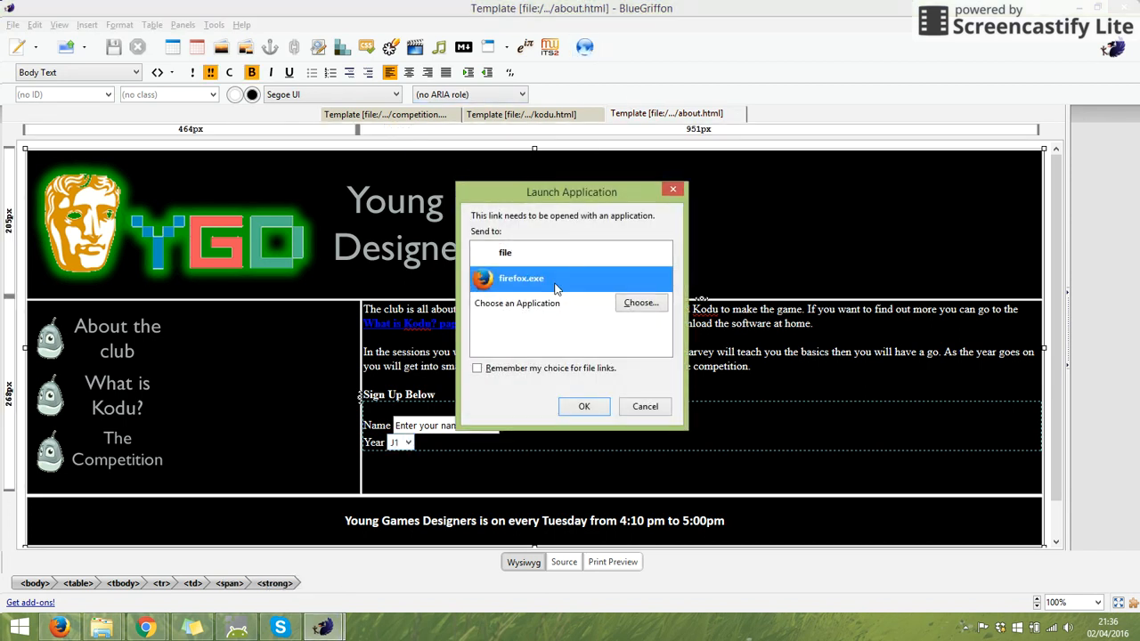
Preview in Firefox, confirm the Year drop-down offers J1–J3 and accepts a choice, then close it.
{"action": "left_click", "coordinate": [584, 406]}
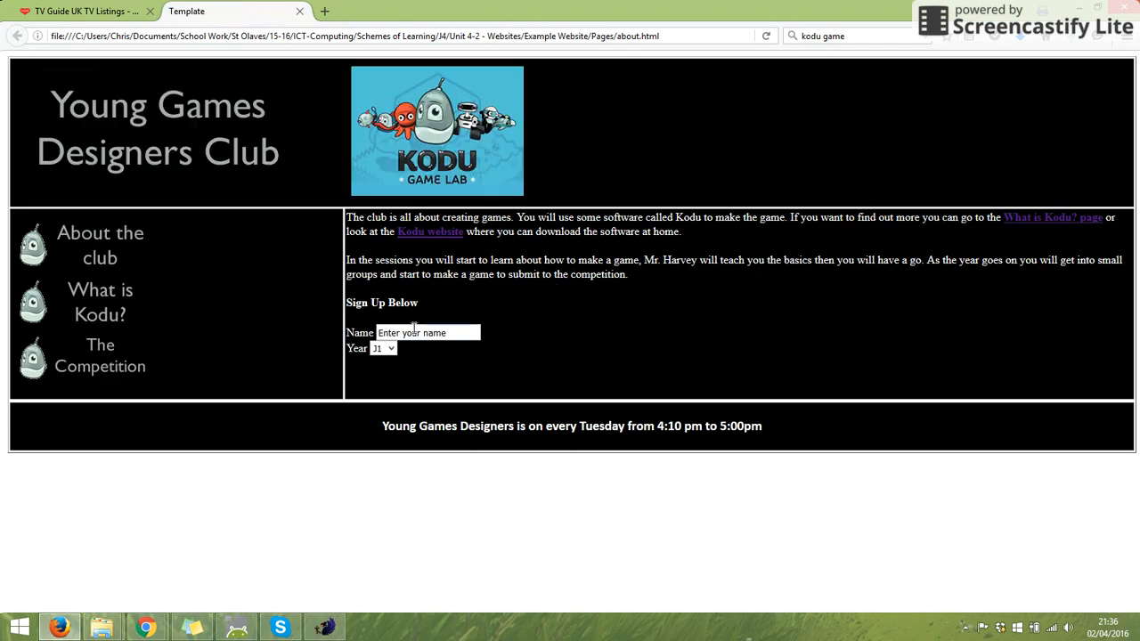
{"action": "left_click", "coordinate": [383, 347]}
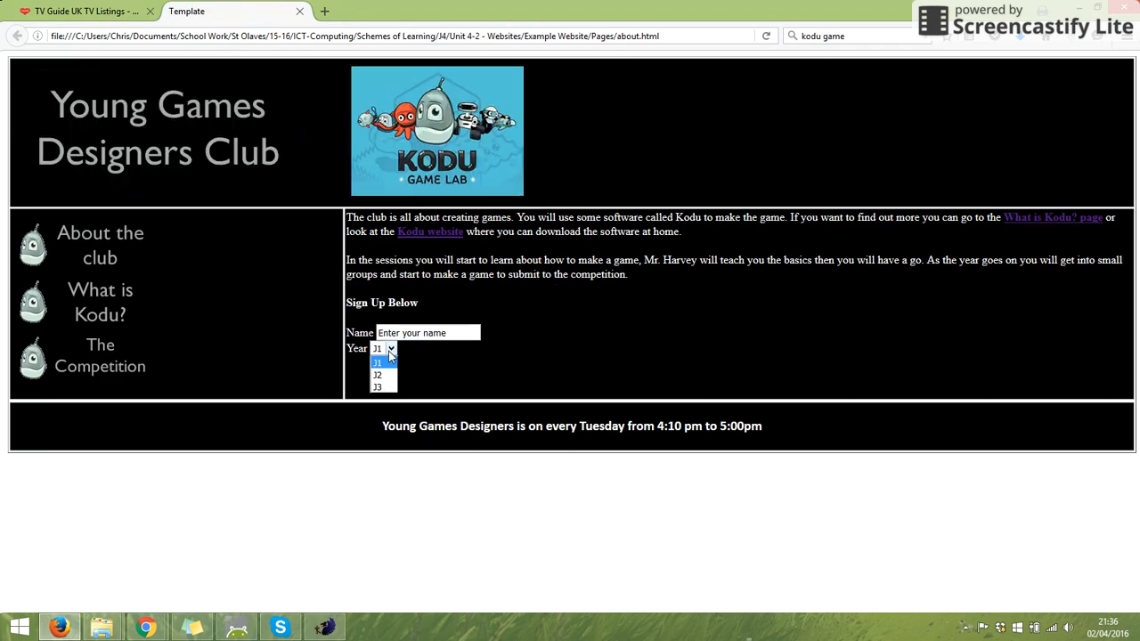
{"action": "left_click", "coordinate": [377, 385]}
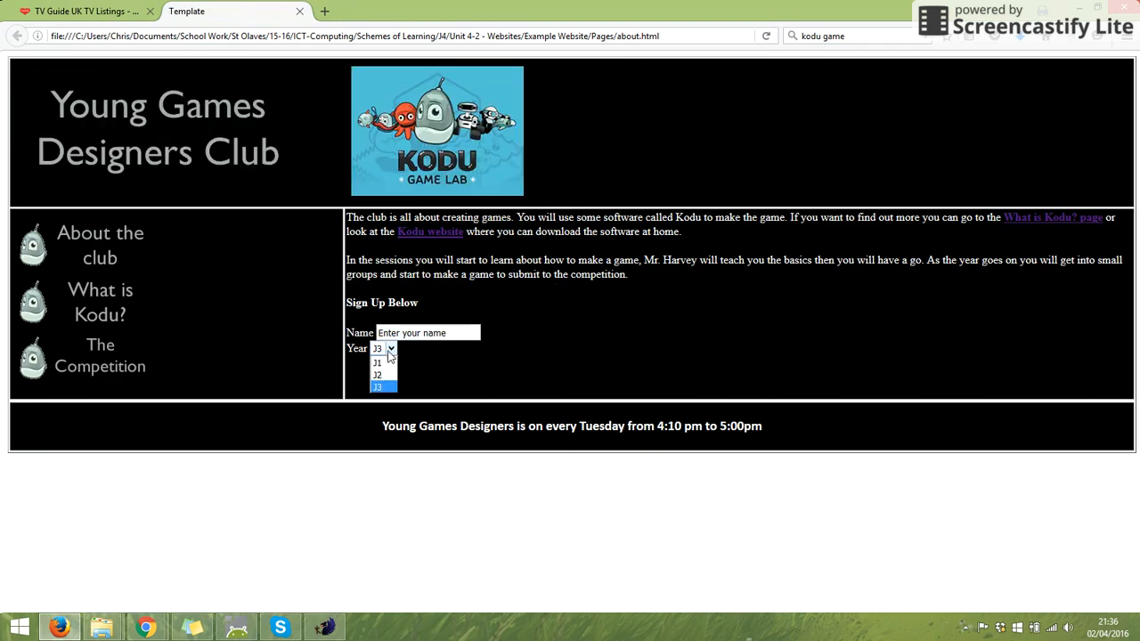
{"action": "left_click", "coordinate": [378, 362]}
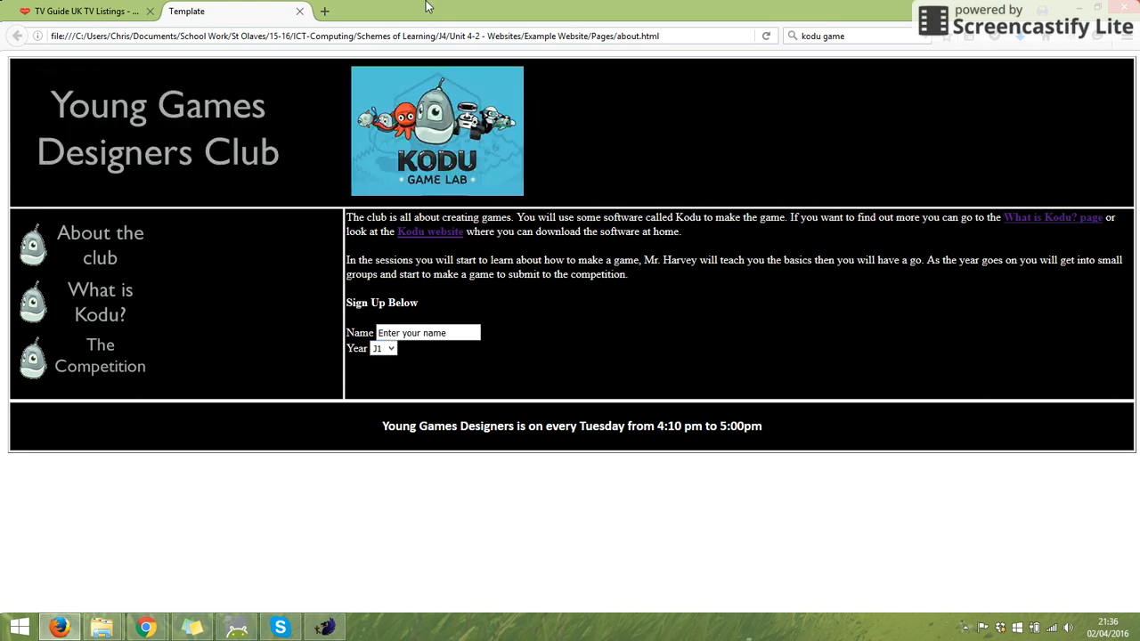
{"action": "mouse_move", "coordinate": [292, 13]}
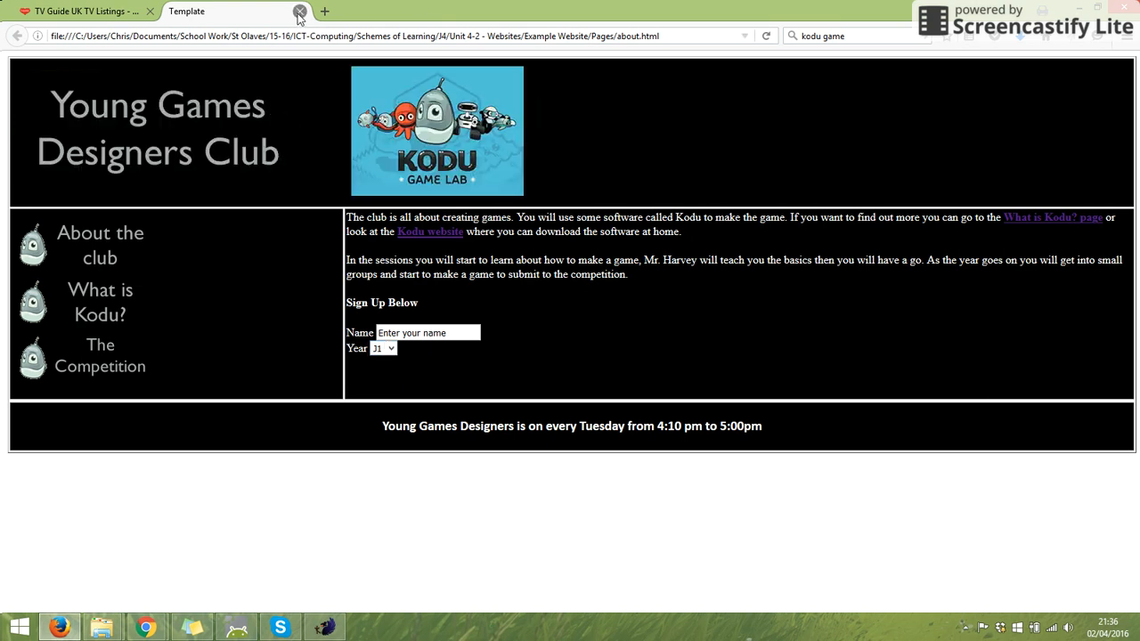
{"action": "left_click", "coordinate": [324, 627]}
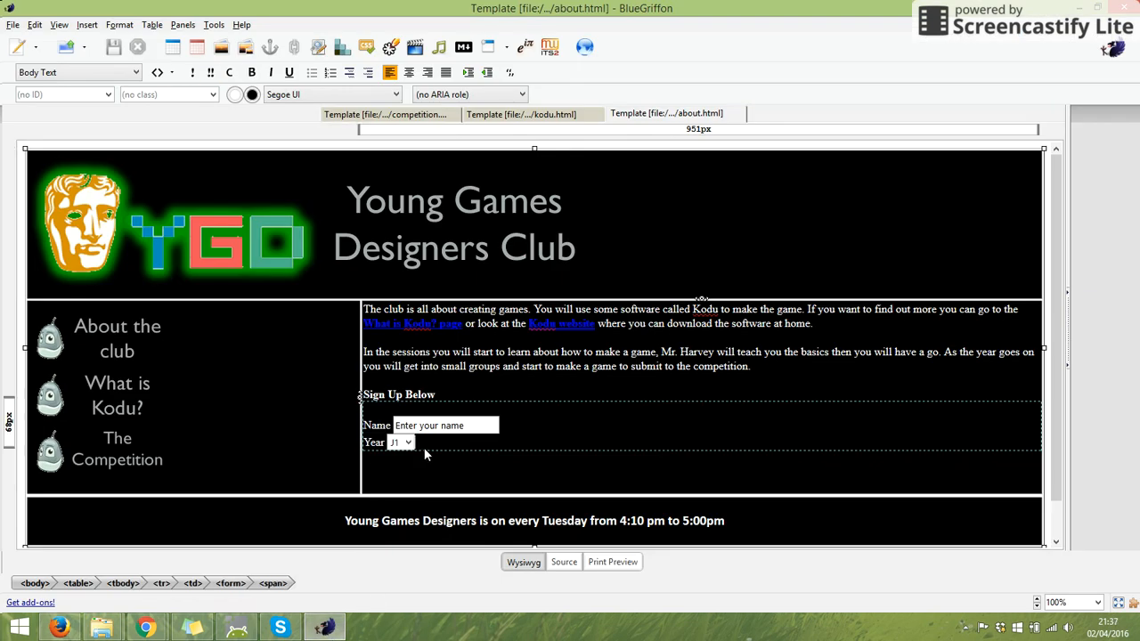
{"action": "mouse_move", "coordinate": [157, 118]}
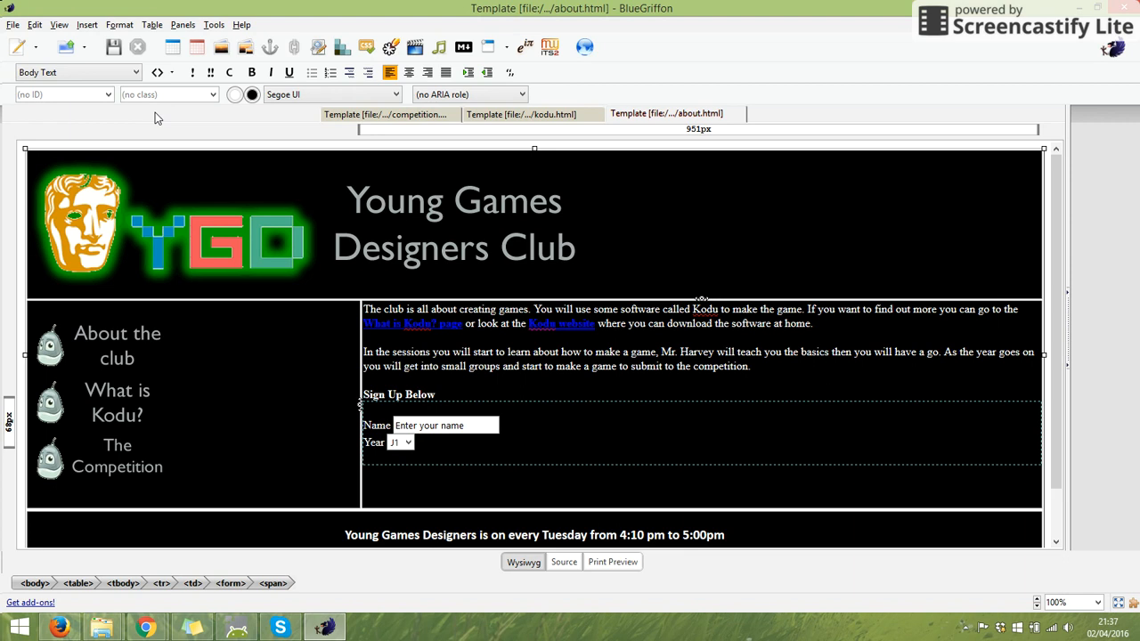
Write the line "Have you used Kodu before?" beneath the Year drop-down.
{"action": "type", "text": "Have ou used"}
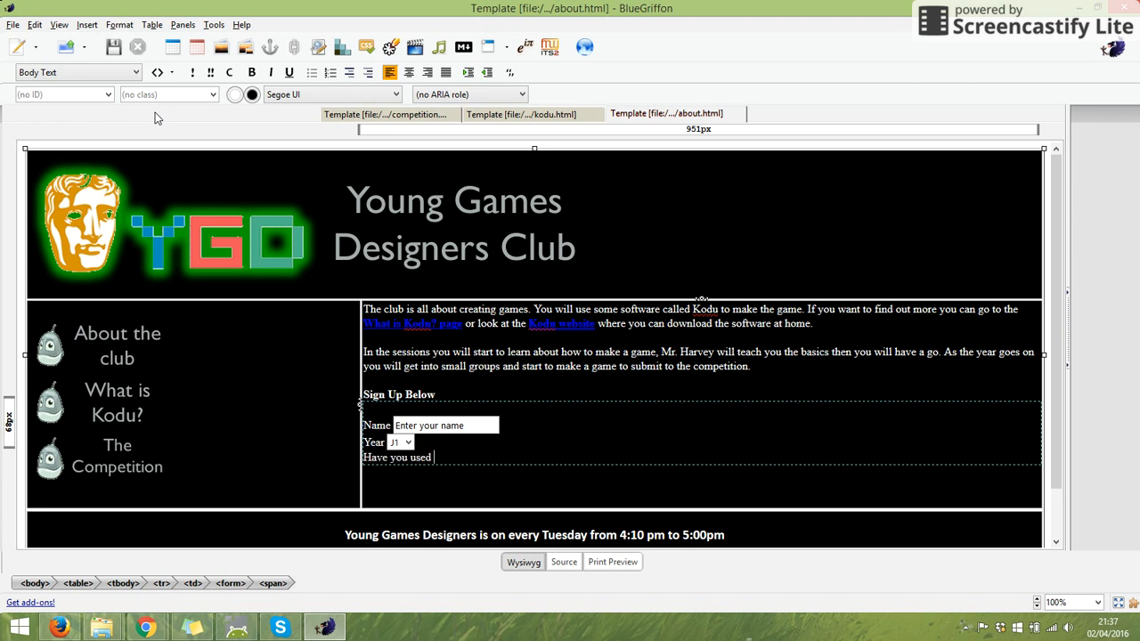
{"action": "type", "text": "Kodu Before?"}
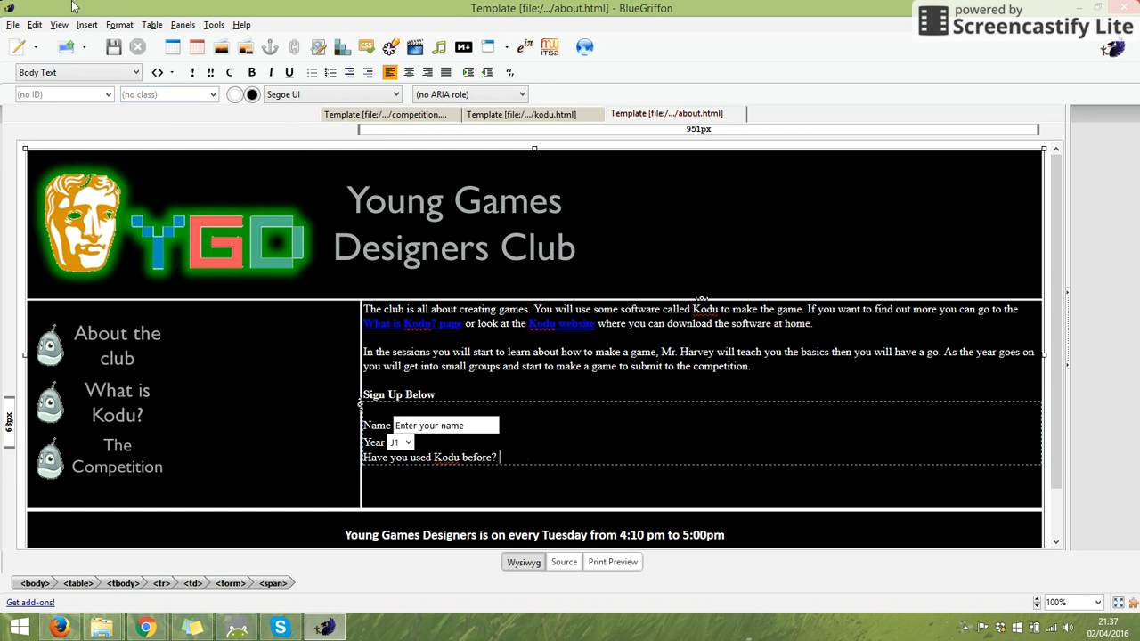
{"action": "left_click", "coordinate": [88, 25]}
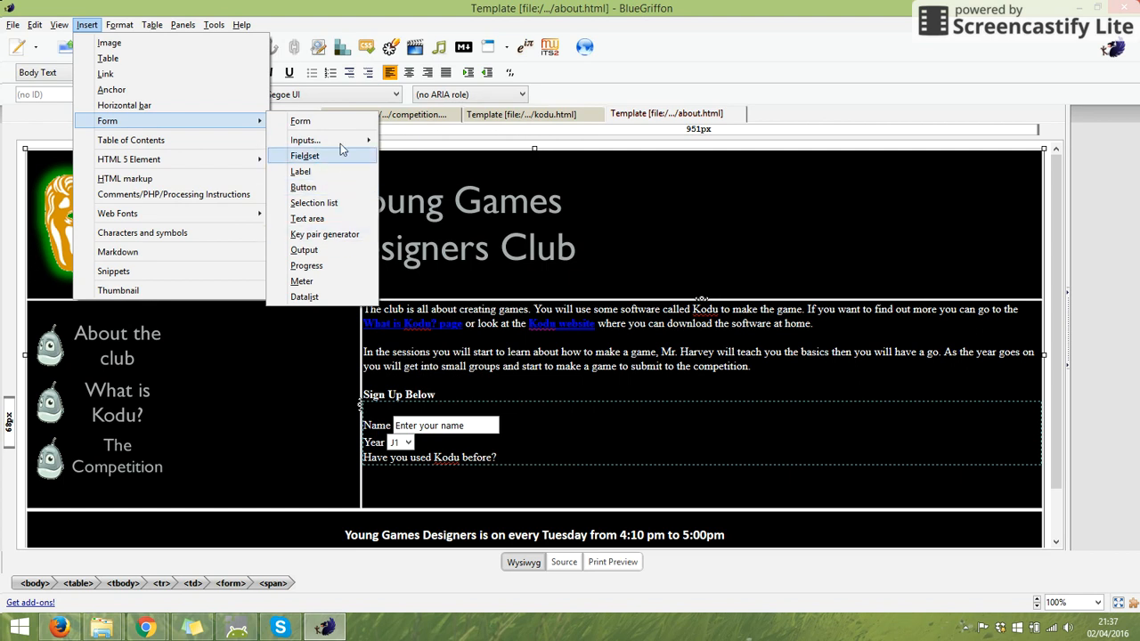
Insert a radio button named Kodu with value Yes, followed by the word "Yes".
{"action": "left_click", "coordinate": [307, 155]}
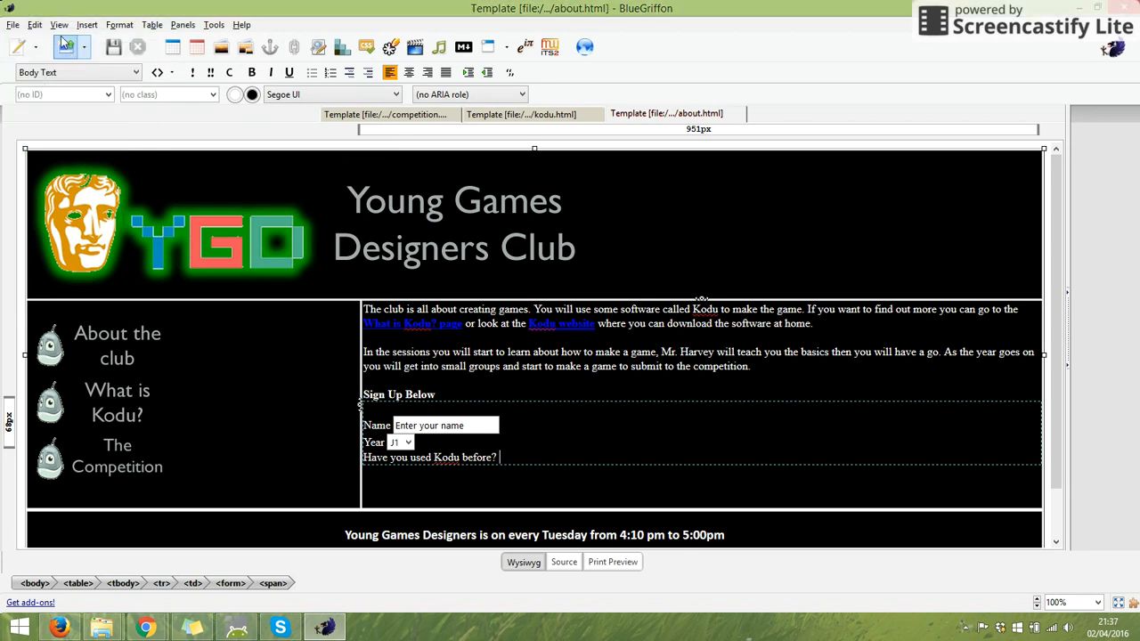
{"action": "left_click", "coordinate": [84, 25]}
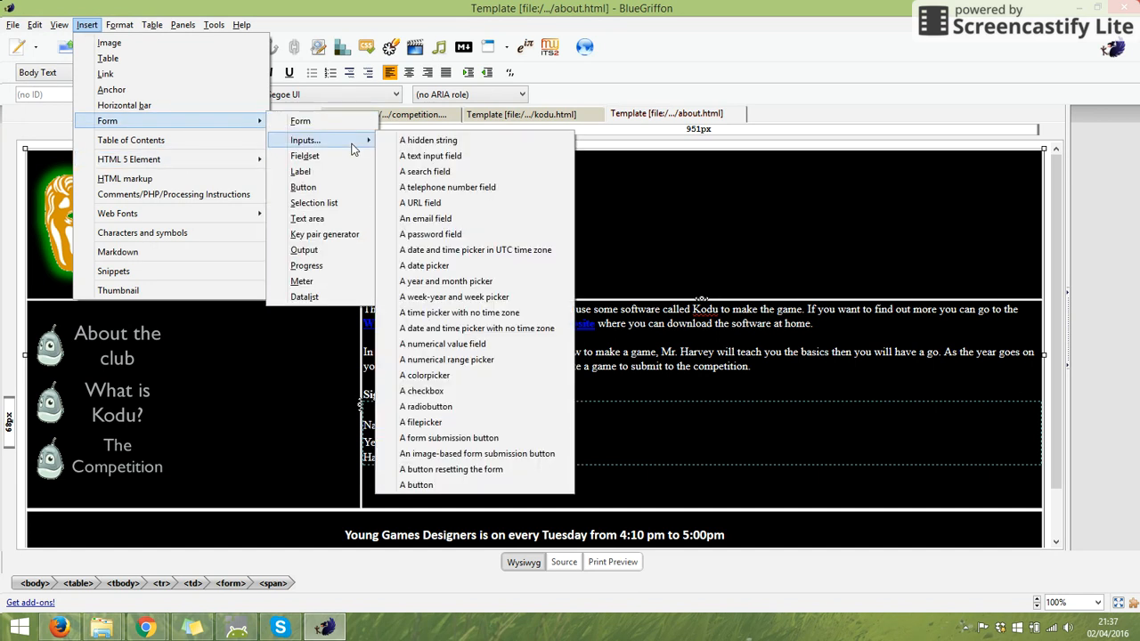
{"action": "mouse_move", "coordinate": [463, 406]}
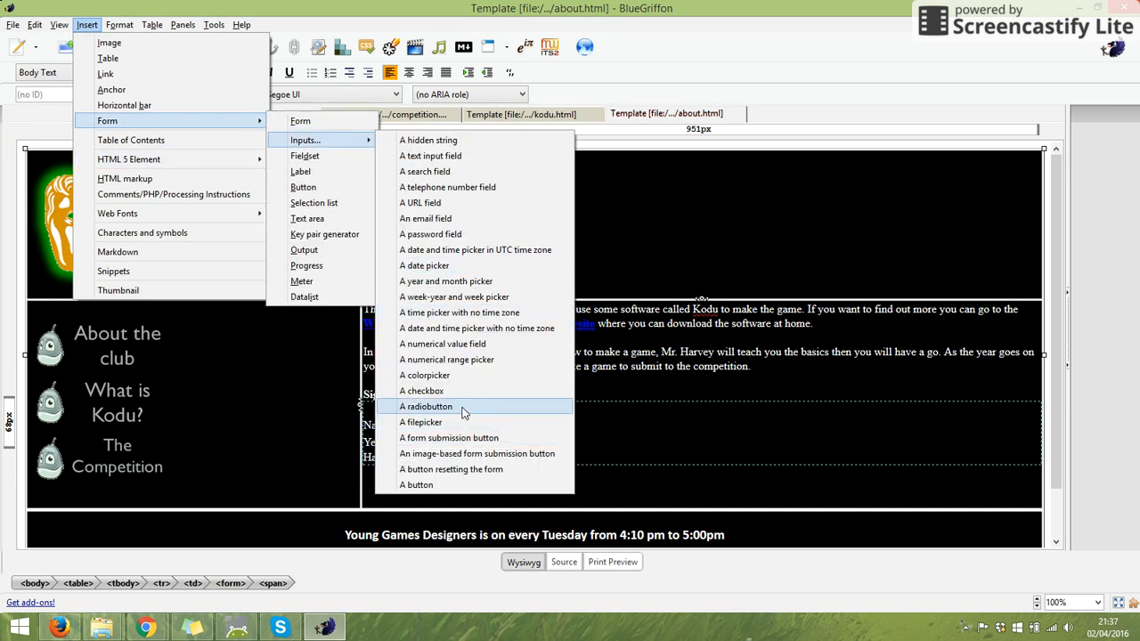
{"action": "left_click", "coordinate": [426, 406]}
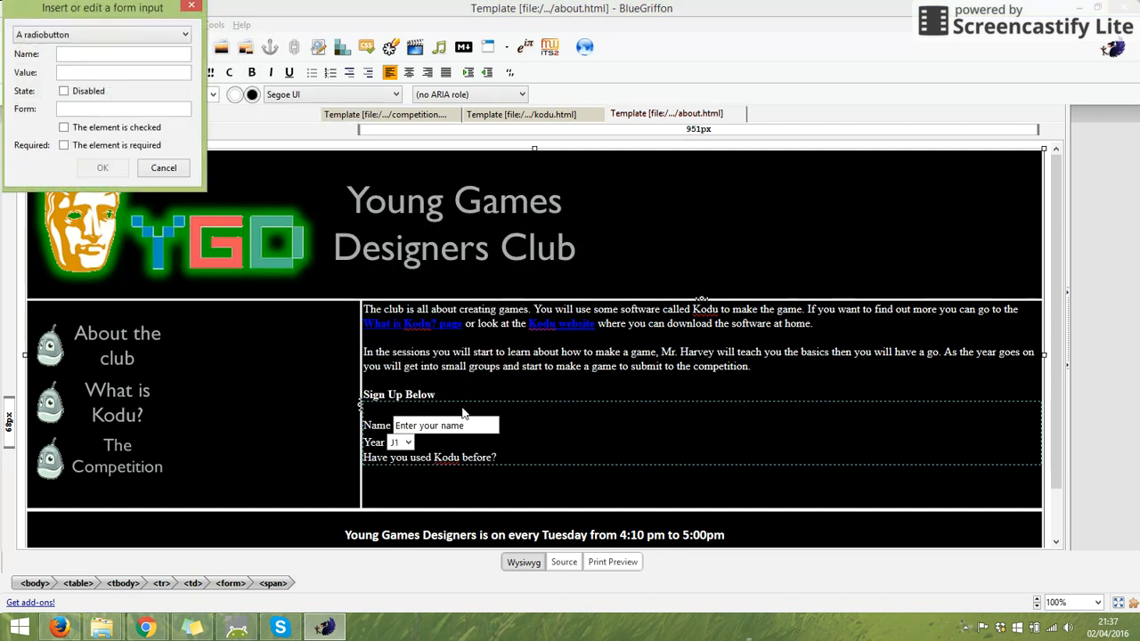
{"action": "left_click", "coordinate": [123, 54]}
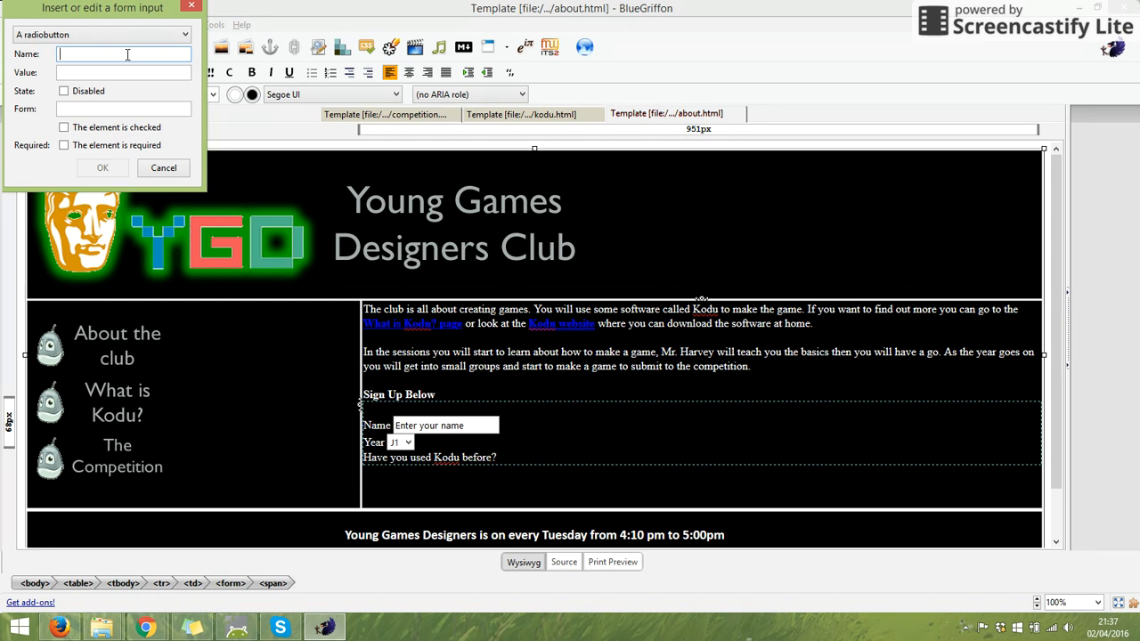
{"action": "type", "text": "Kodu"}
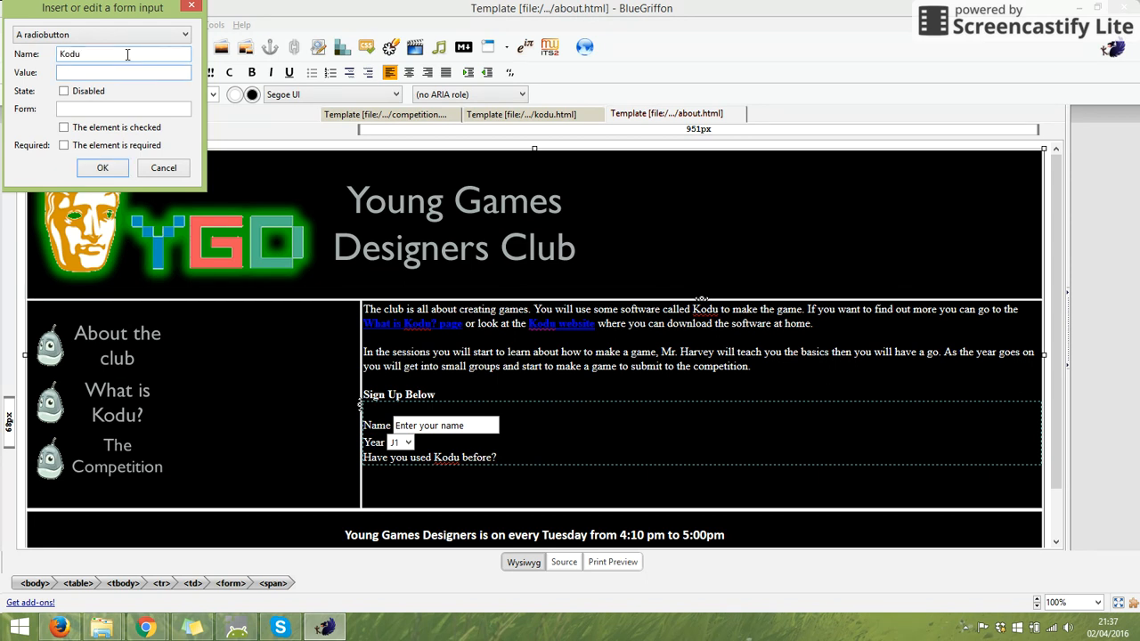
{"action": "type", "text": "Yes"}
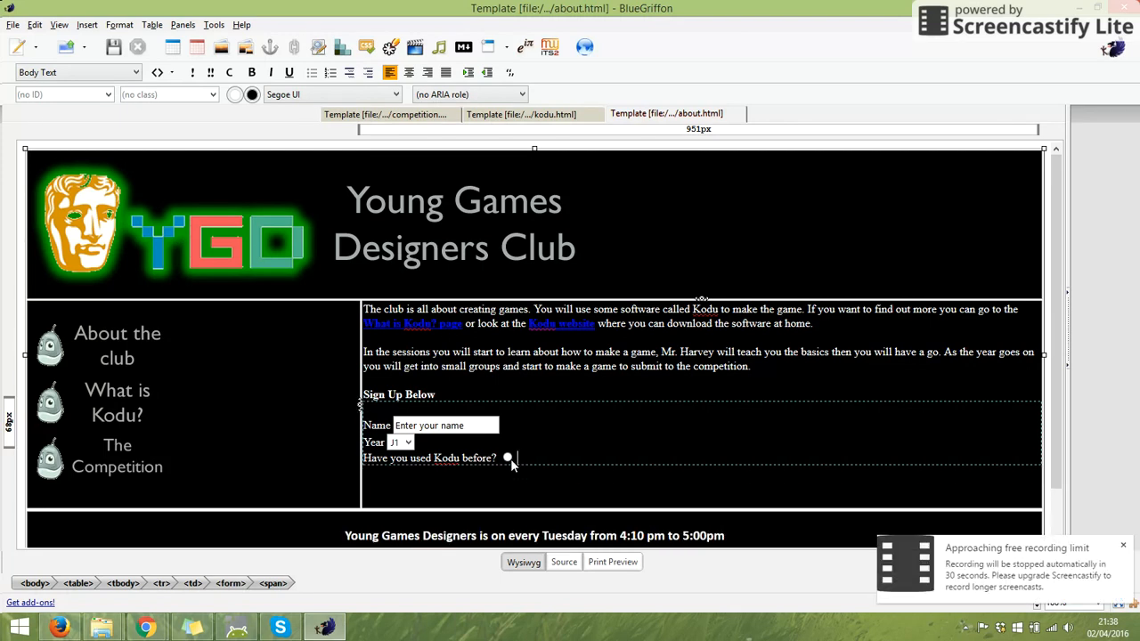
{"action": "type", "text": "Yes"}
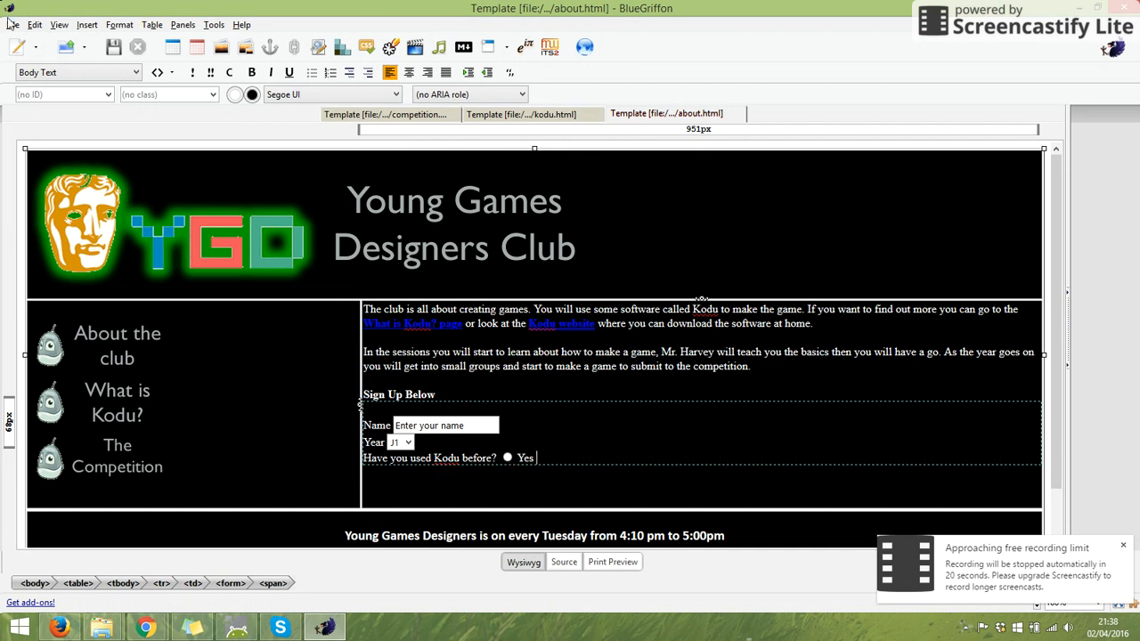
Bring up the radio button input dialog again for a second answer.
{"action": "left_click", "coordinate": [85, 25]}
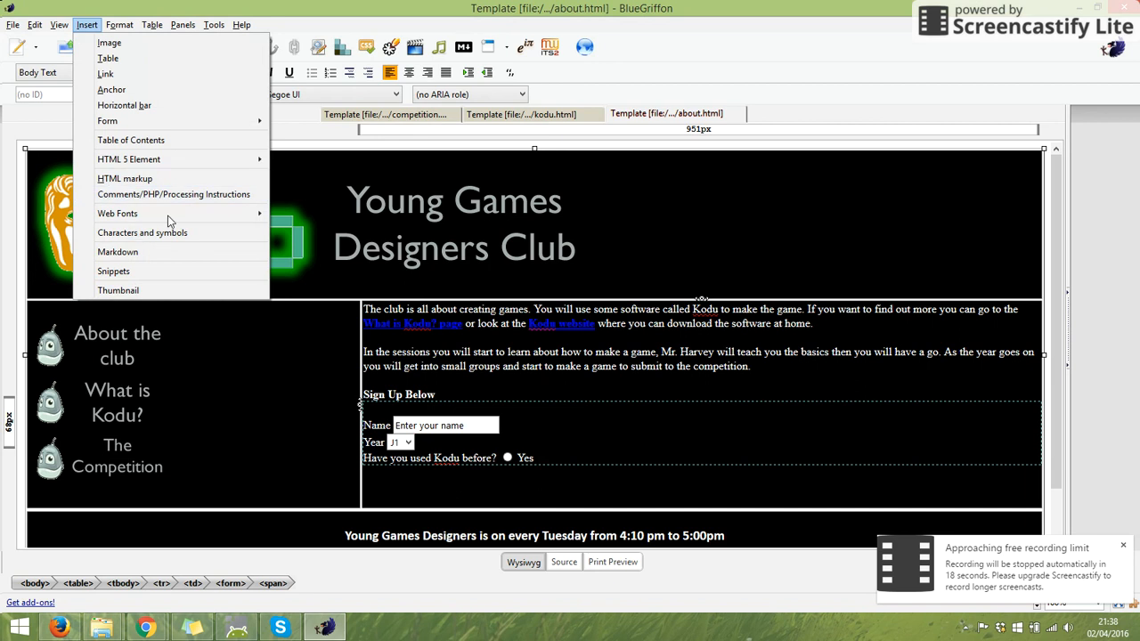
{"action": "mouse_move", "coordinate": [158, 139]}
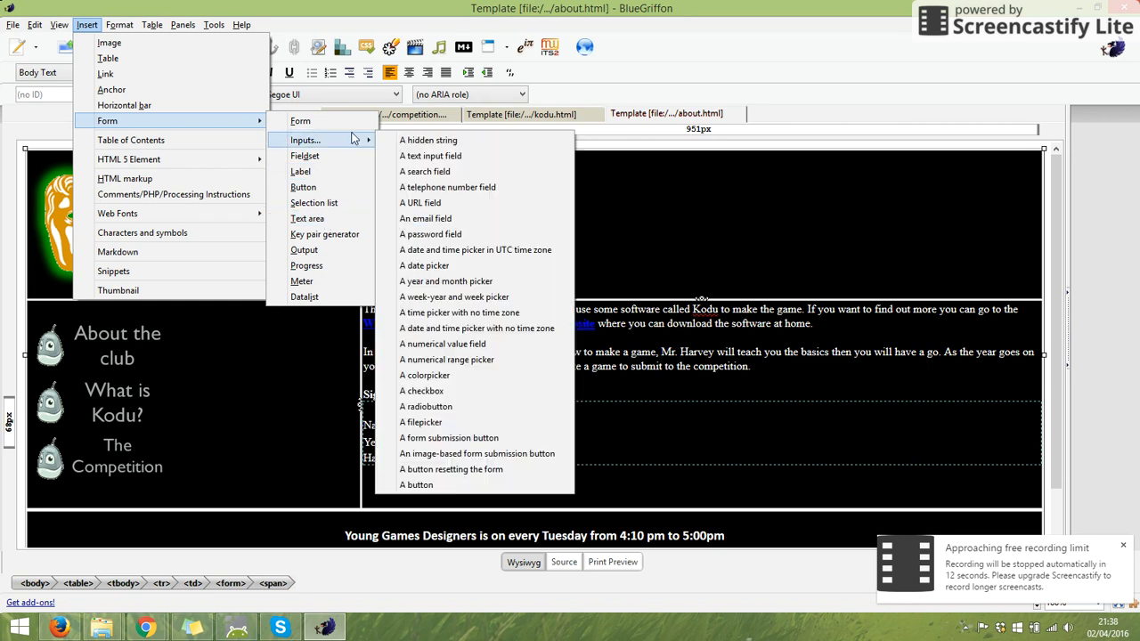
{"action": "mouse_move", "coordinate": [450, 406]}
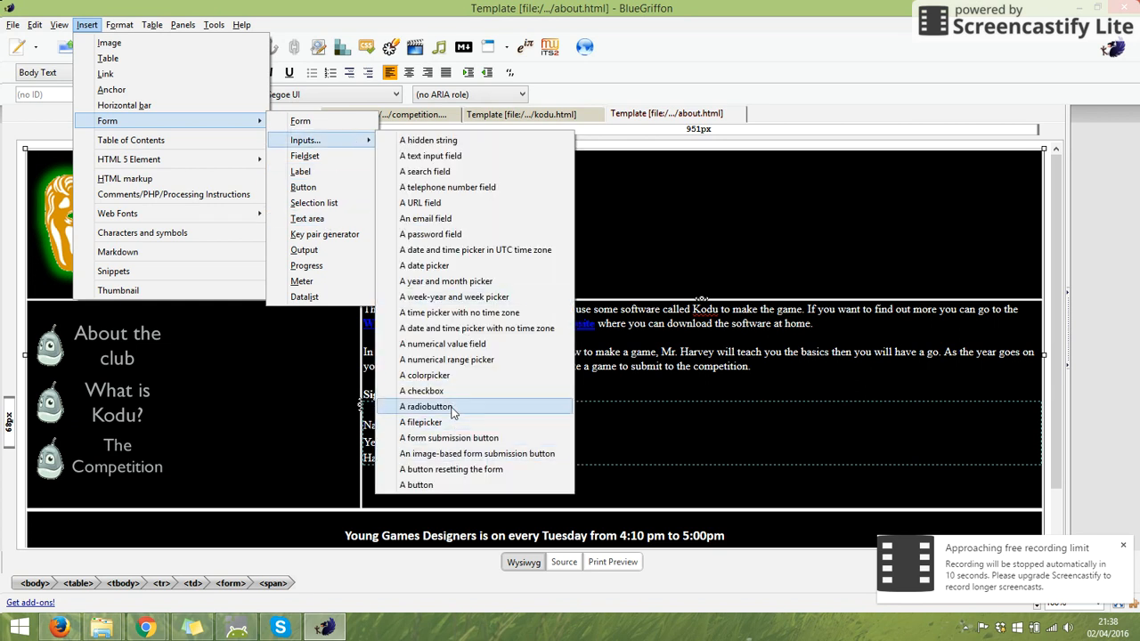
{"action": "left_click", "coordinate": [426, 406]}
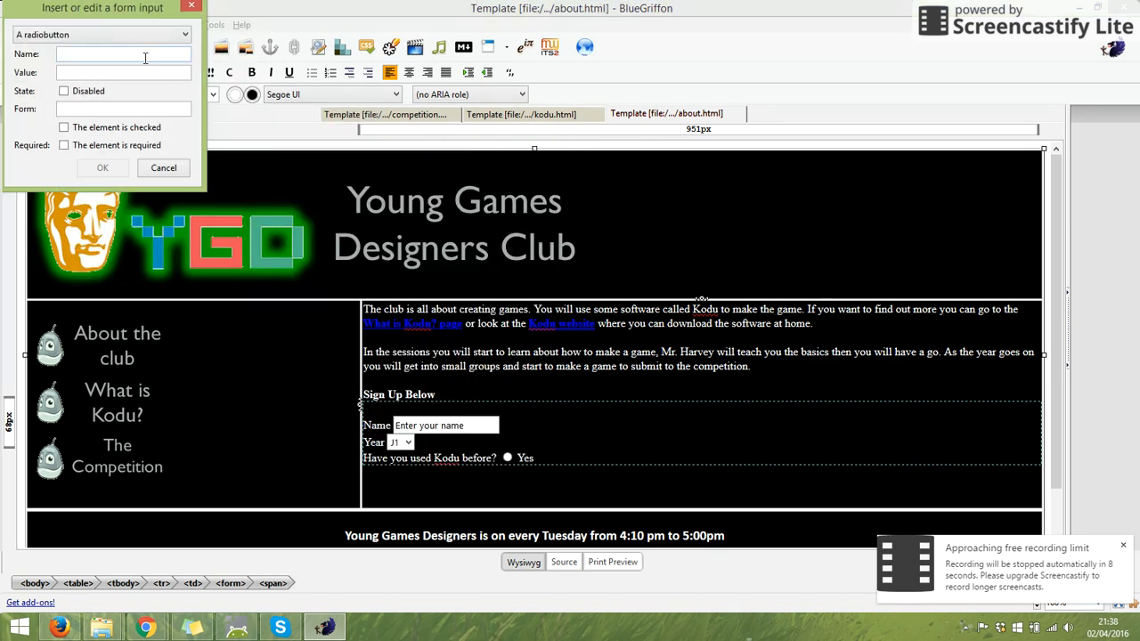